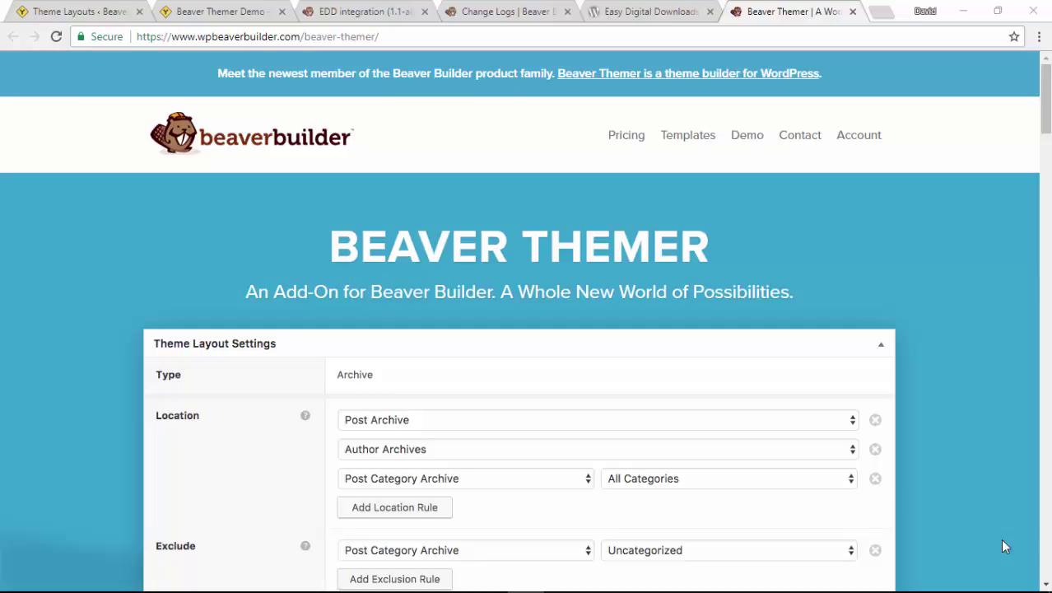
mouse_move(497, 10)
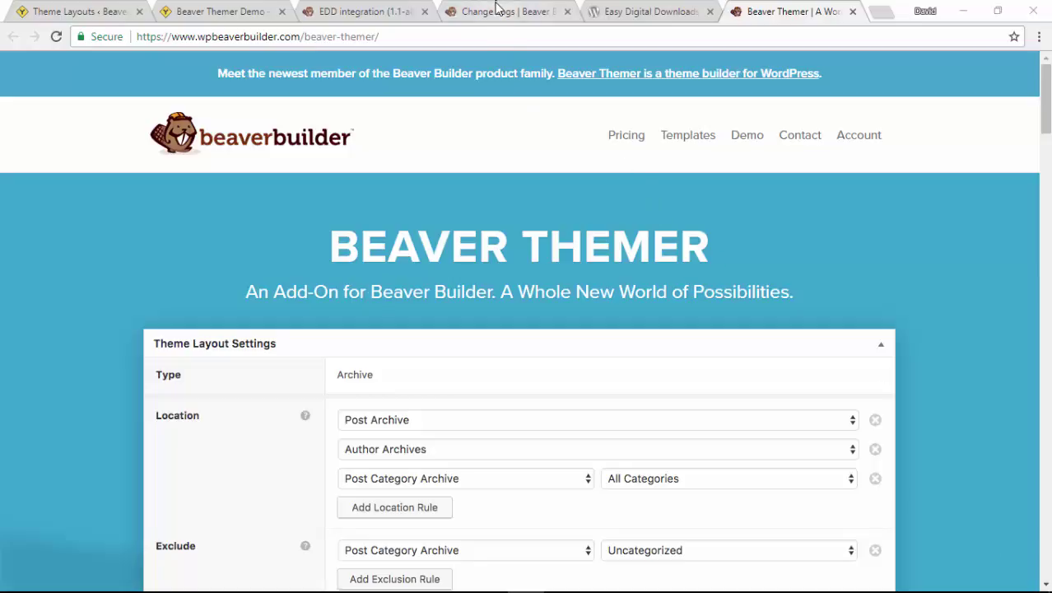
- Show the Beaver Themer 1.1 alpha changelog listing the Easy Digital Downloads integration
click(502, 11)
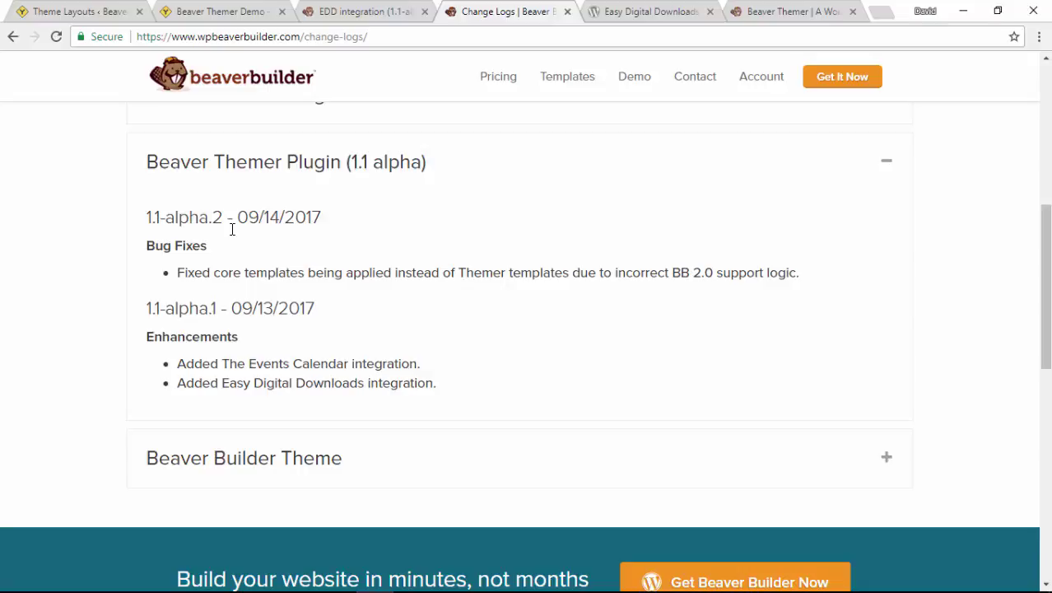
mouse_move(298, 364)
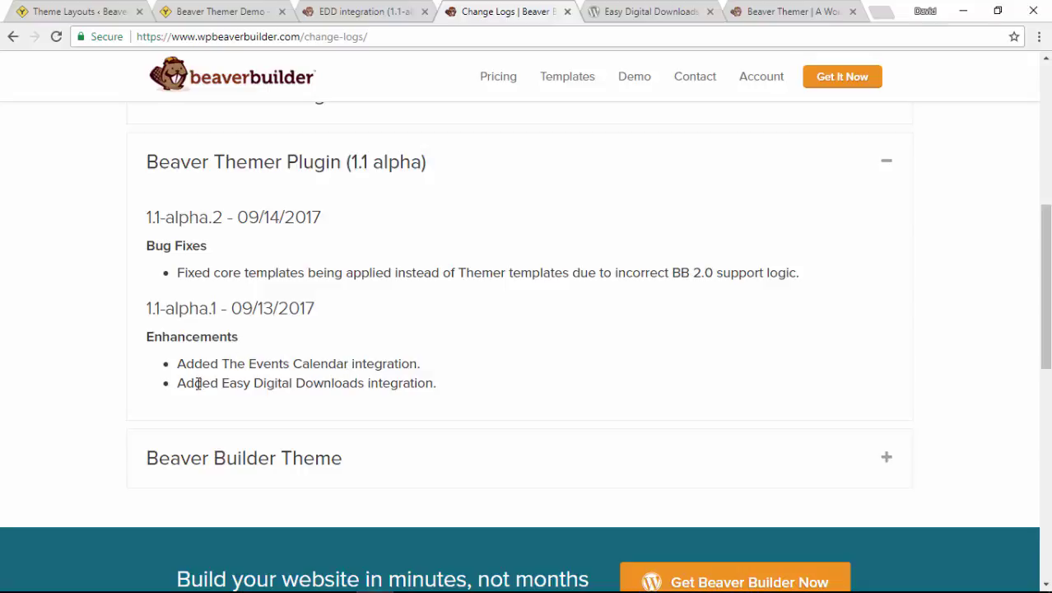
mouse_move(326, 387)
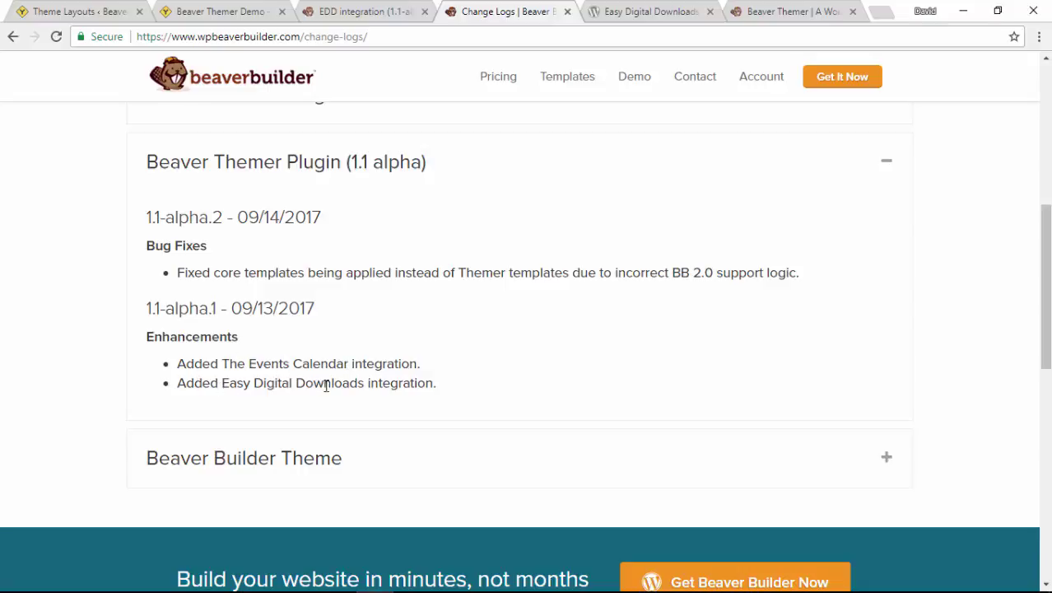
mouse_move(389, 382)
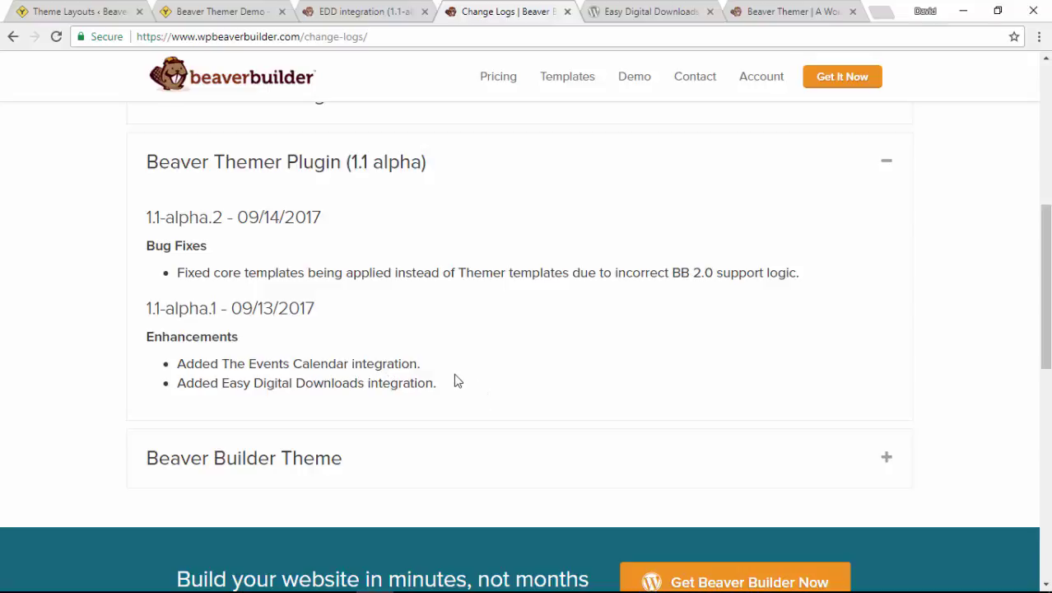
mouse_move(260, 383)
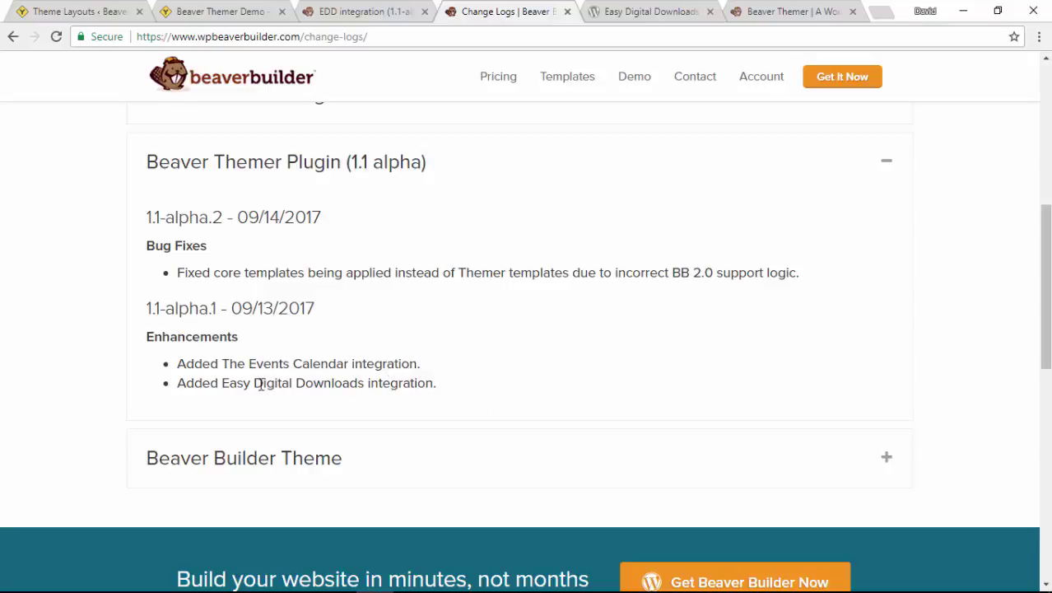
mouse_move(350, 382)
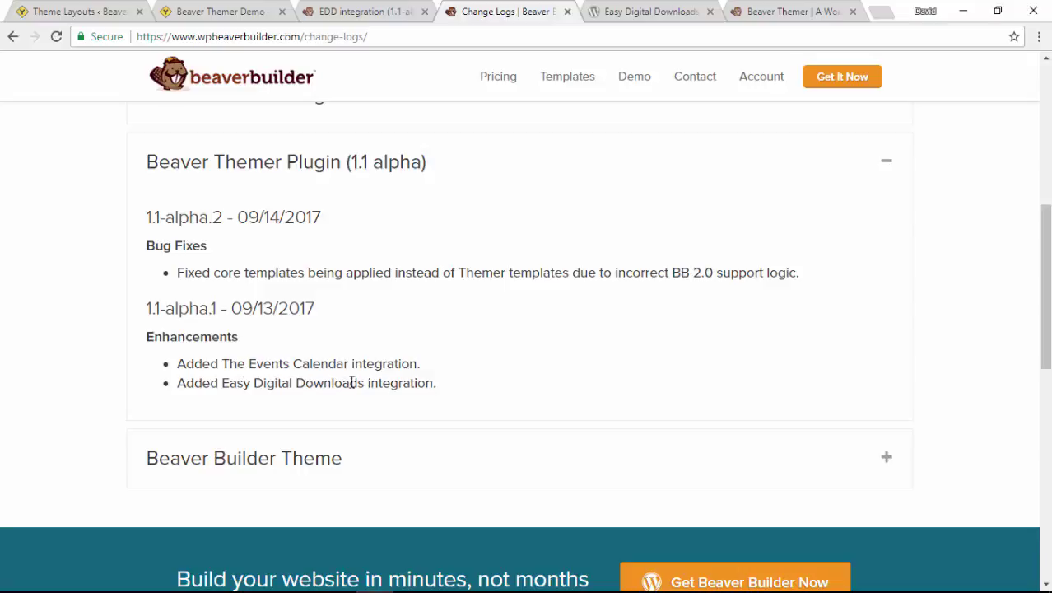
mouse_move(458, 392)
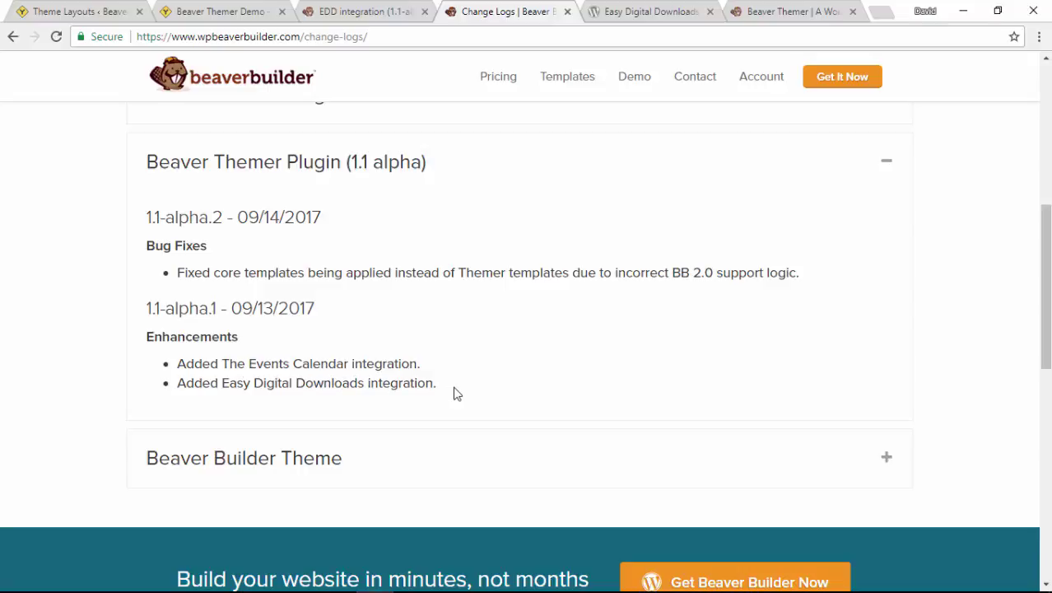
mouse_move(273, 363)
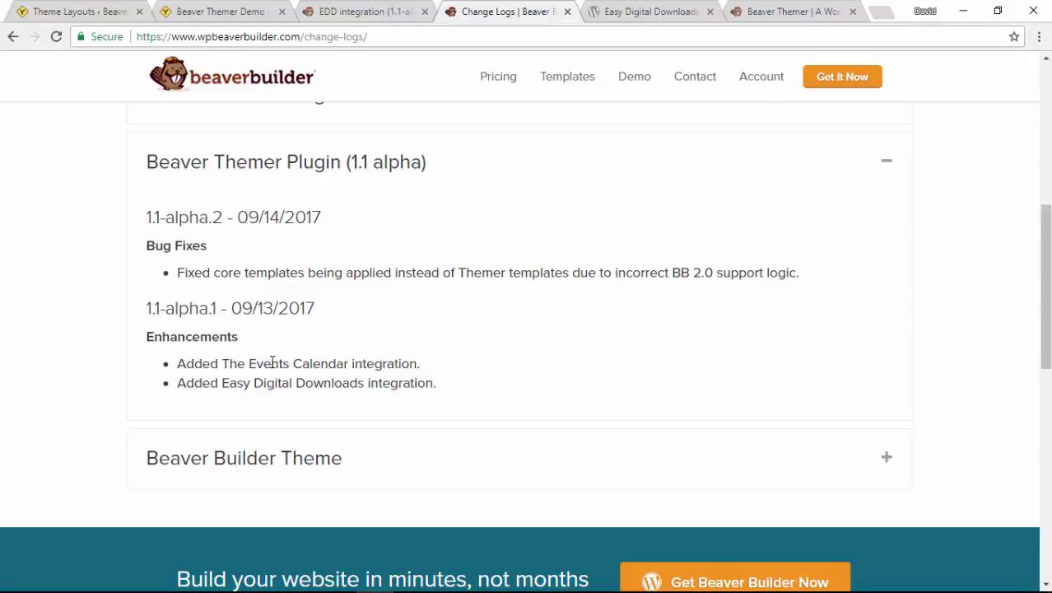
mouse_move(354, 364)
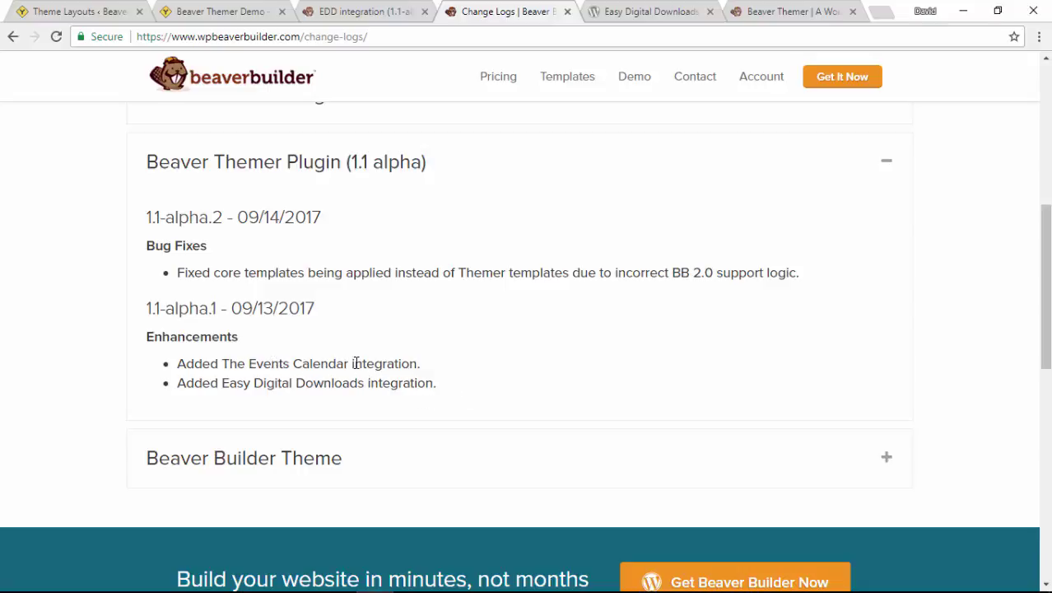
mouse_move(278, 400)
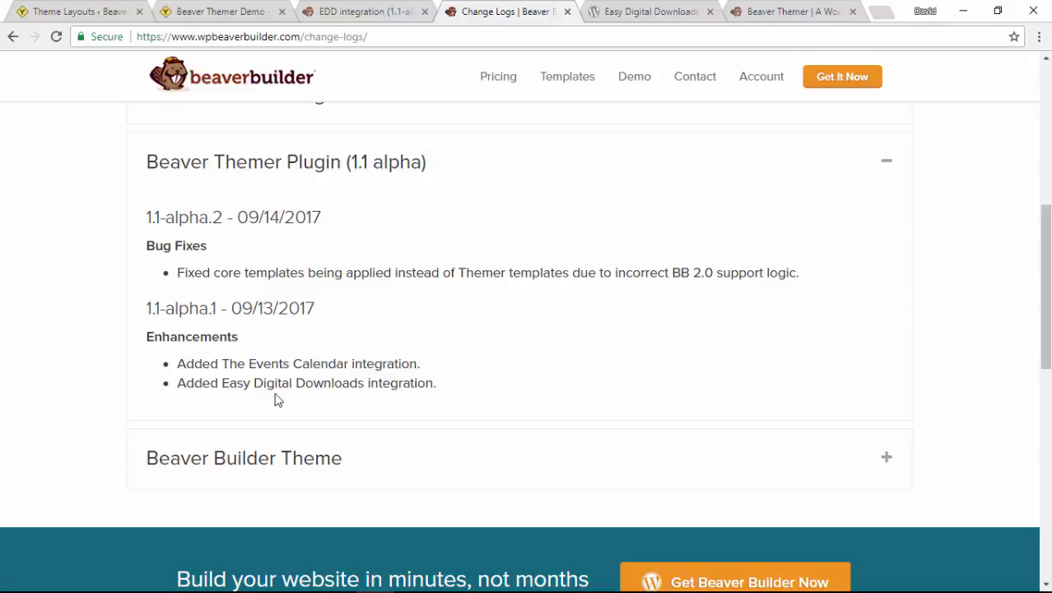
mouse_move(386, 366)
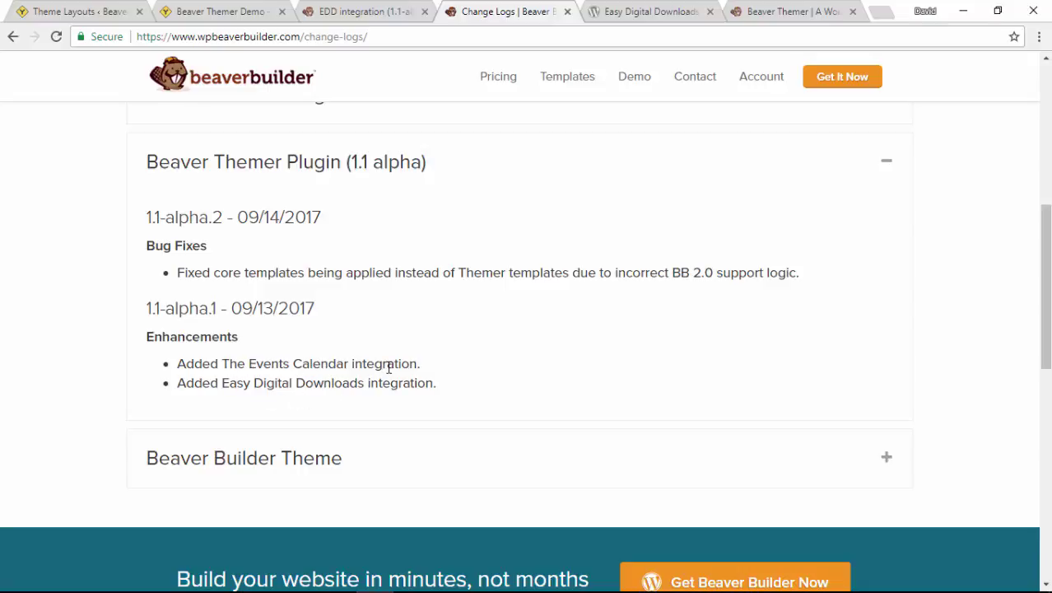
mouse_move(481, 377)
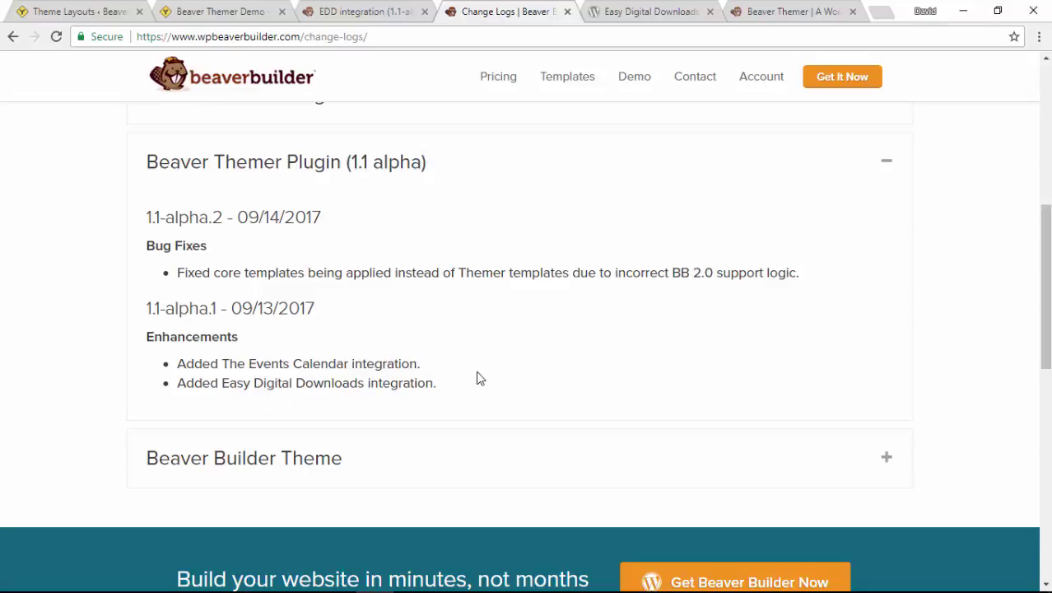
mouse_move(577, 385)
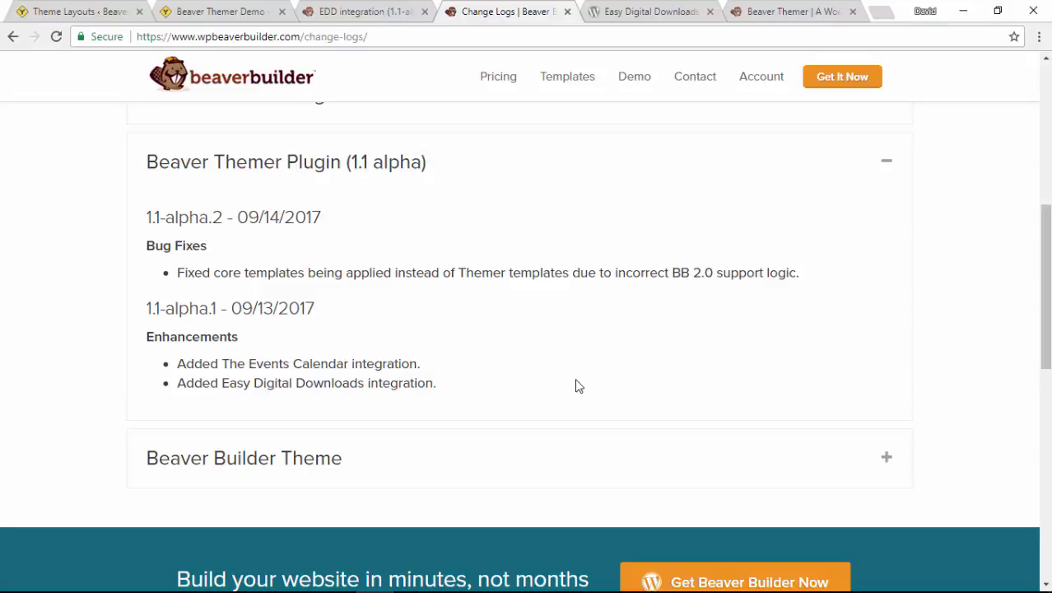
mouse_move(220, 9)
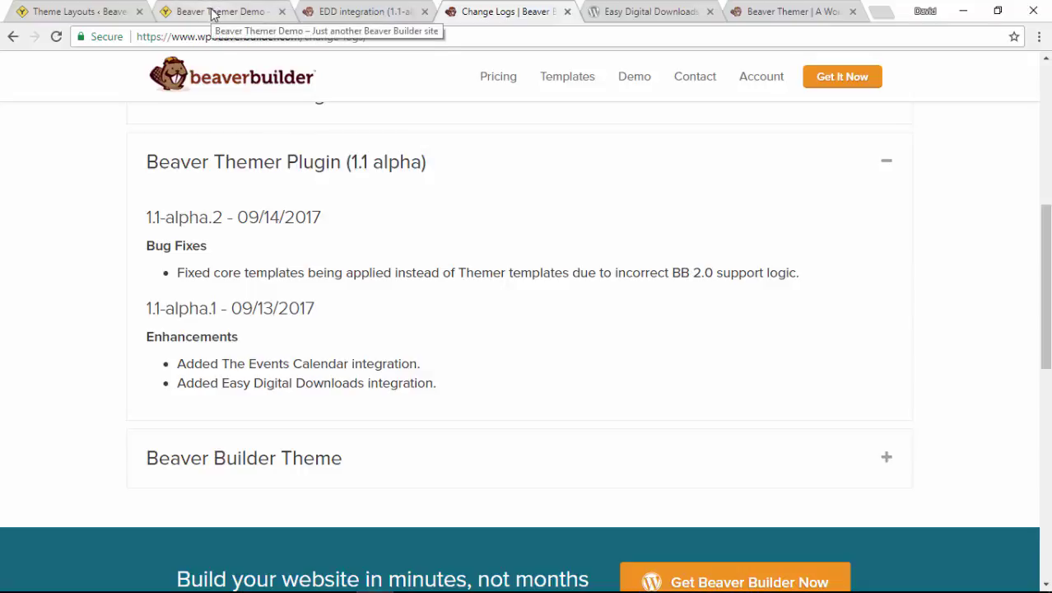
- Bring up the Beaver Junction demo home page running Beaver Themer 1.1 alpha.2
click(218, 11)
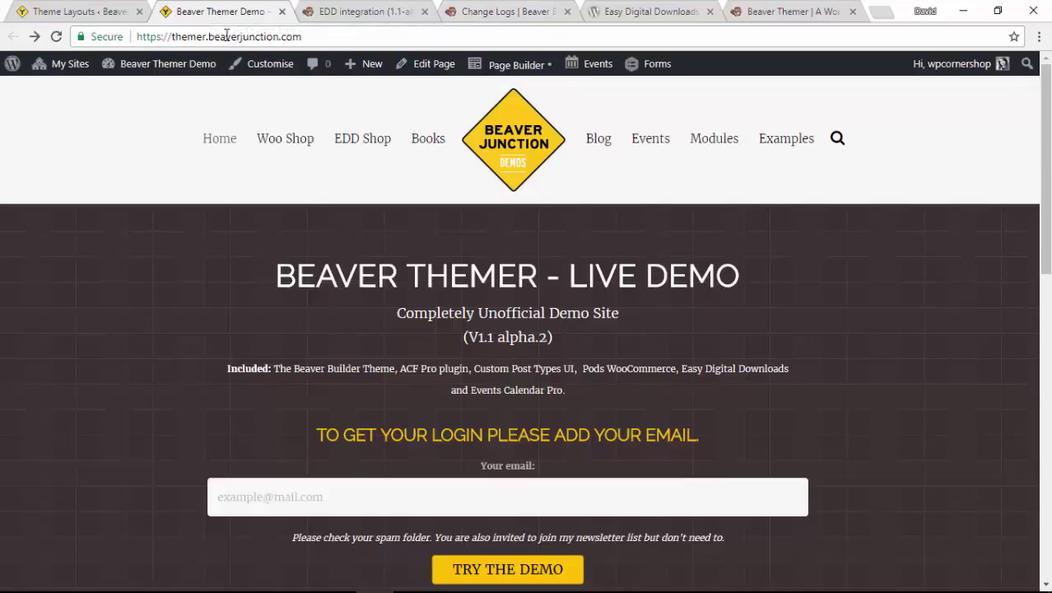
mouse_move(359, 128)
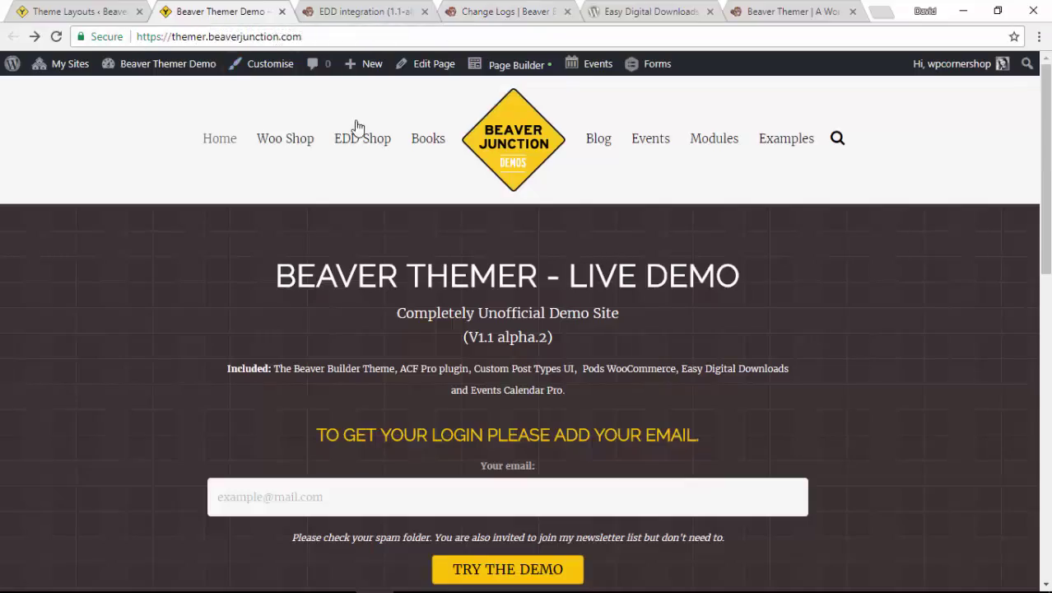
mouse_move(362, 139)
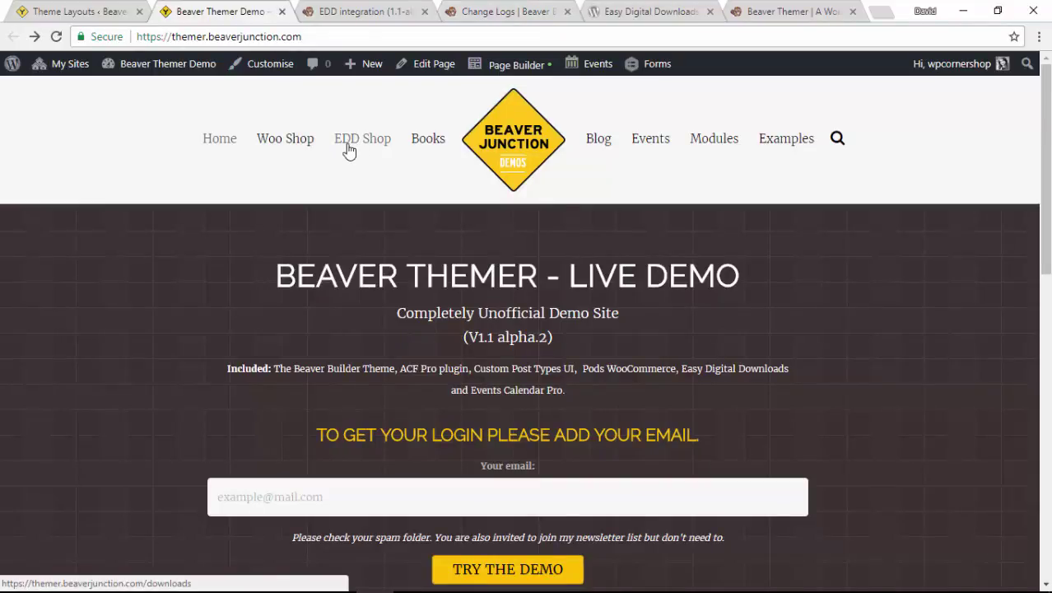
mouse_move(354, 145)
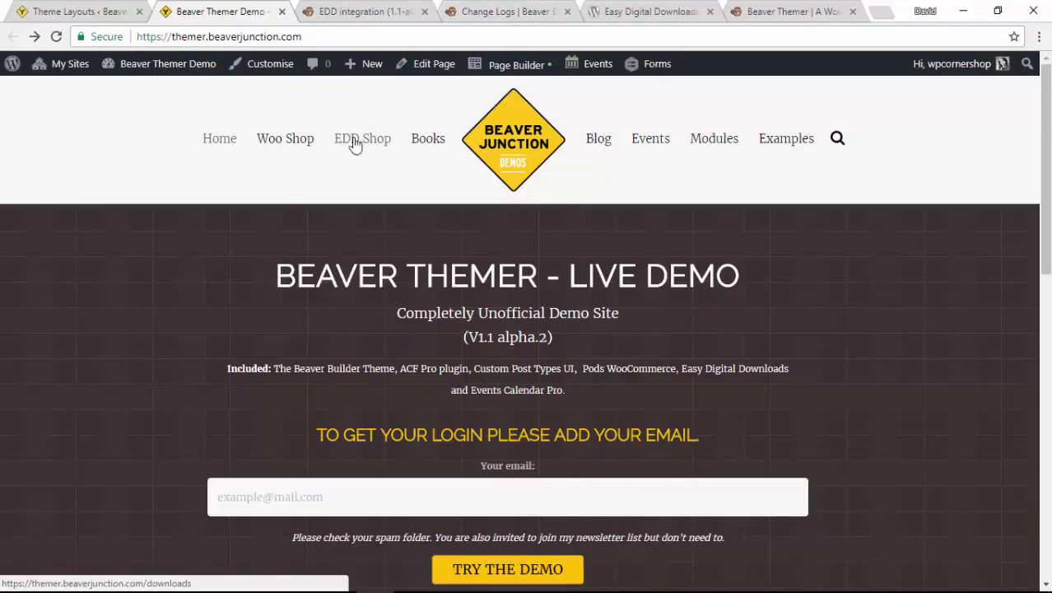
mouse_move(359, 194)
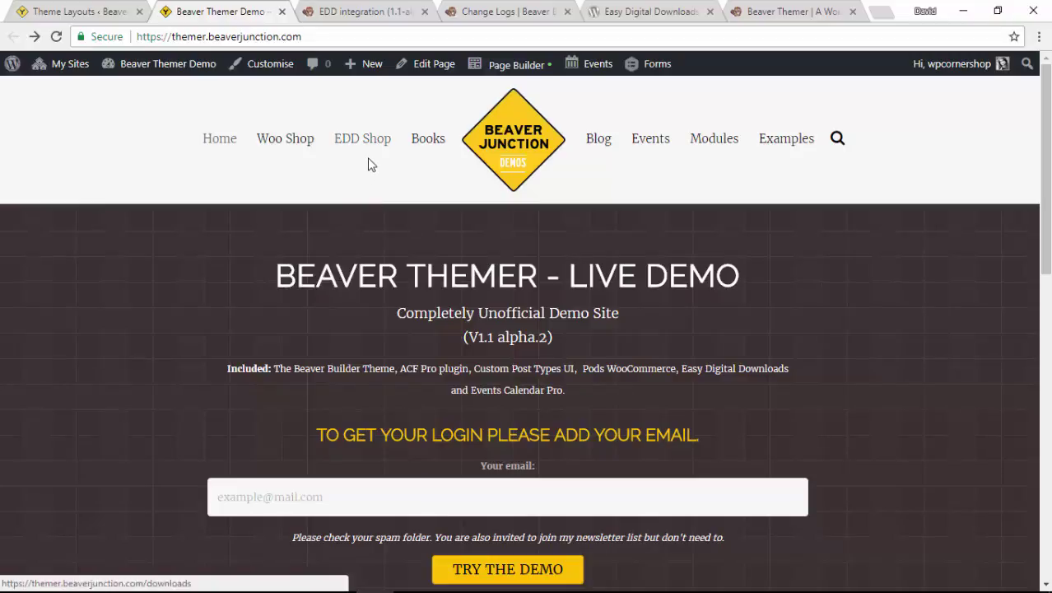
mouse_move(323, 451)
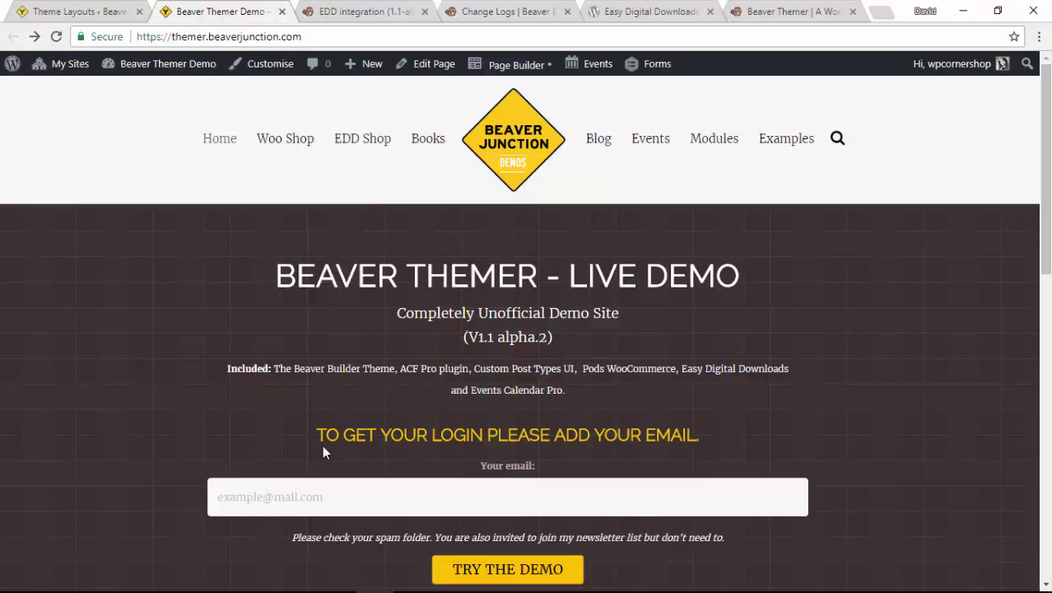
mouse_move(507, 570)
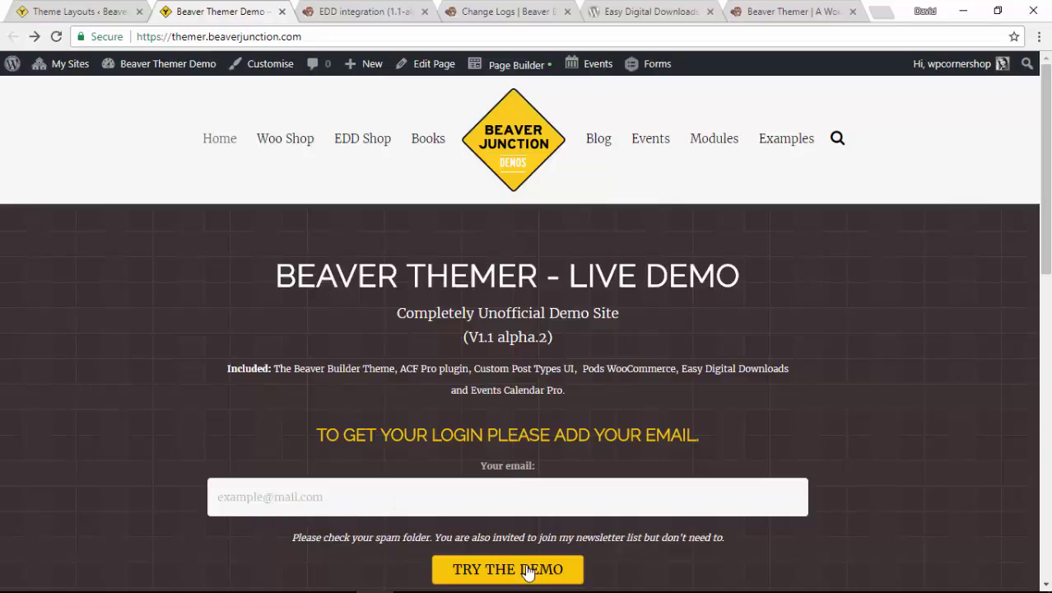
mouse_move(346, 375)
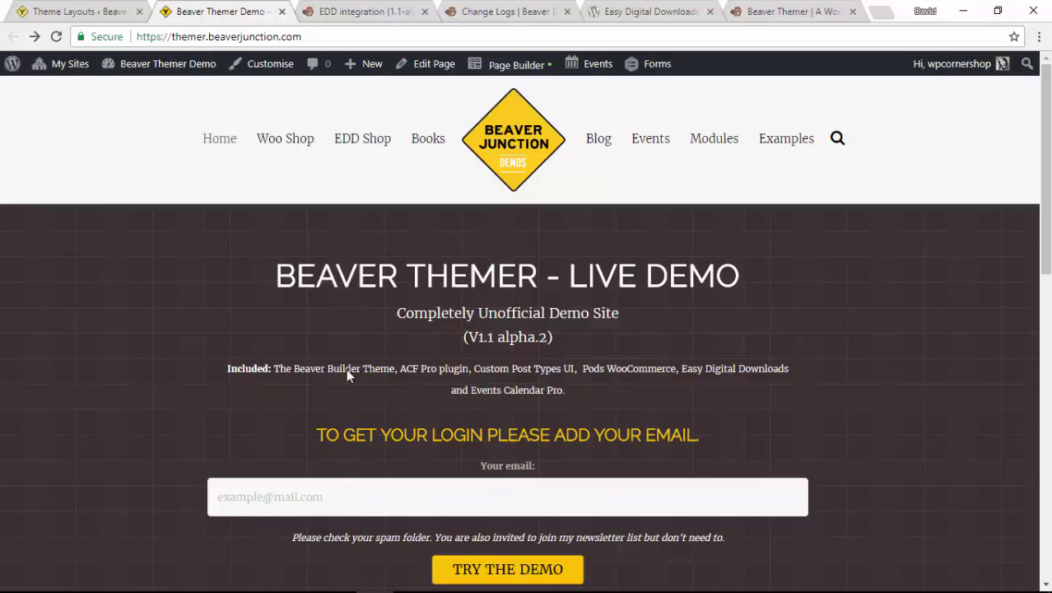
mouse_move(433, 369)
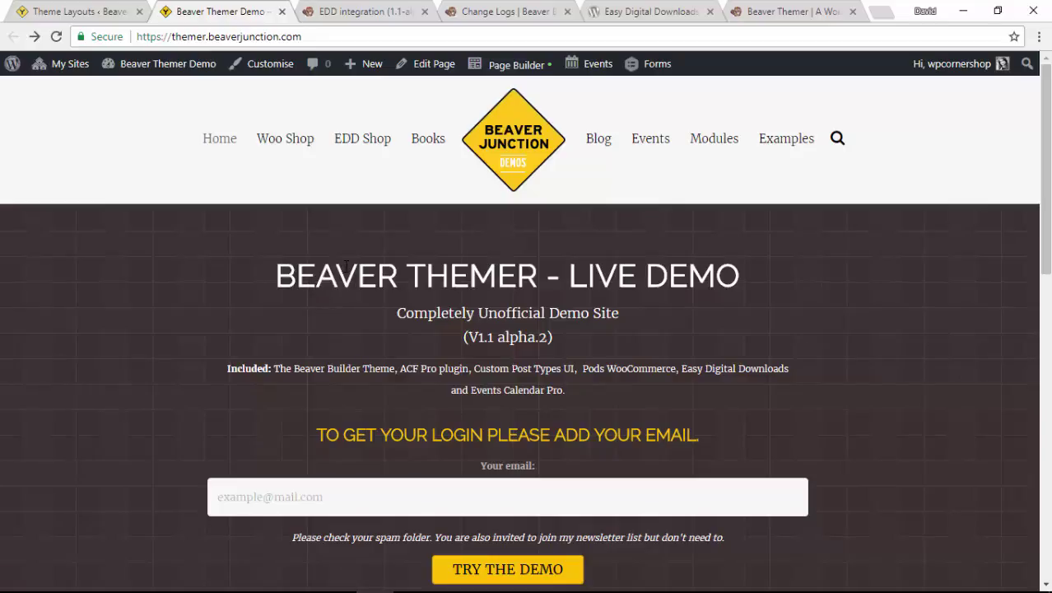
- Show the Knowledge Base EDD integration (1.1-alpha) category with its three Themer articles
click(365, 11)
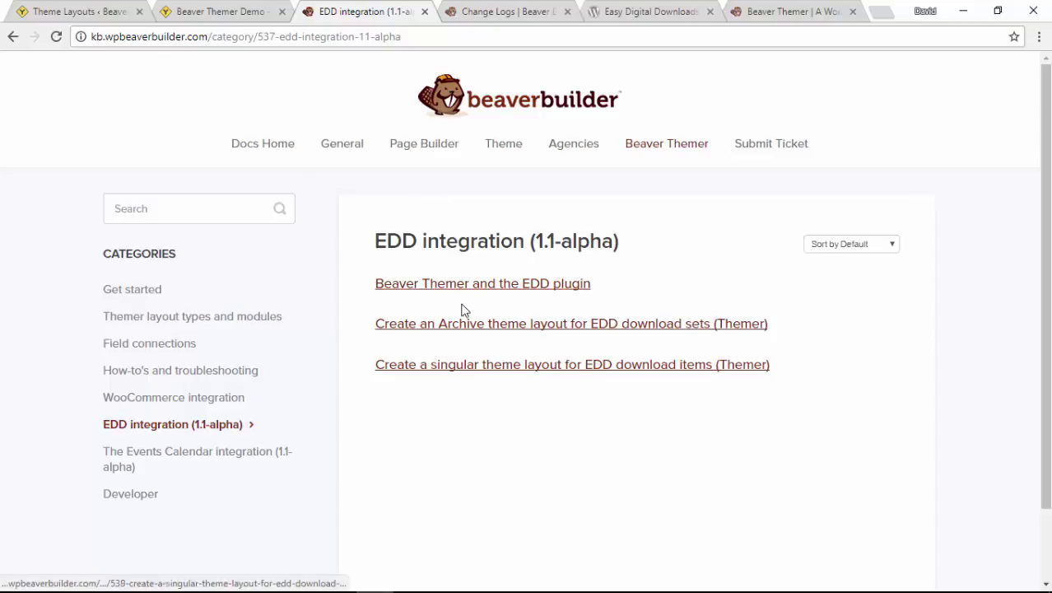
mouse_move(547, 402)
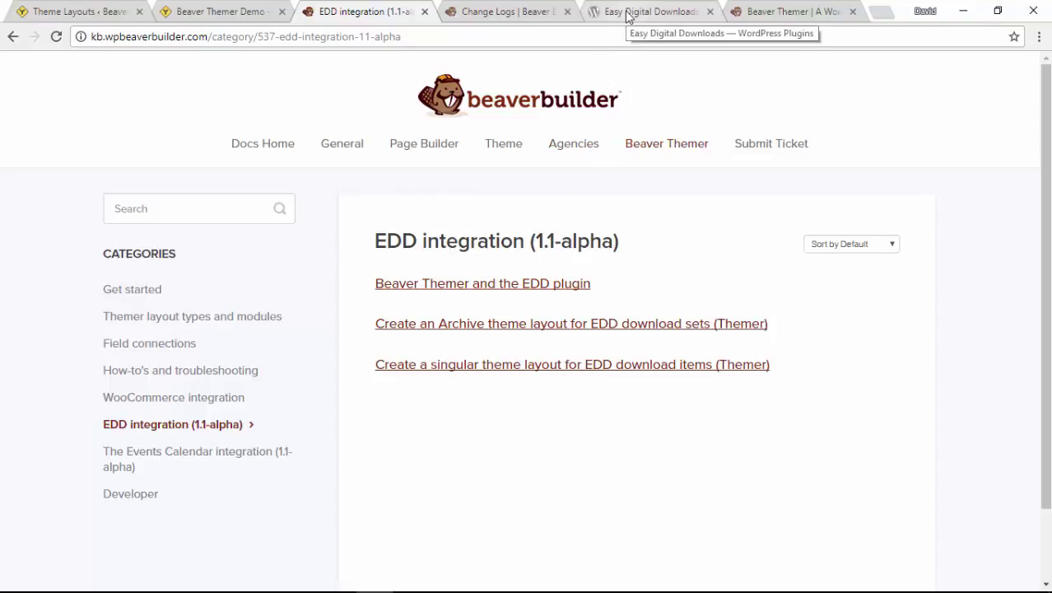
- Show the Easy Digital Downloads plugin page on WordPress.org down to its Description section
click(651, 11)
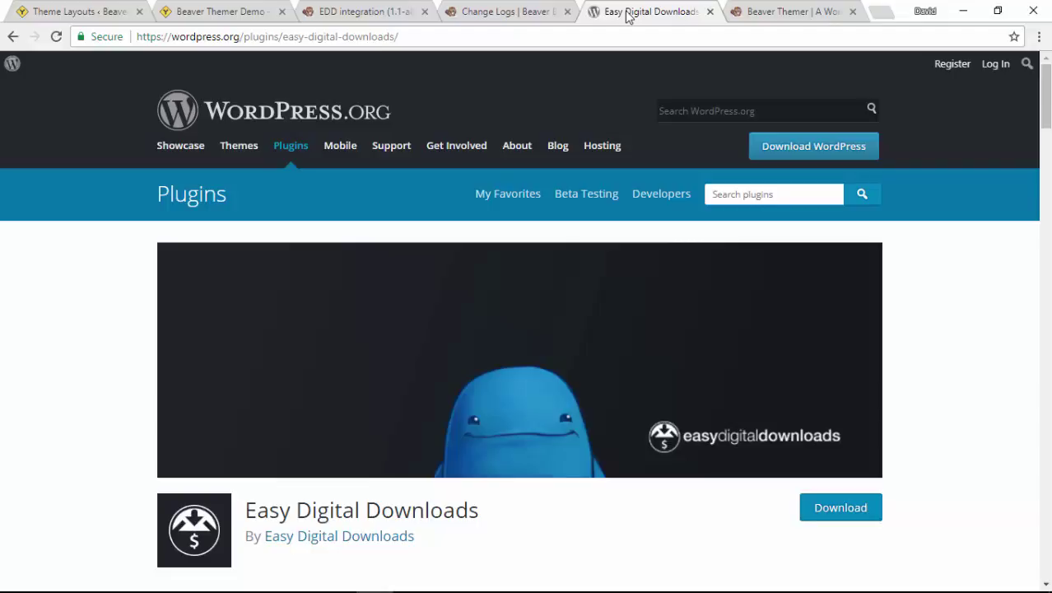
mouse_move(556, 145)
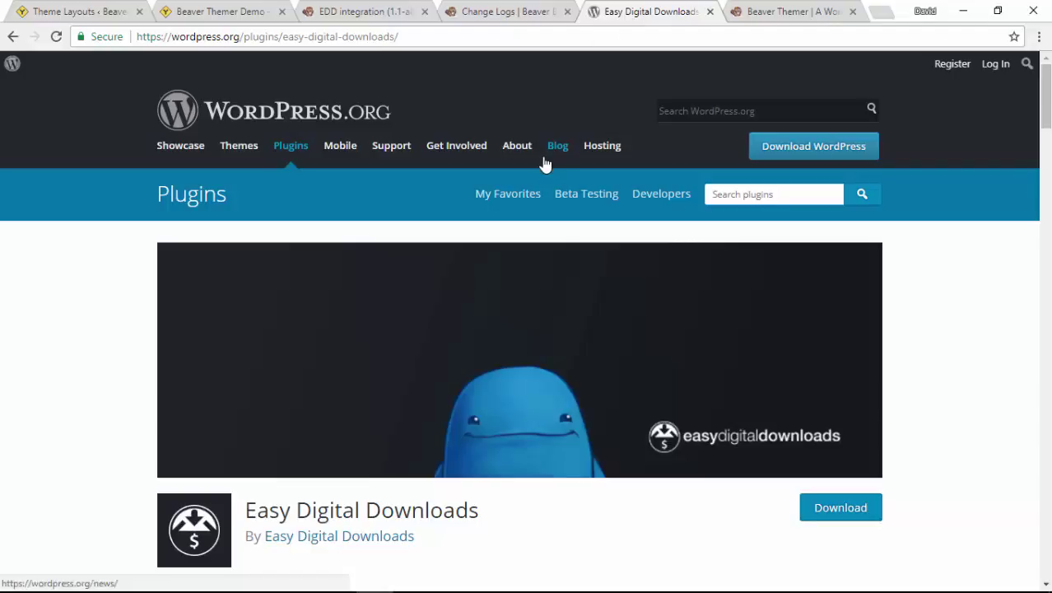
mouse_move(519, 286)
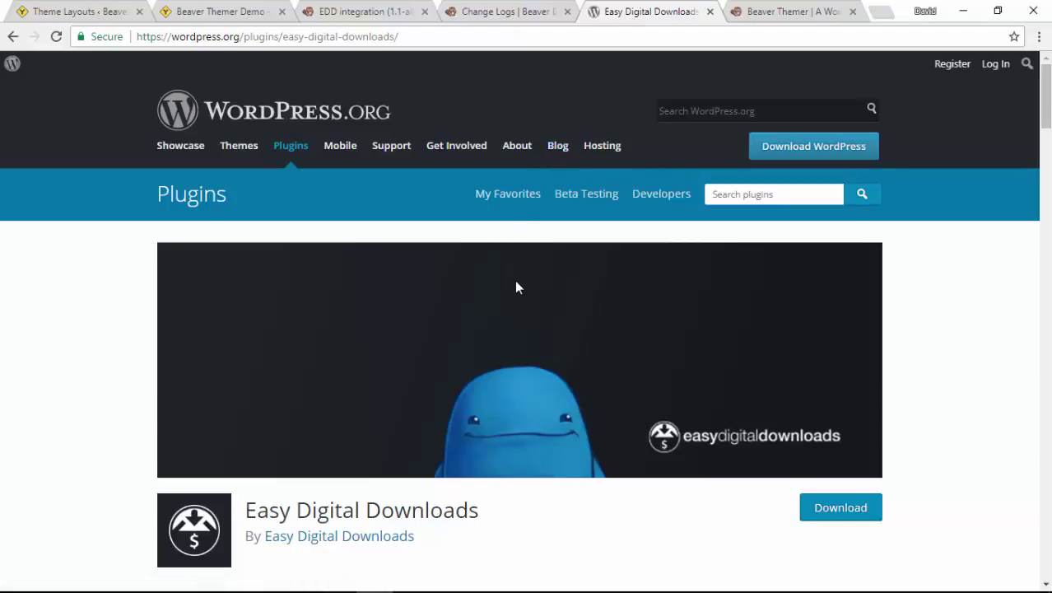
scroll(down, 3)
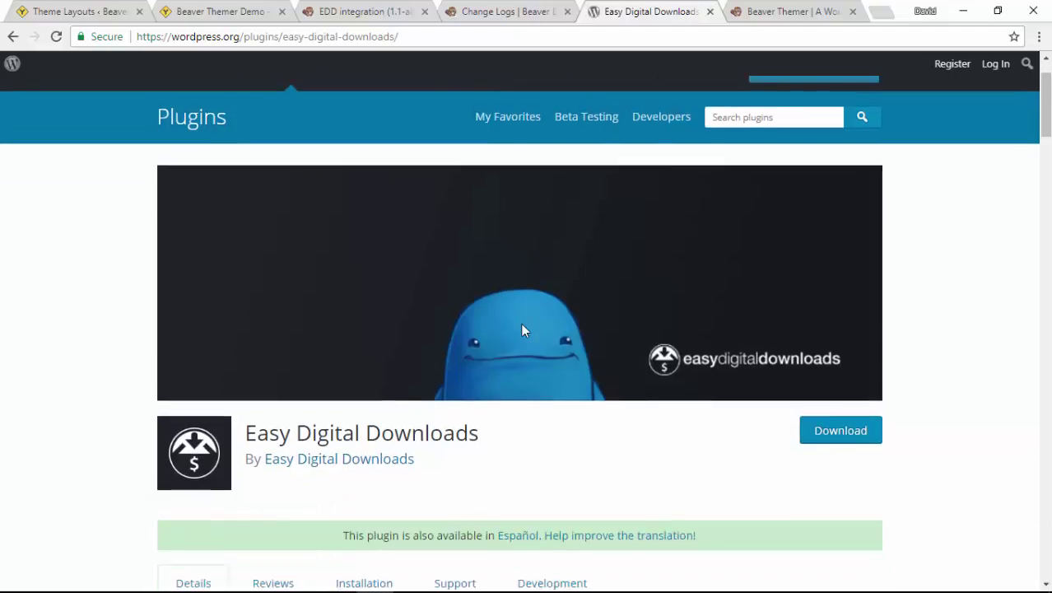
scroll(down, 3)
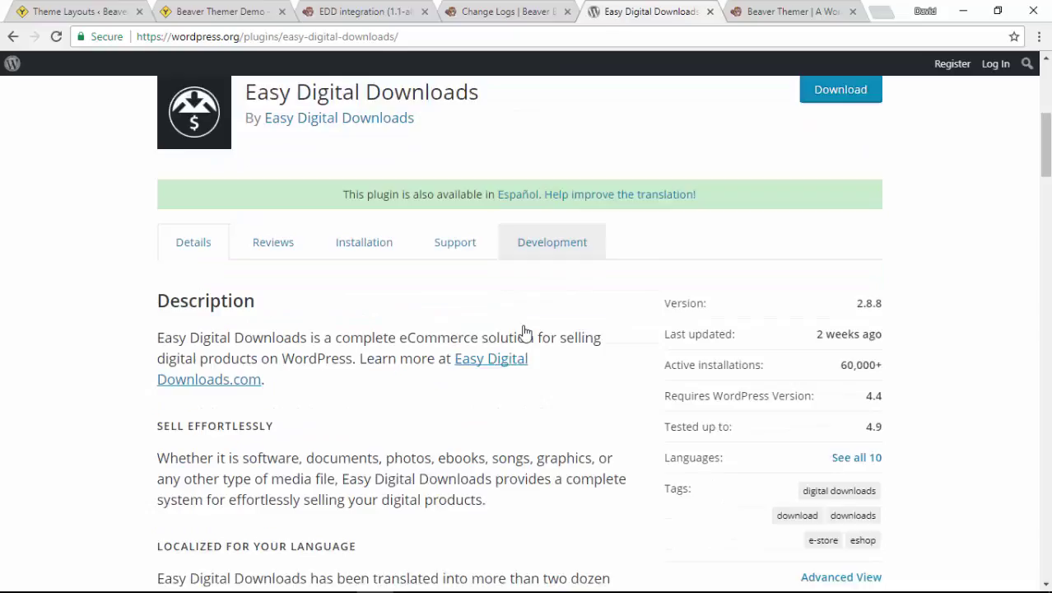
scroll(down, 3)
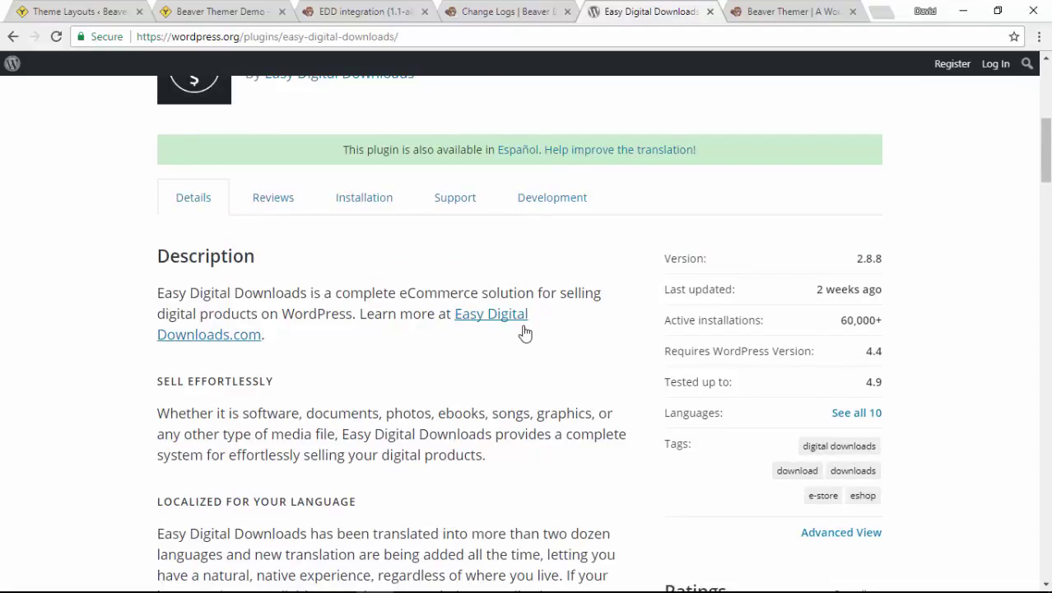
mouse_move(534, 341)
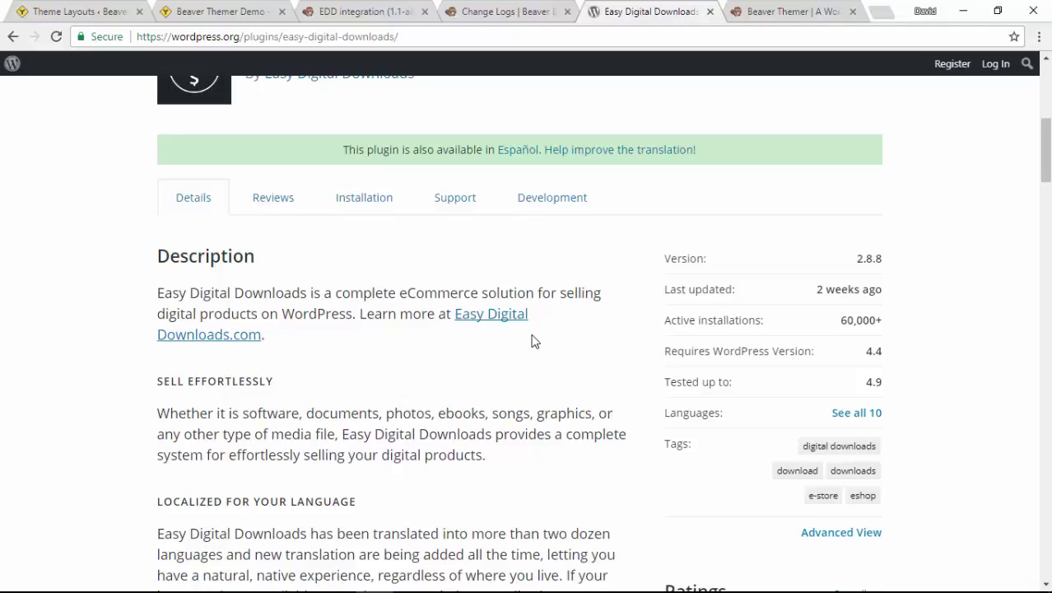
mouse_move(511, 369)
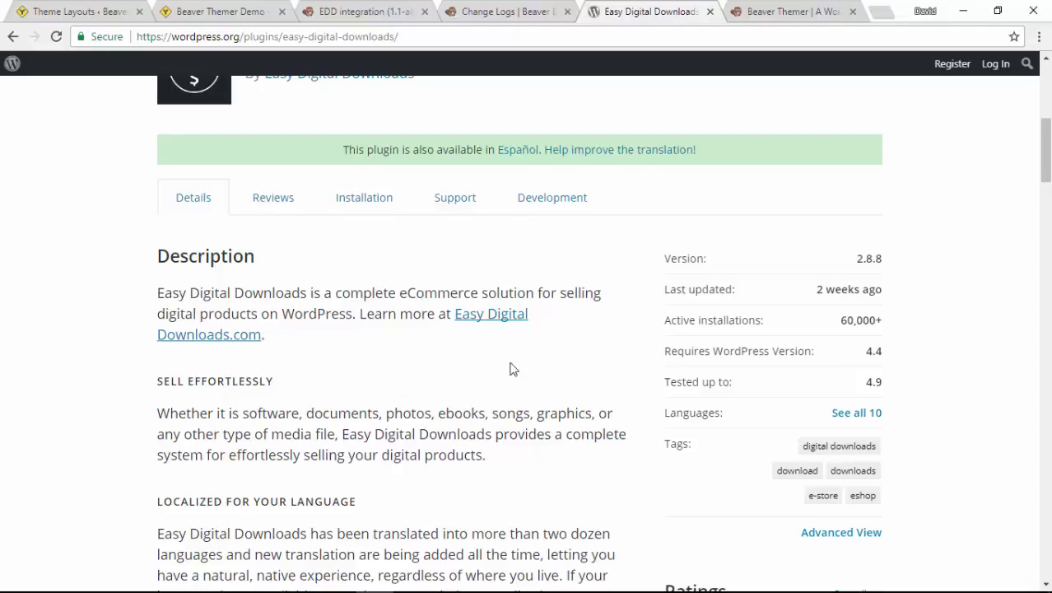
mouse_move(393, 388)
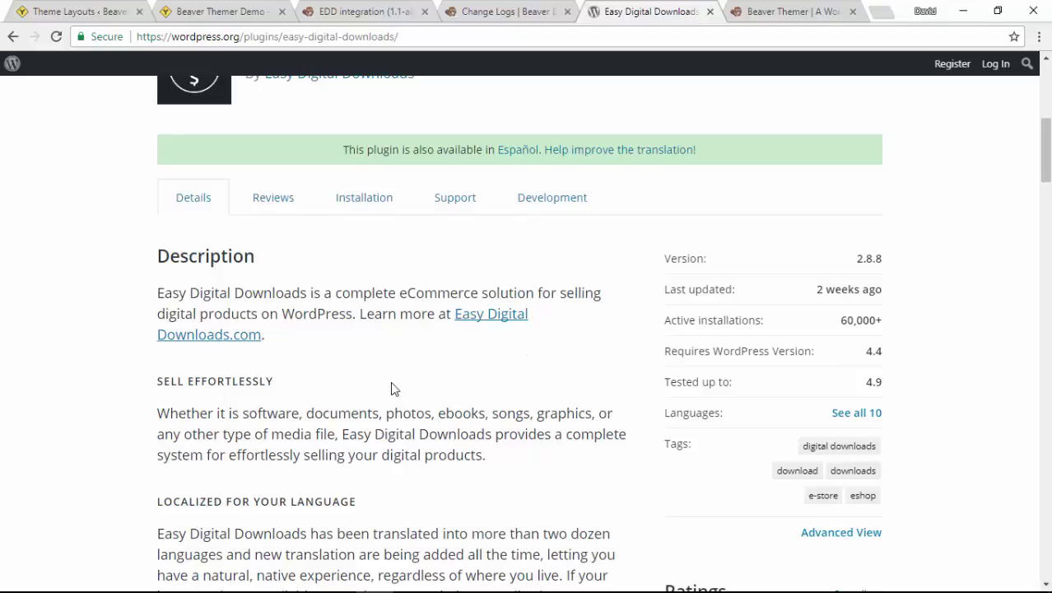
mouse_move(79, 12)
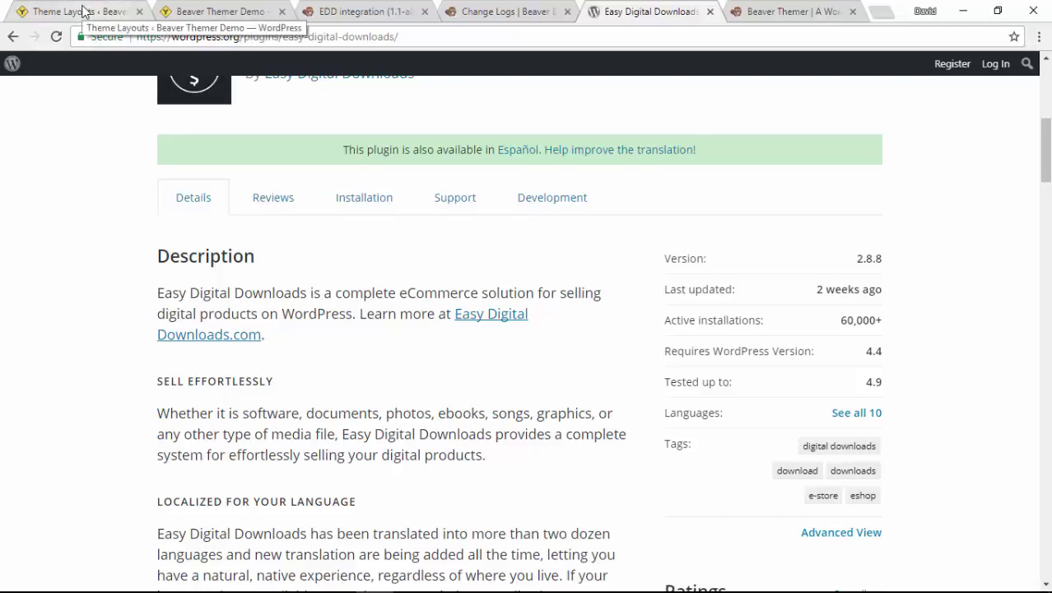
- Show the Theme Layouts list with the EDD archive page and EDD Product Page entries
click(74, 12)
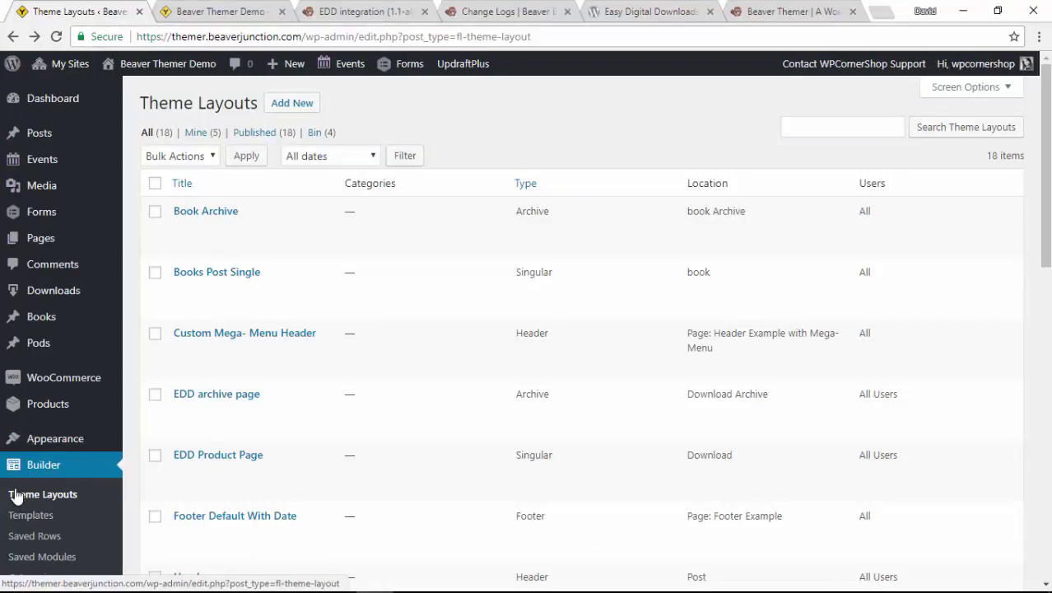
mouse_move(33, 494)
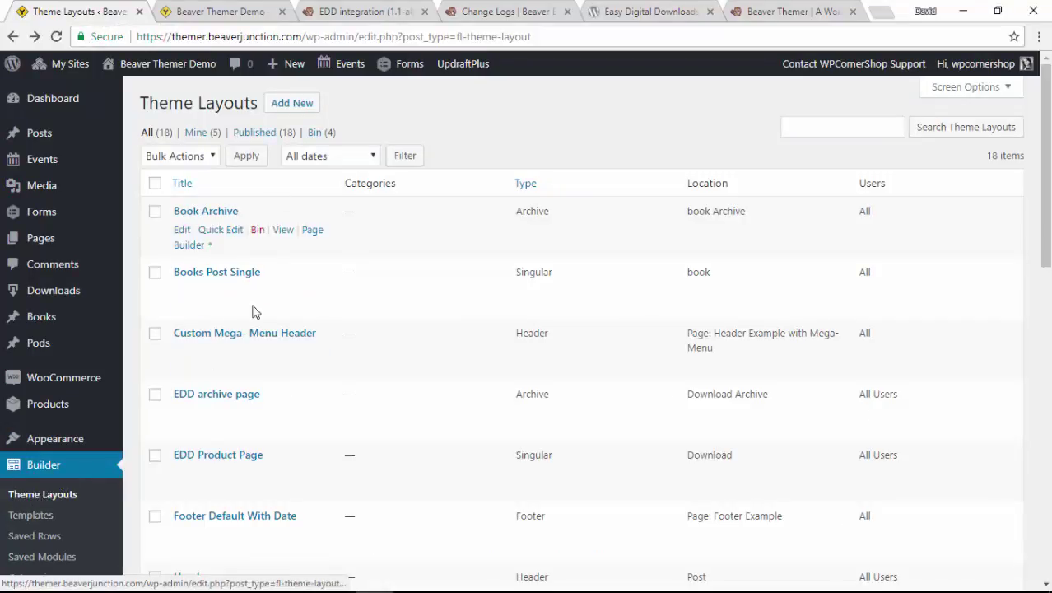
mouse_move(217, 393)
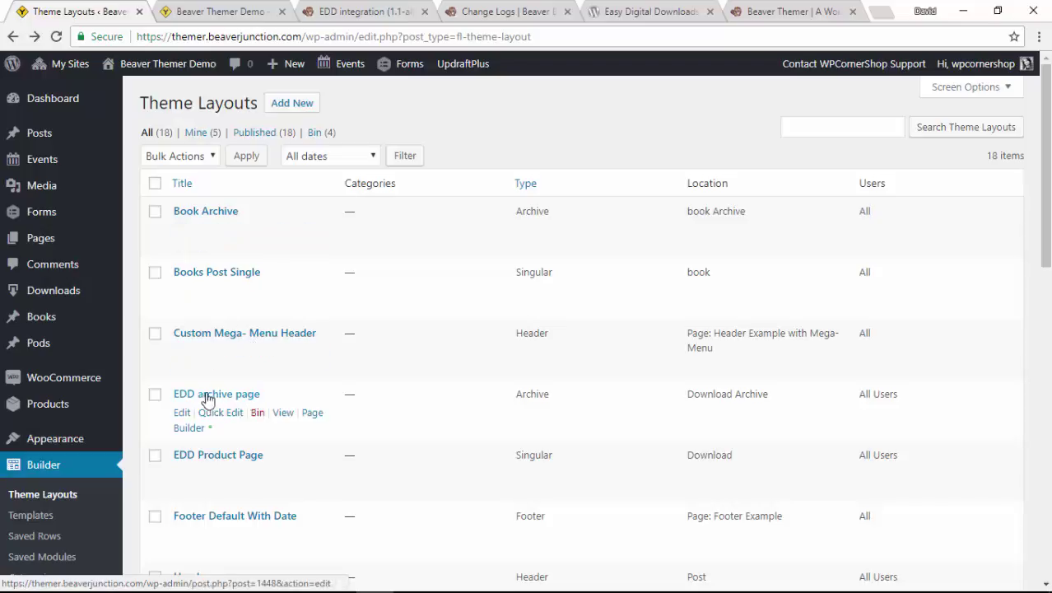
mouse_move(552, 405)
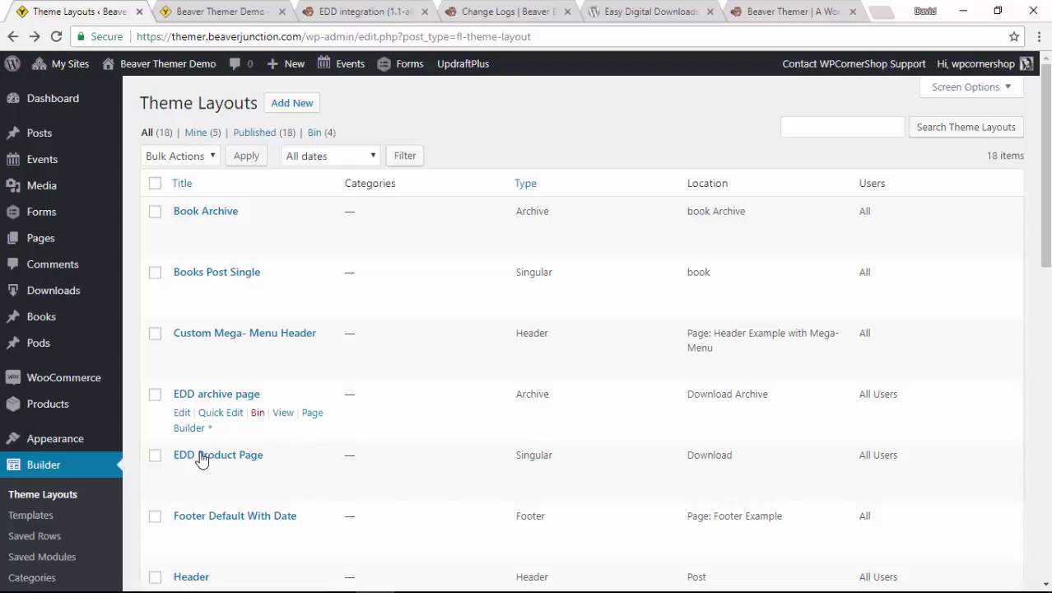
mouse_move(217, 454)
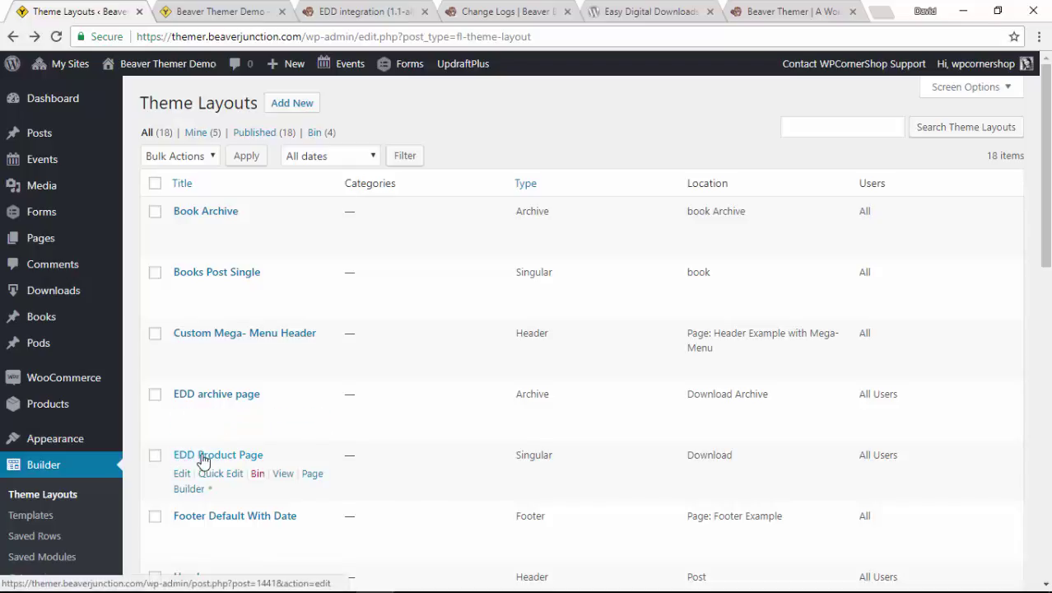
mouse_move(234, 459)
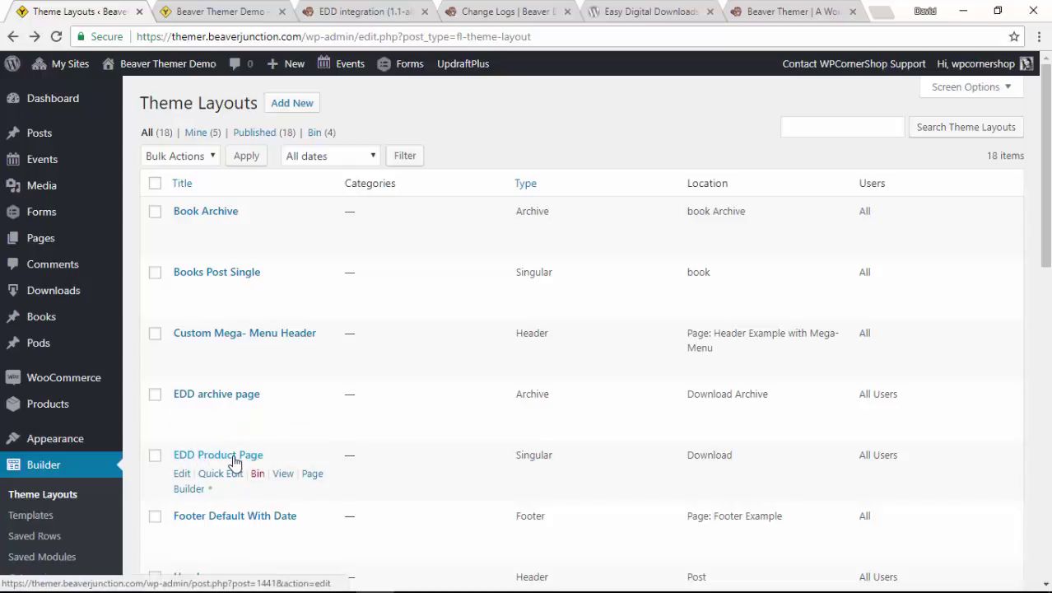
mouse_move(220, 461)
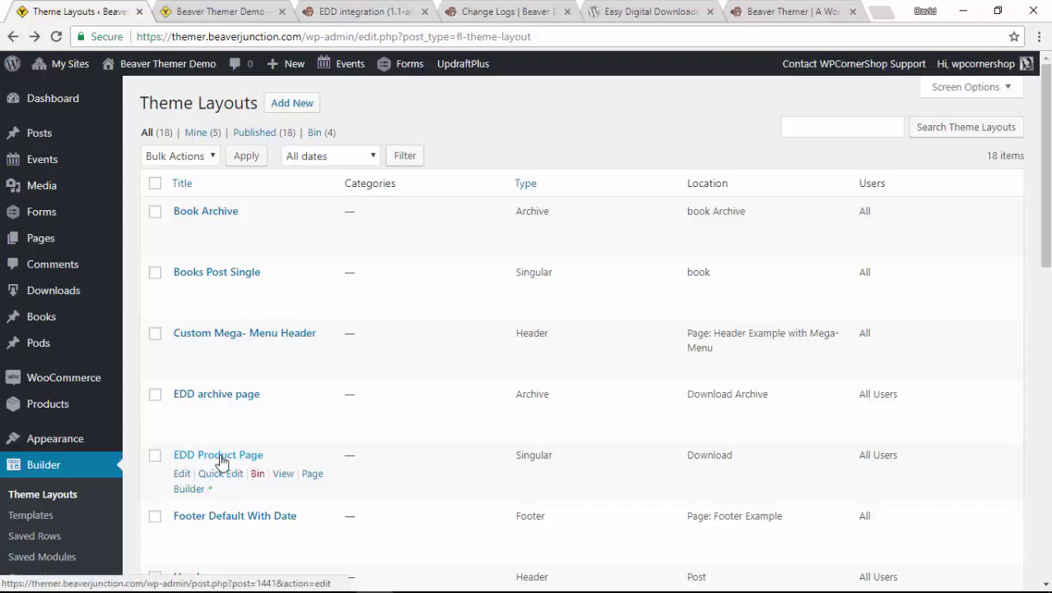
mouse_move(550, 454)
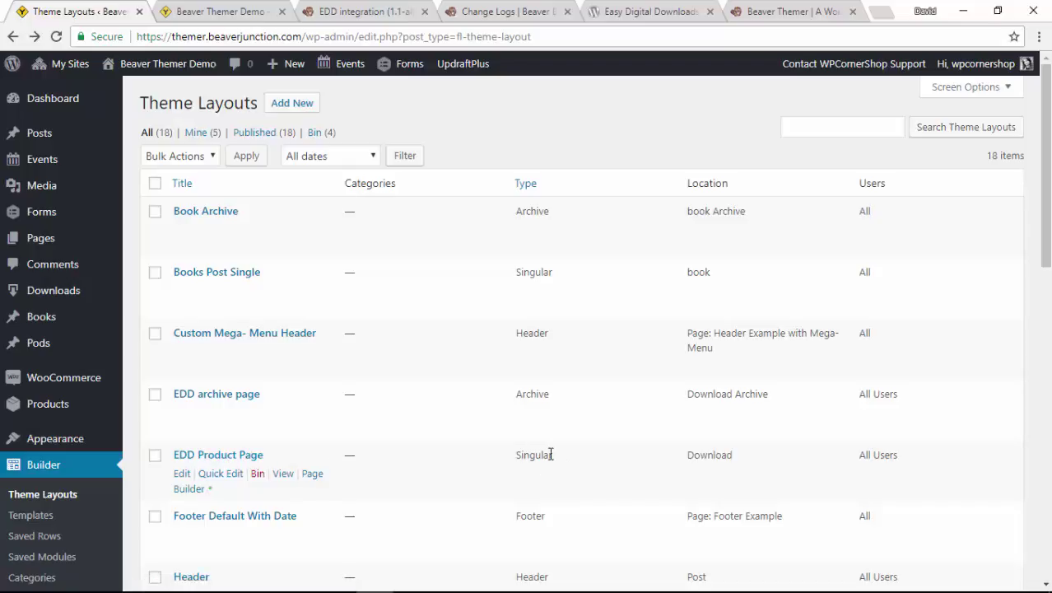
mouse_move(217, 394)
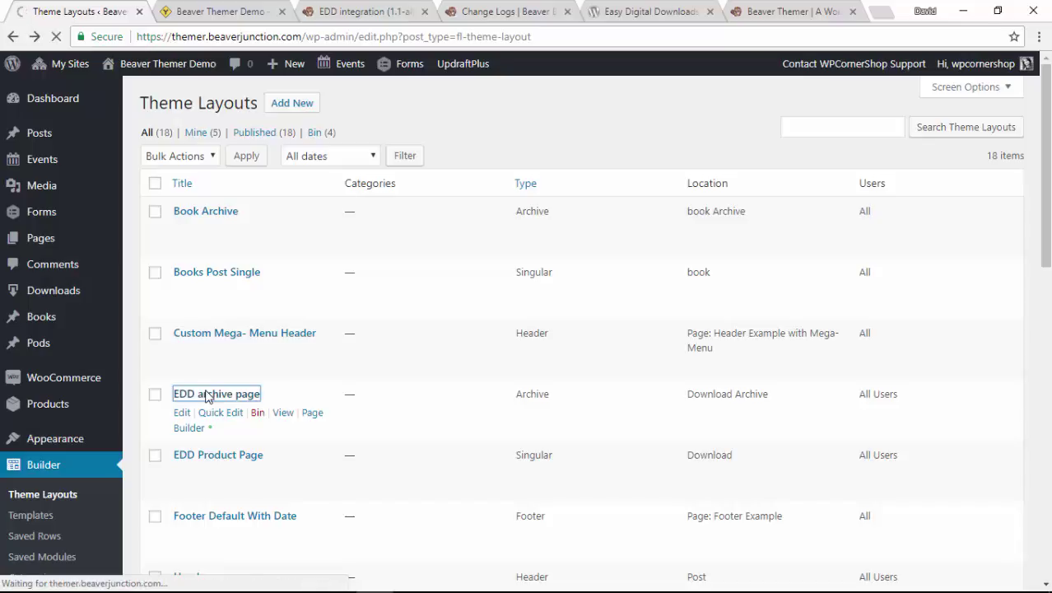
- Edit the EDD archive page layout, keeping its location on Download Archive
click(216, 394)
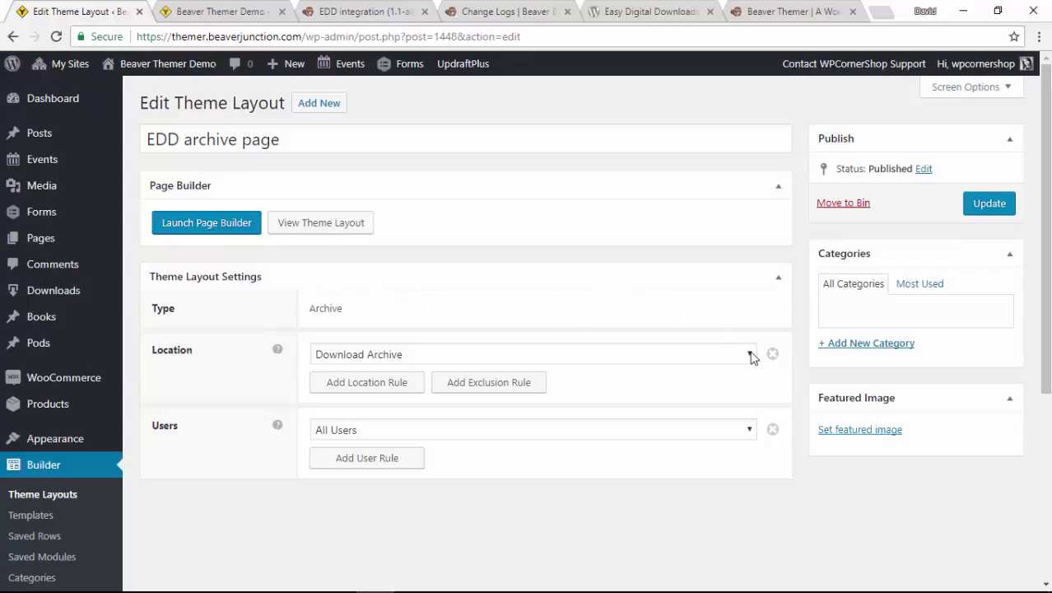
mouse_move(711, 362)
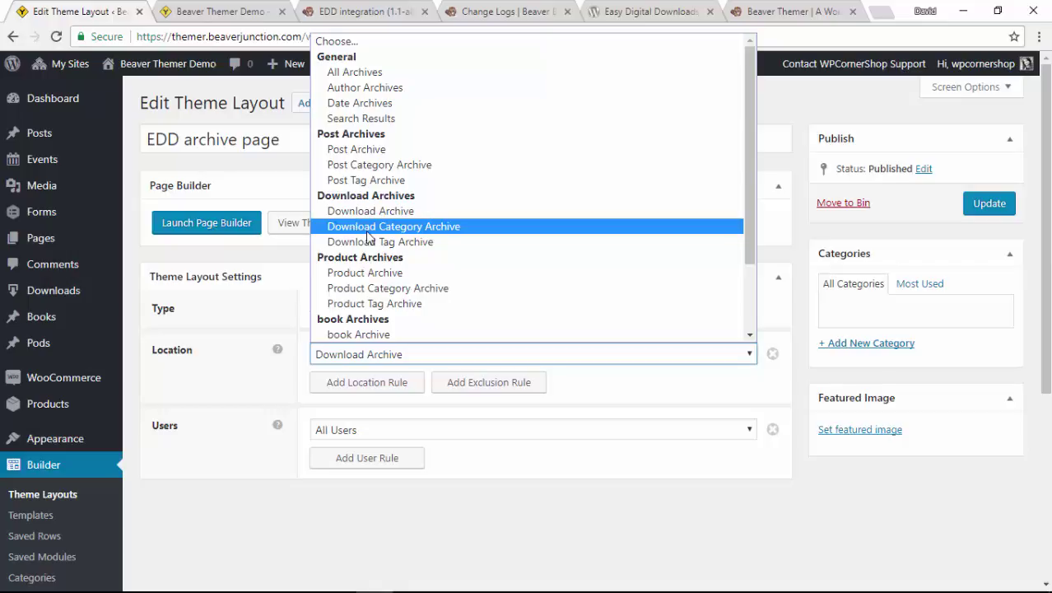
mouse_move(379, 241)
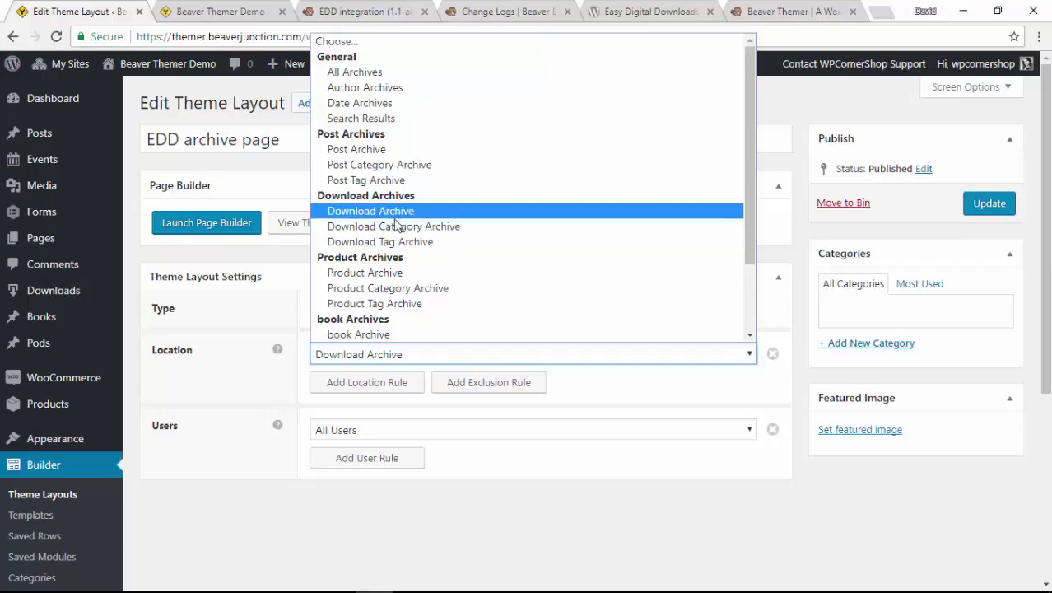
mouse_move(382, 223)
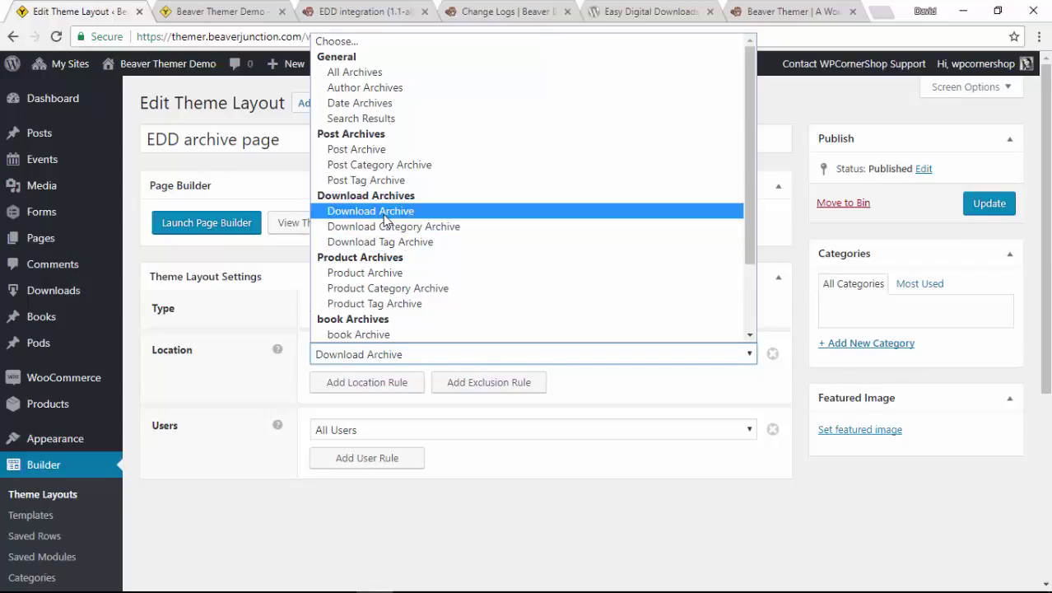
click(371, 210)
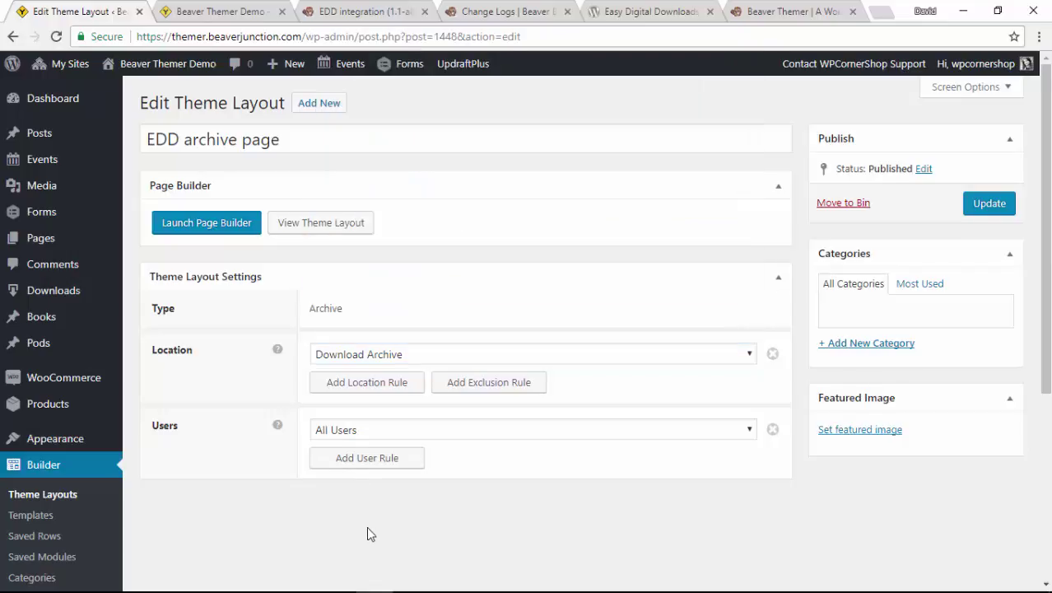
mouse_move(205, 224)
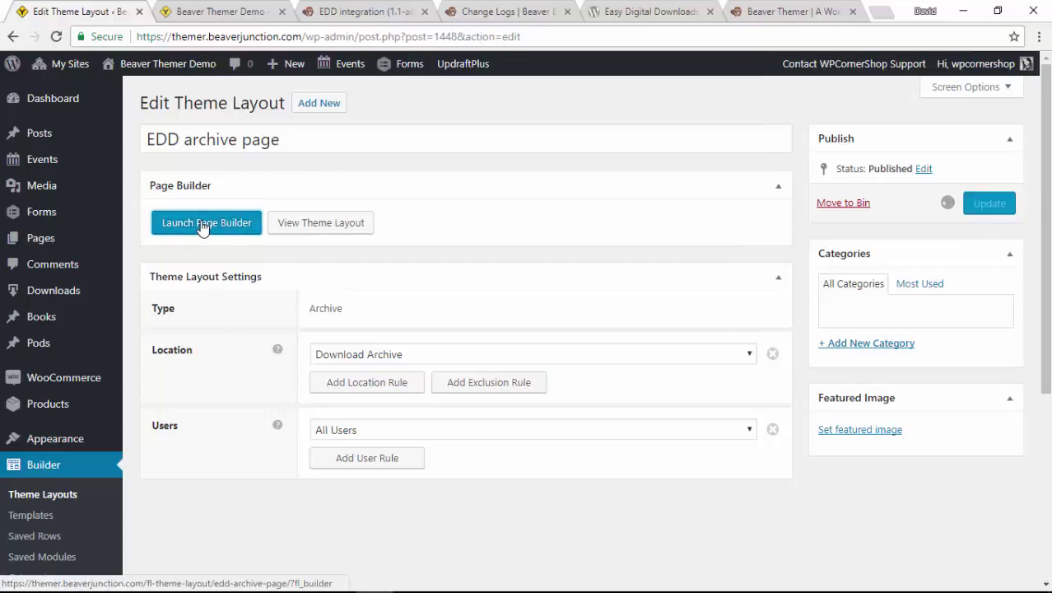
- Launch Page Builder on the archive layout and reveal the Downloads module under EDD Modules
click(206, 222)
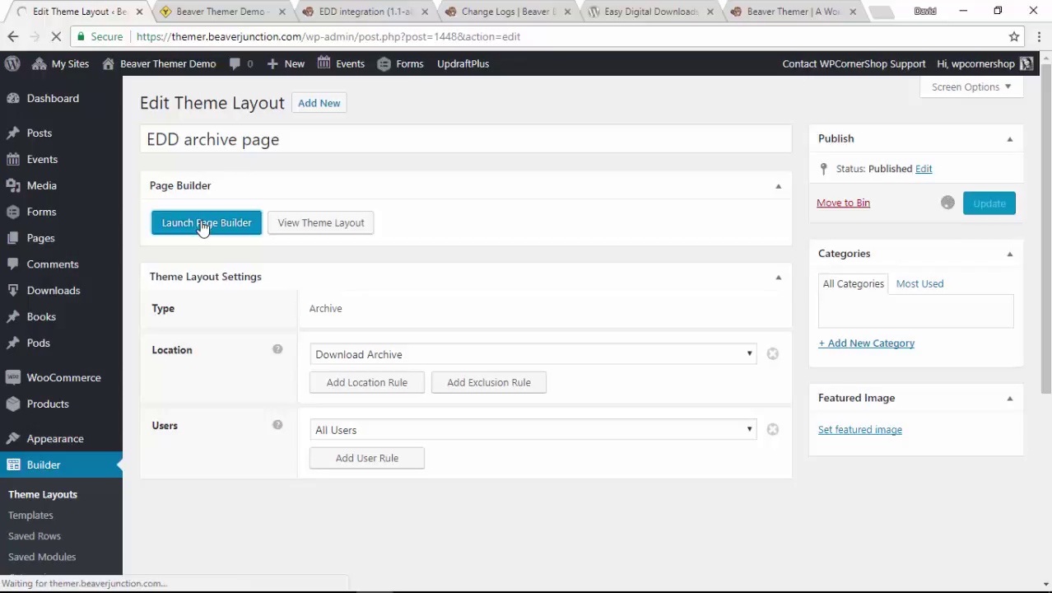
click(206, 223)
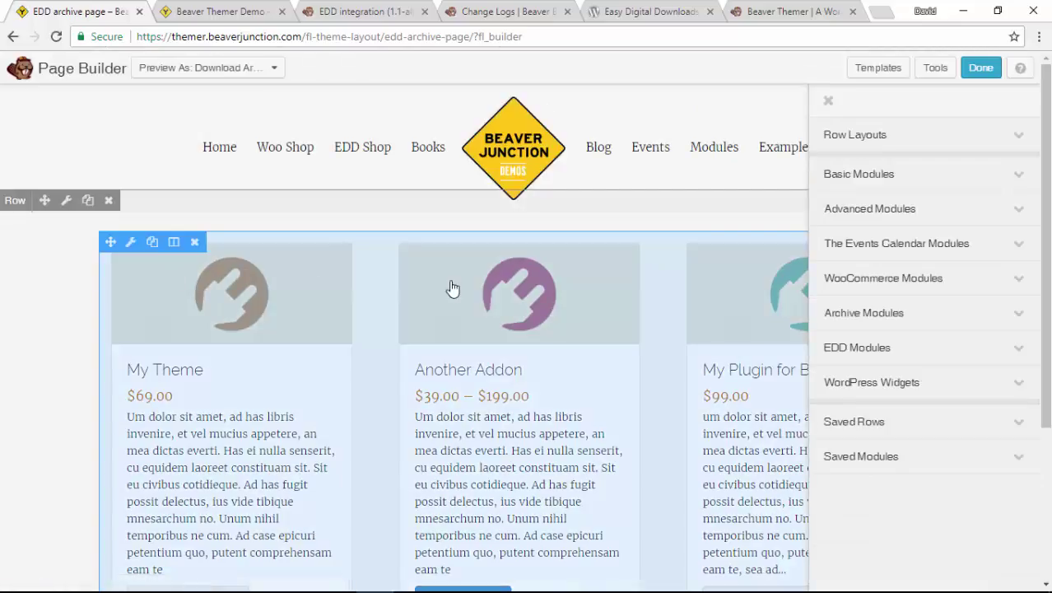
mouse_move(211, 366)
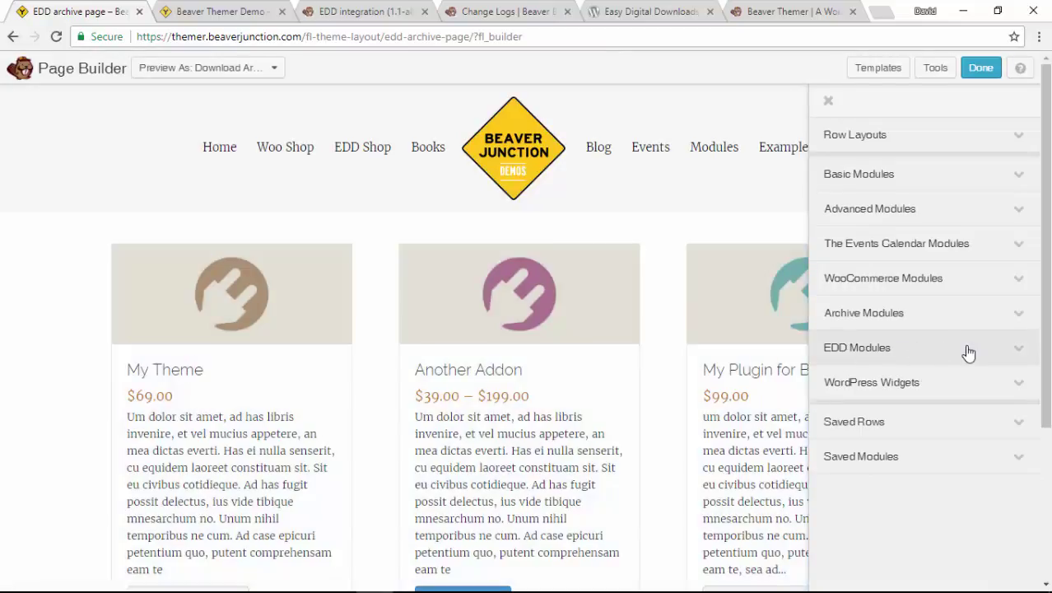
mouse_move(843, 347)
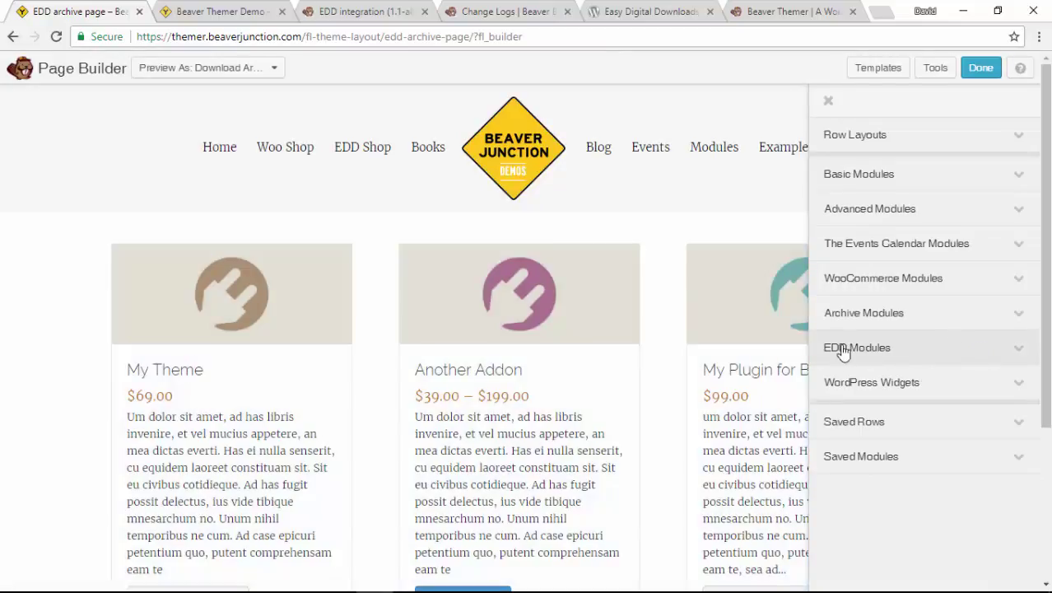
mouse_move(1021, 355)
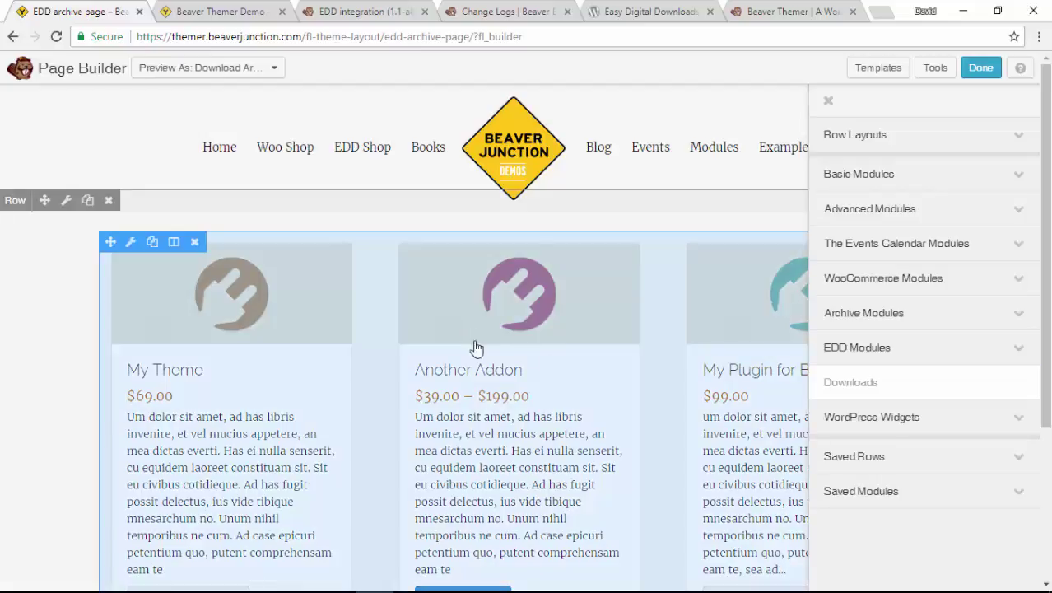
mouse_move(547, 377)
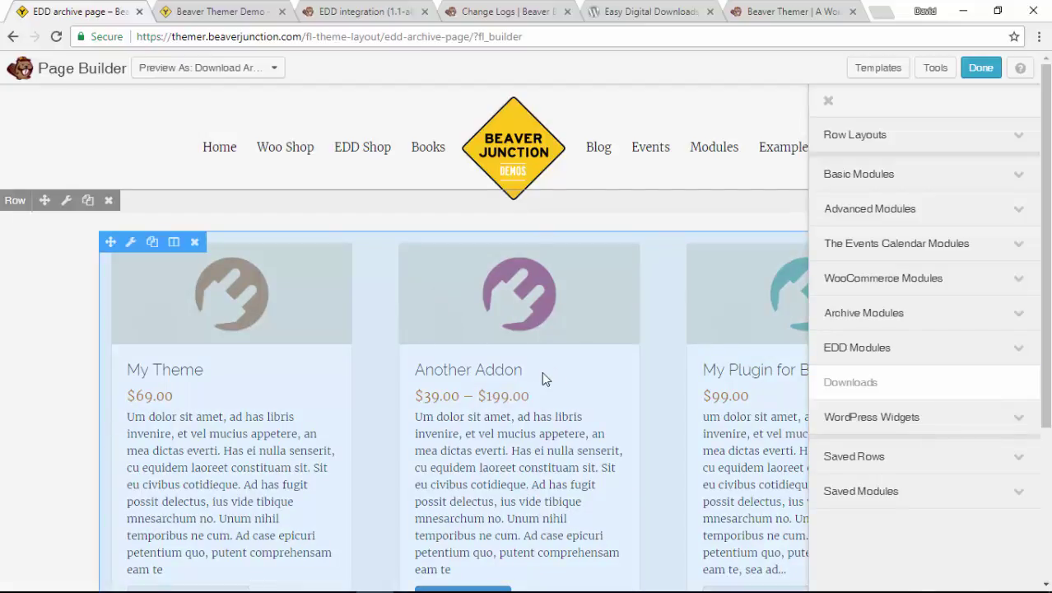
click(828, 100)
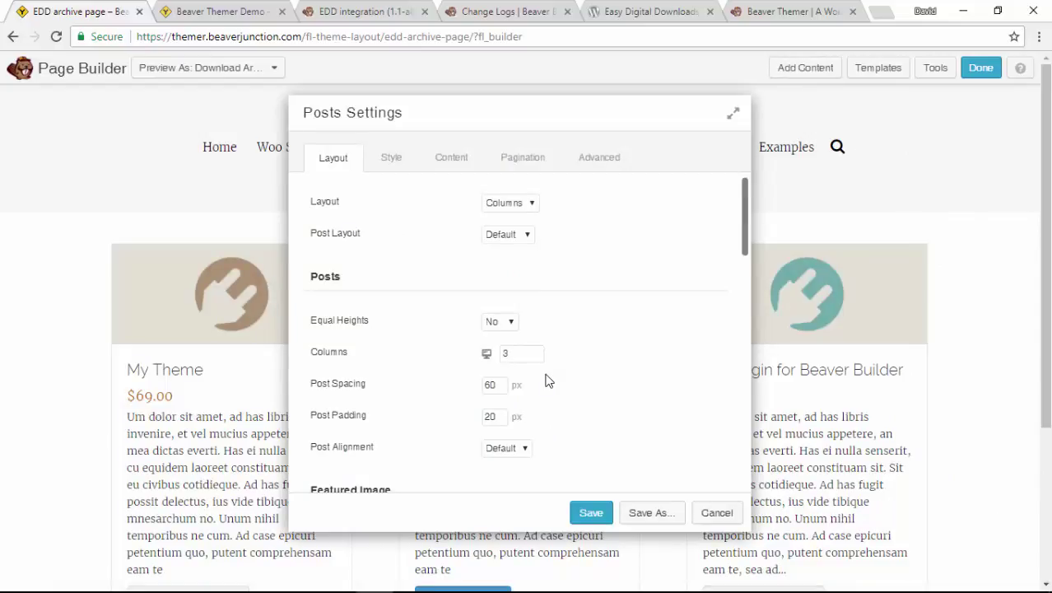
mouse_move(353, 112)
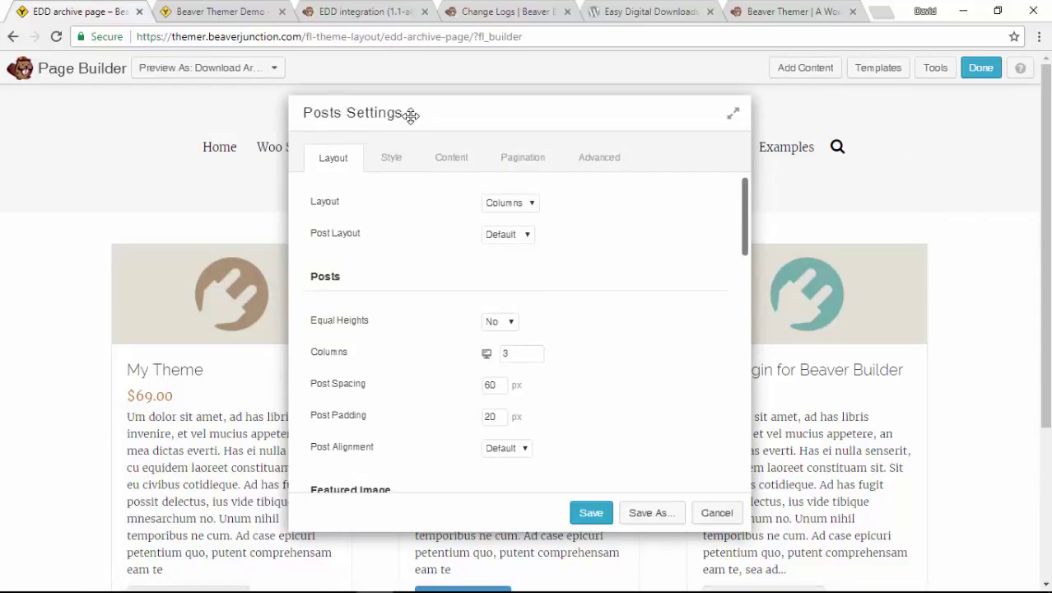
click(390, 158)
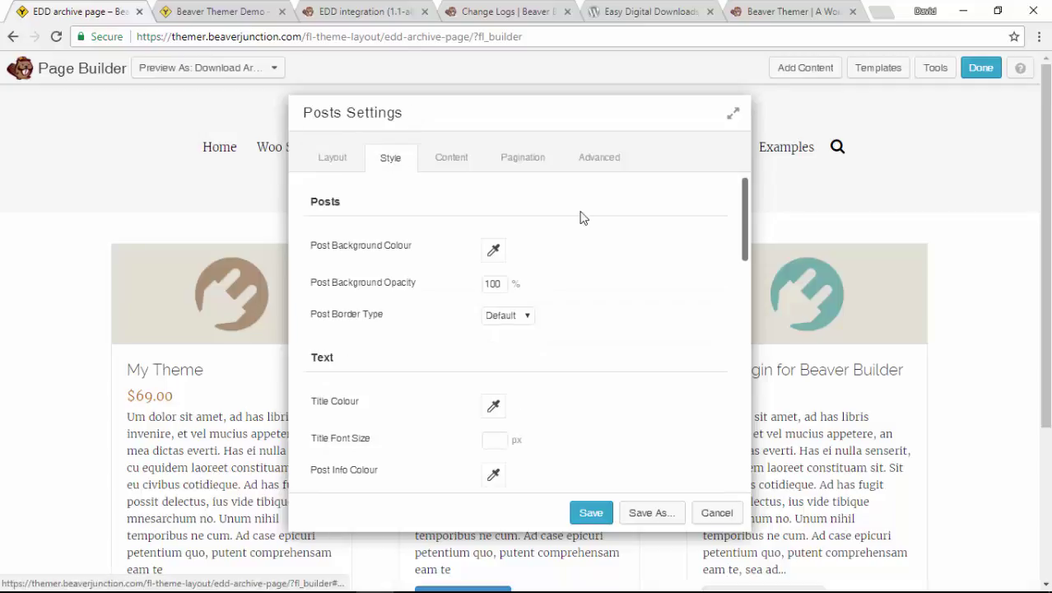
scroll(down, 3)
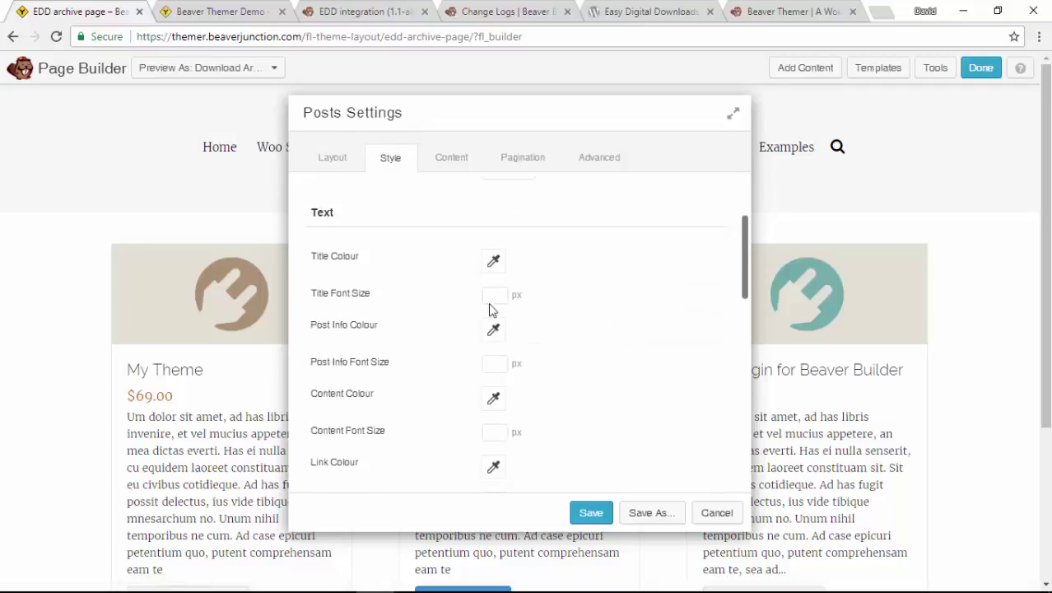
scroll(down, 3)
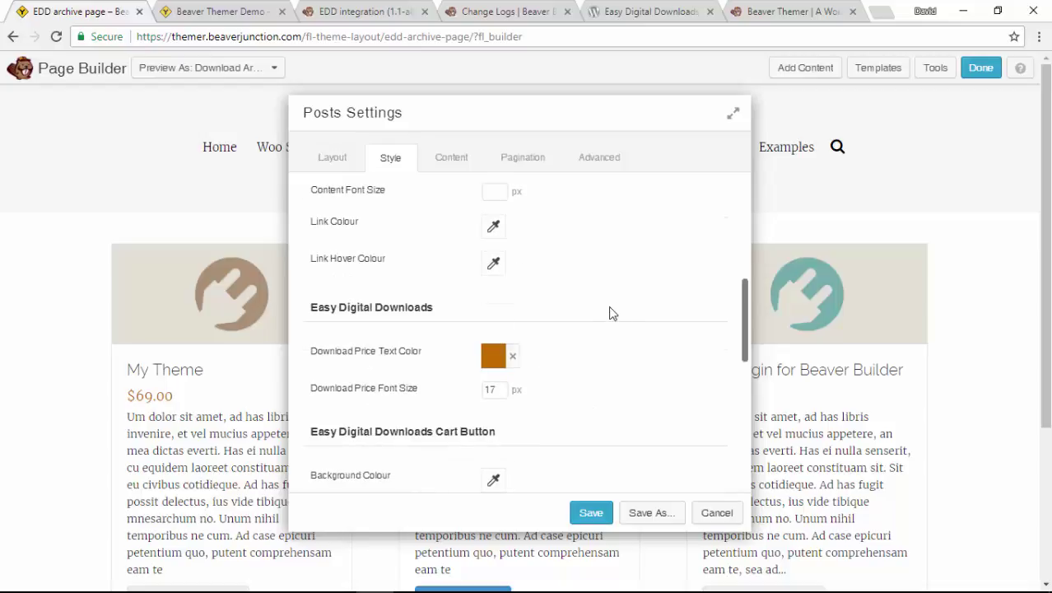
scroll(up, 3)
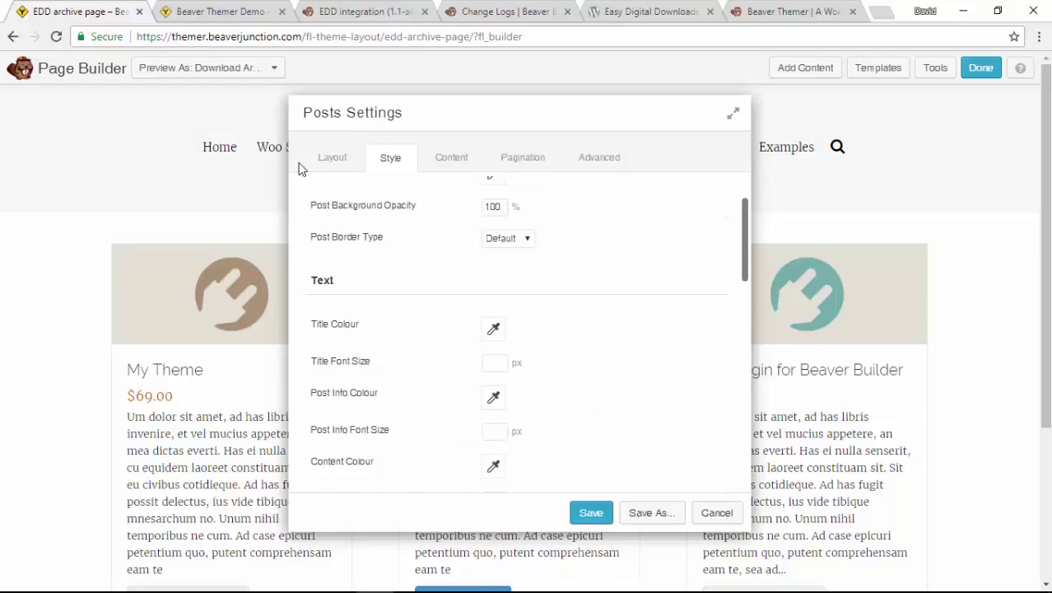
- Review the Posts module Layout settings down to the Easy Digital Downloads price and basket button options
click(333, 158)
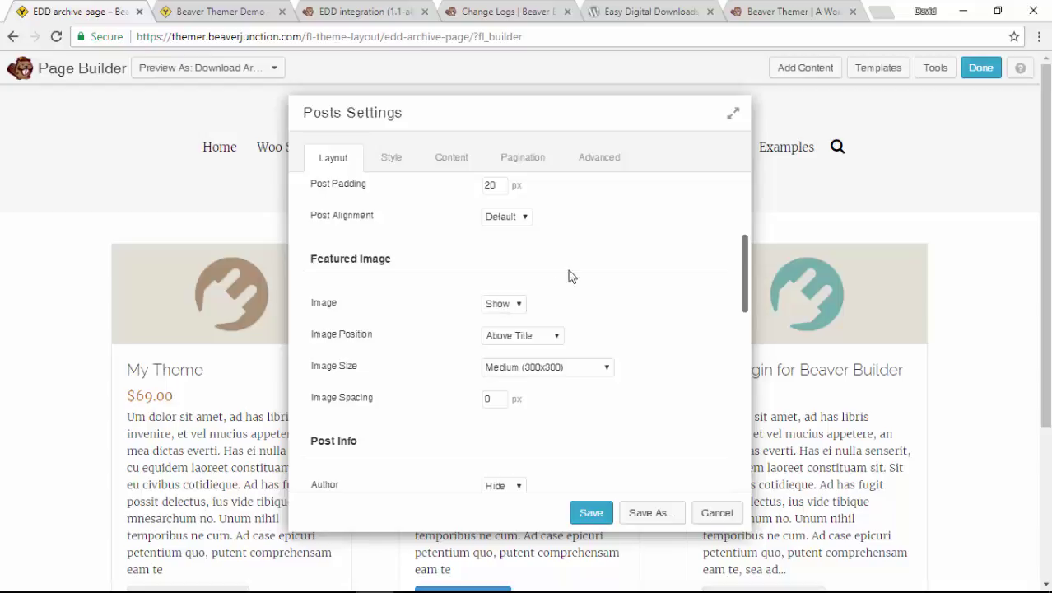
mouse_move(635, 308)
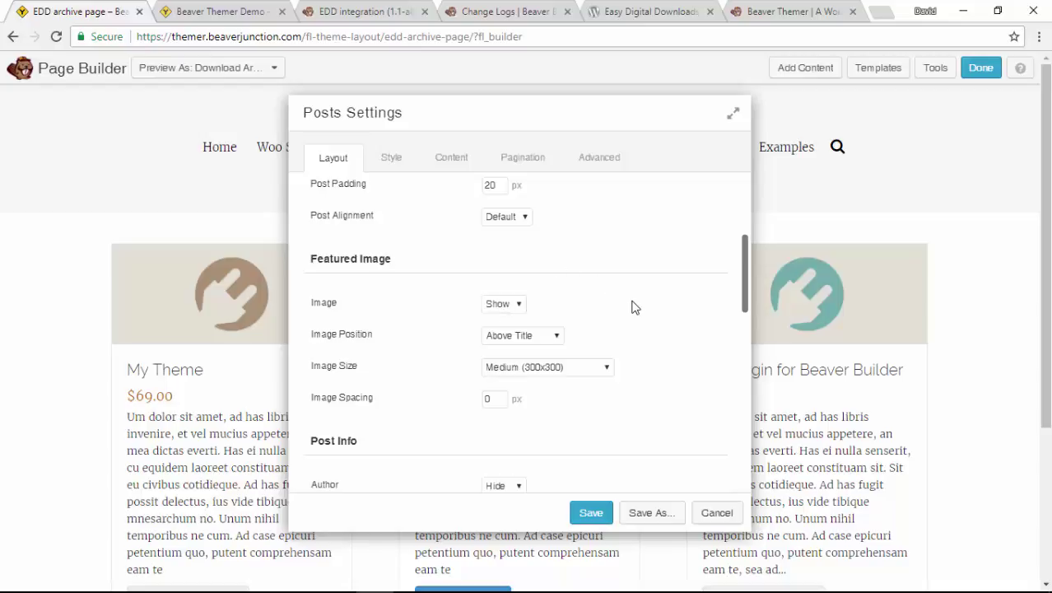
scroll(down, 3)
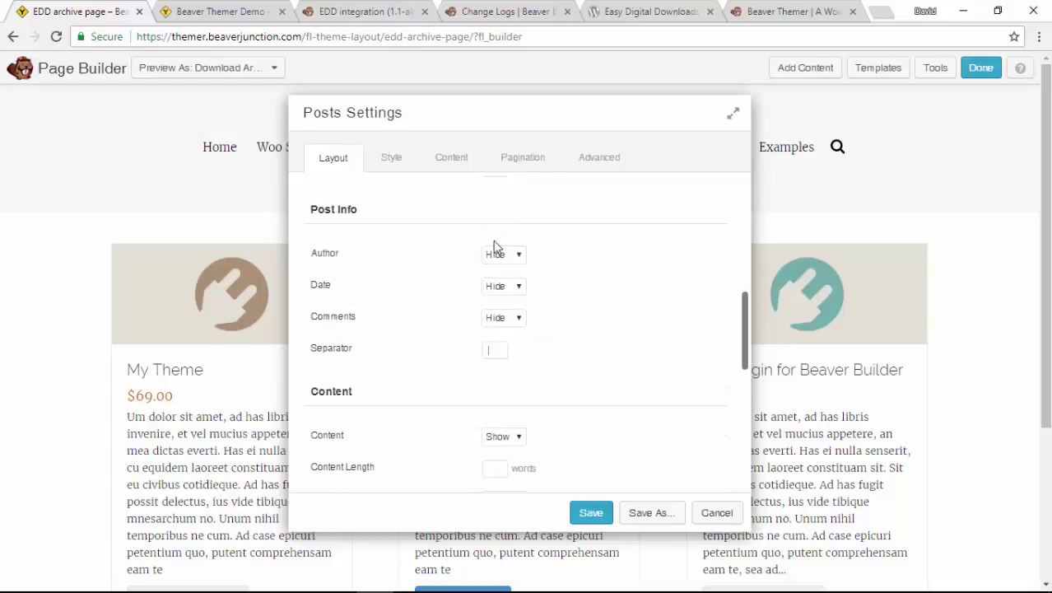
mouse_move(419, 338)
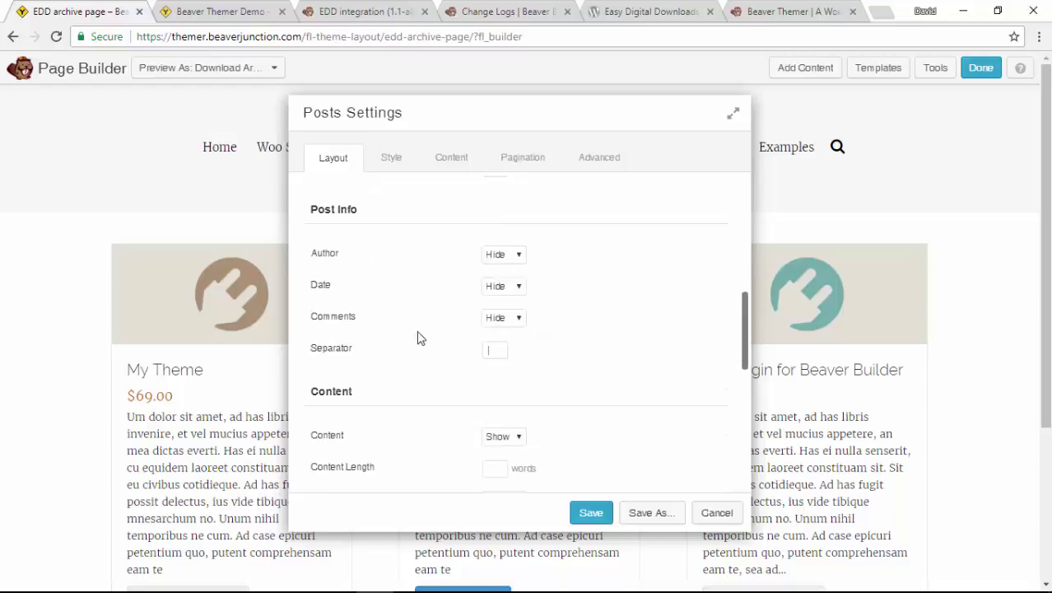
scroll(down, 3)
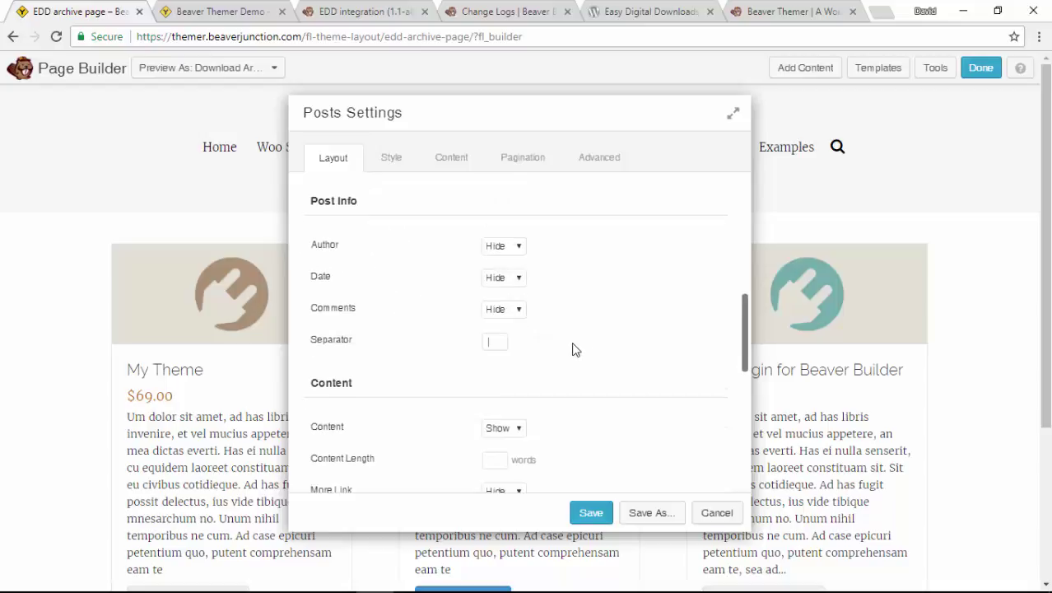
scroll(down, 3)
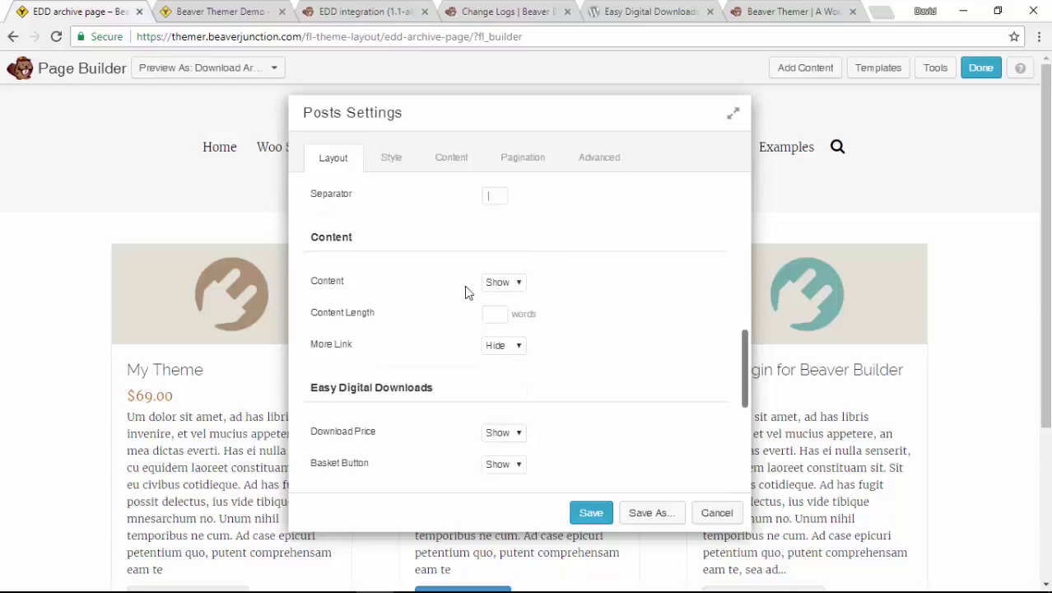
scroll(down, 3)
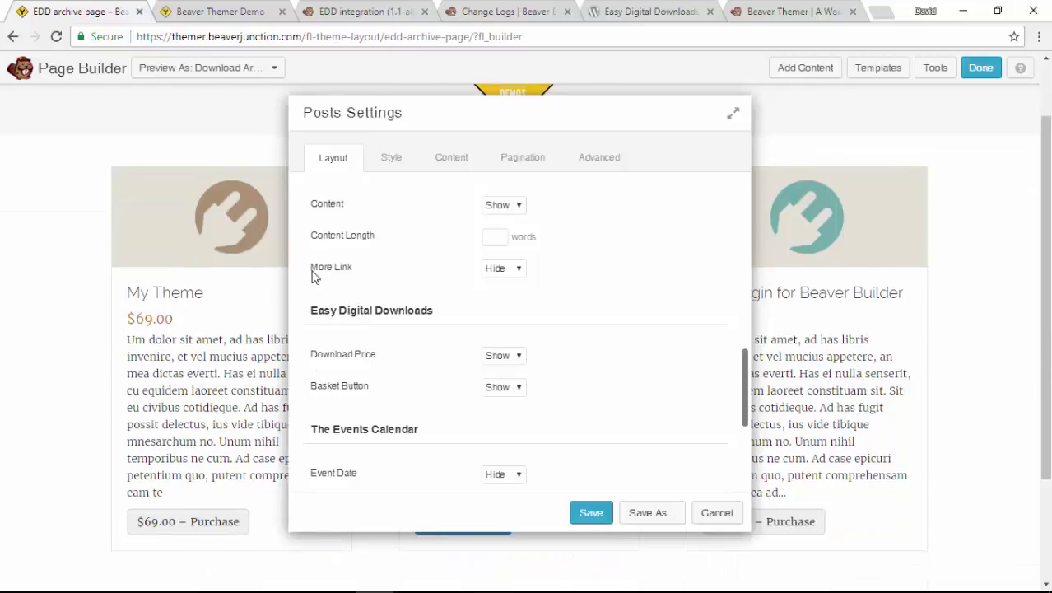
mouse_move(216, 513)
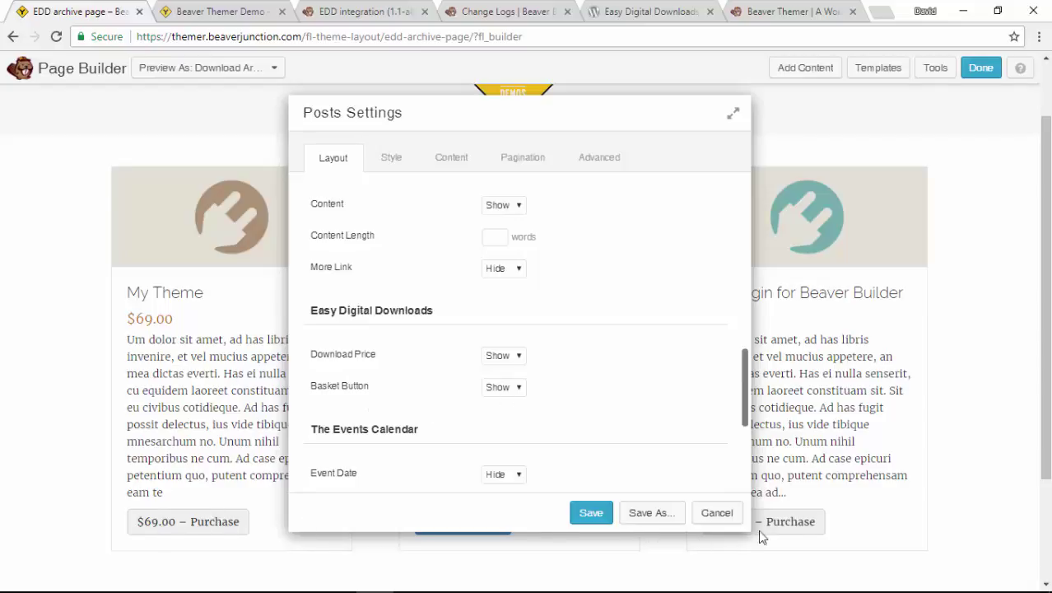
scroll(up, 3)
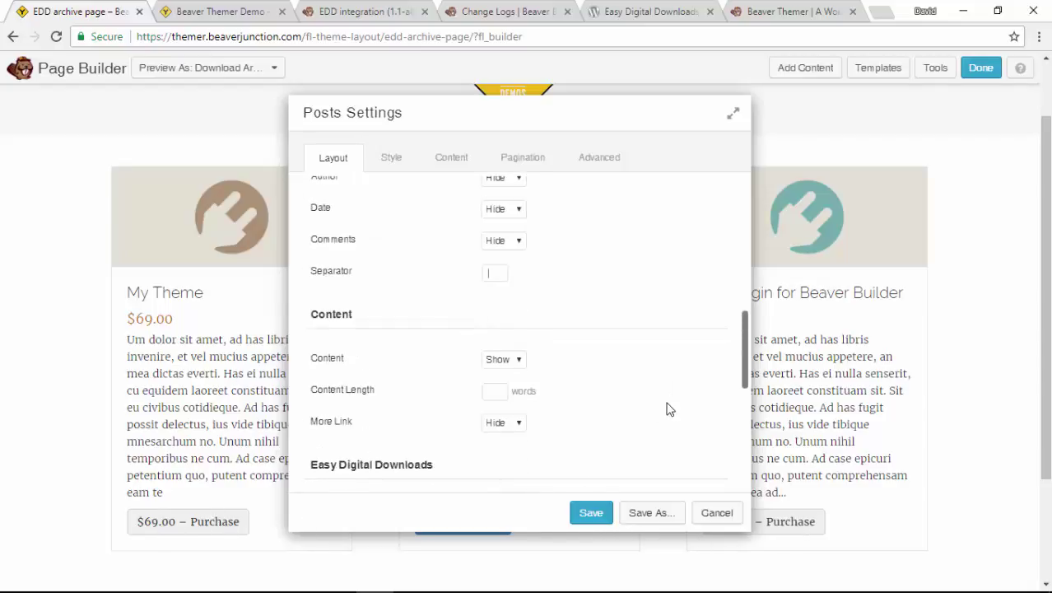
scroll(up, 3)
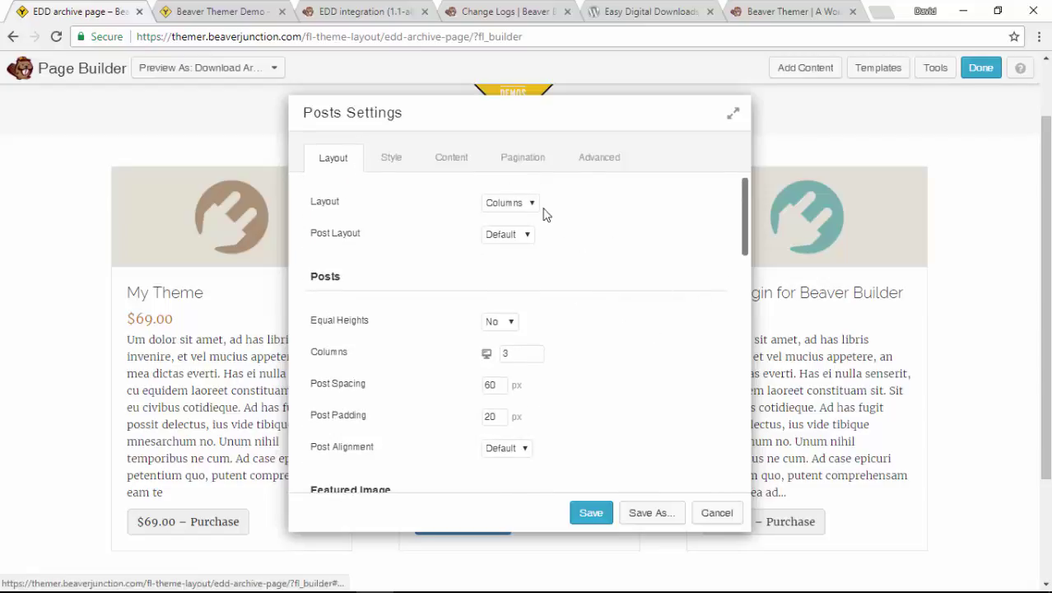
- Keep the posts arranged in Columns and set Post Layout to Custom
click(510, 203)
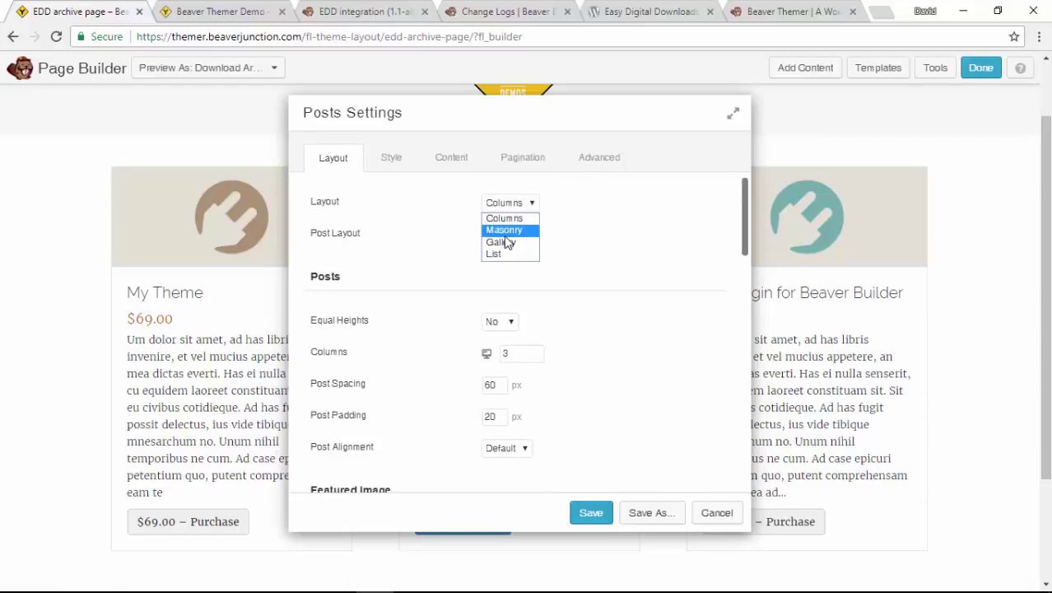
click(503, 217)
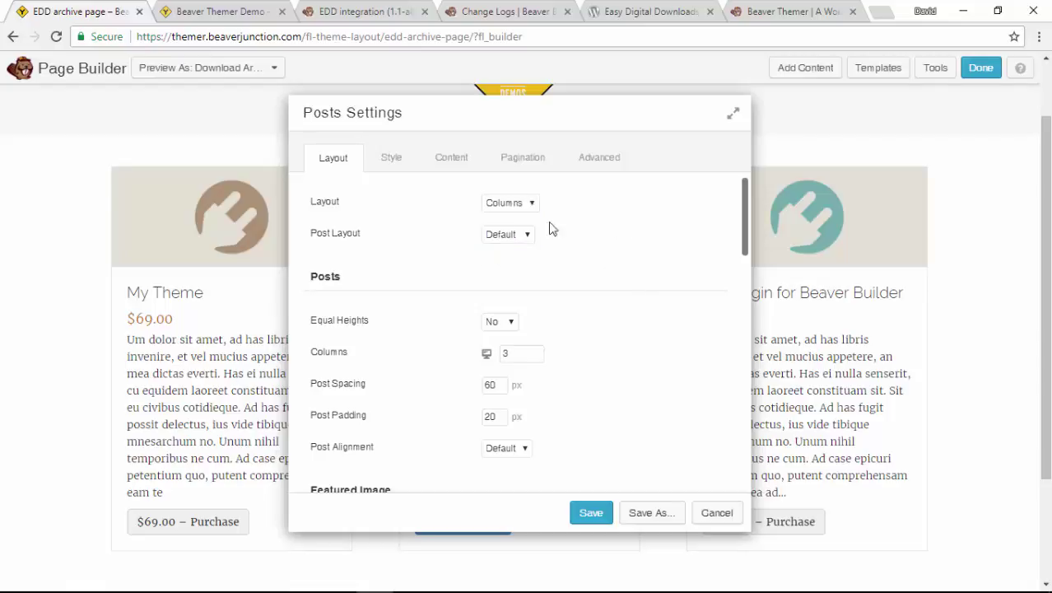
click(507, 234)
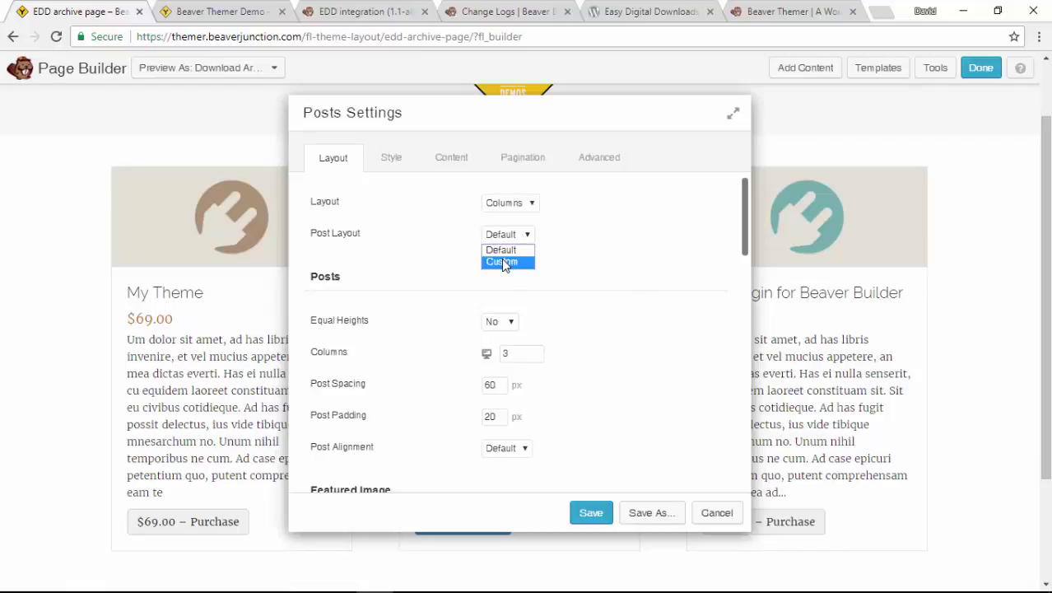
click(501, 261)
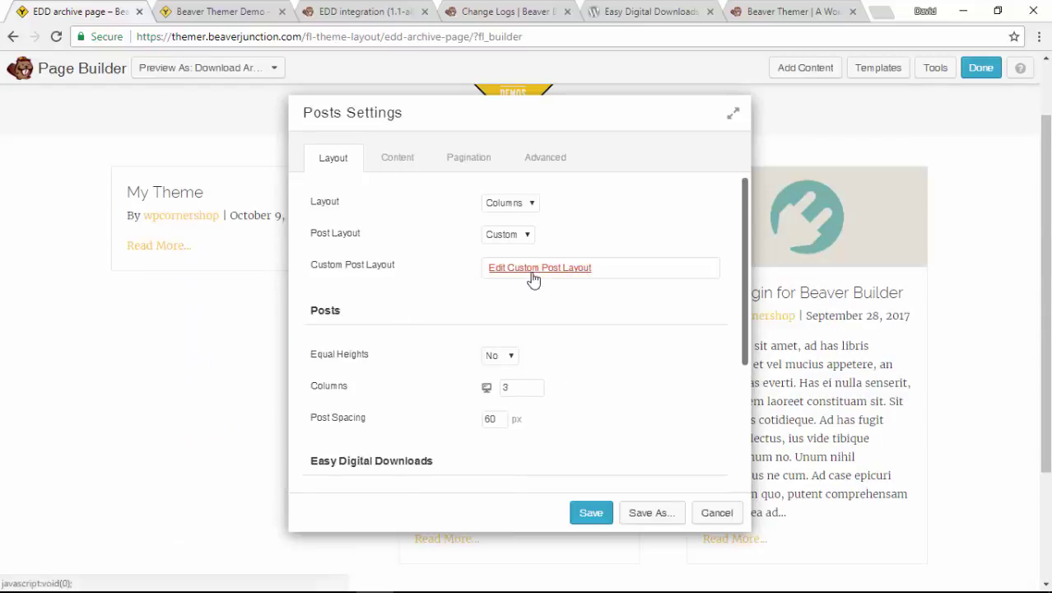
- View the custom post layout editor, cancel all Posts module changes and go back to the Edit Theme Layout screen
click(540, 267)
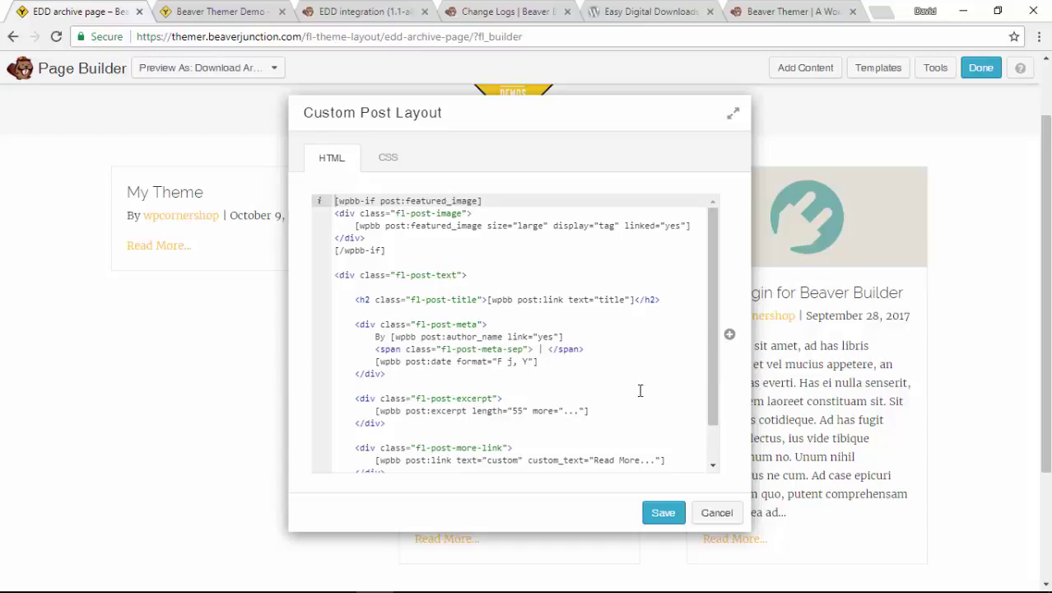
mouse_move(715, 513)
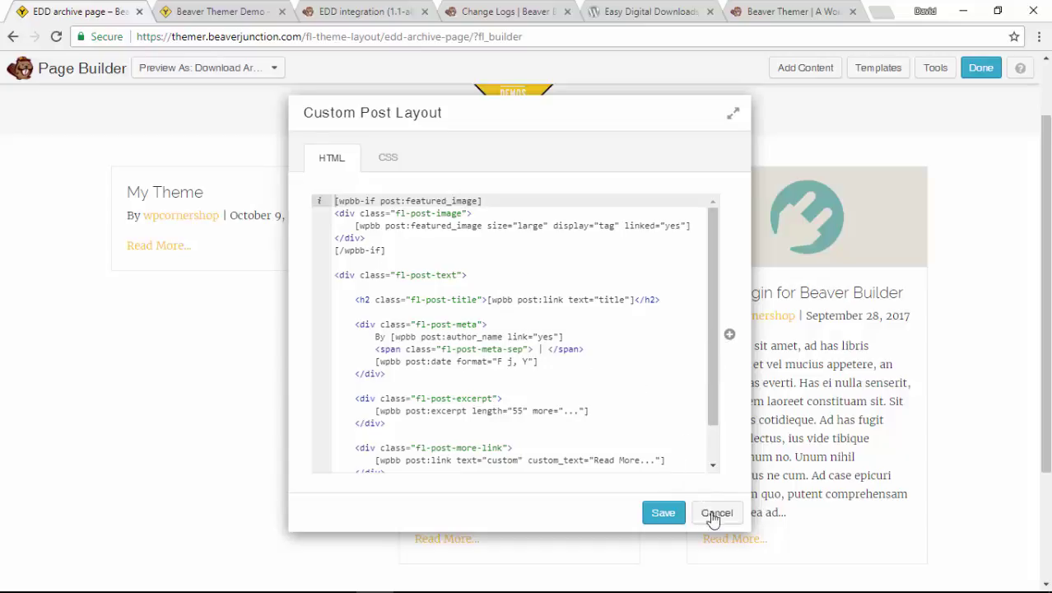
click(715, 512)
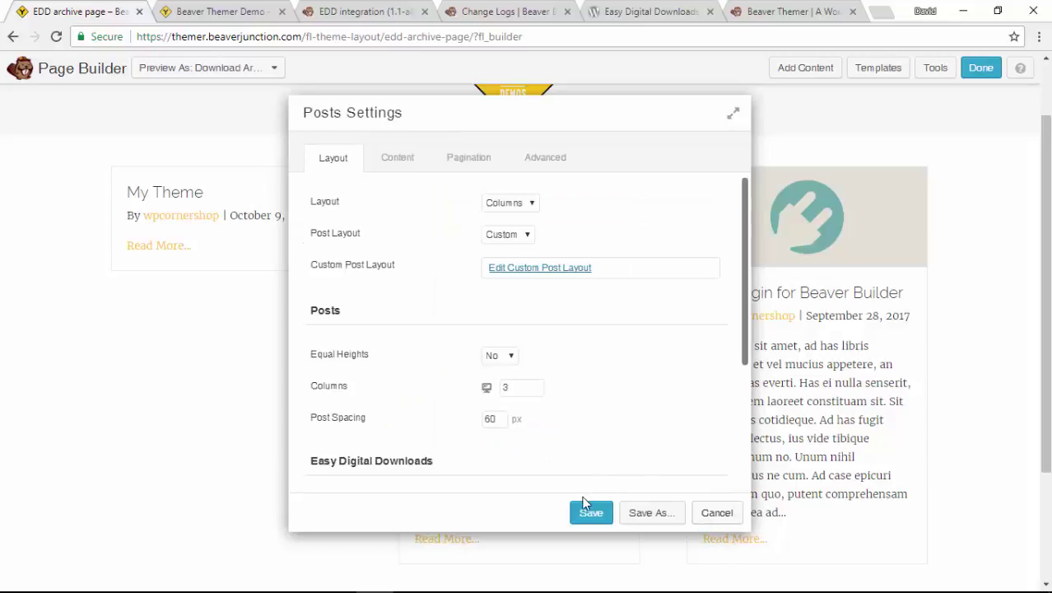
mouse_move(714, 512)
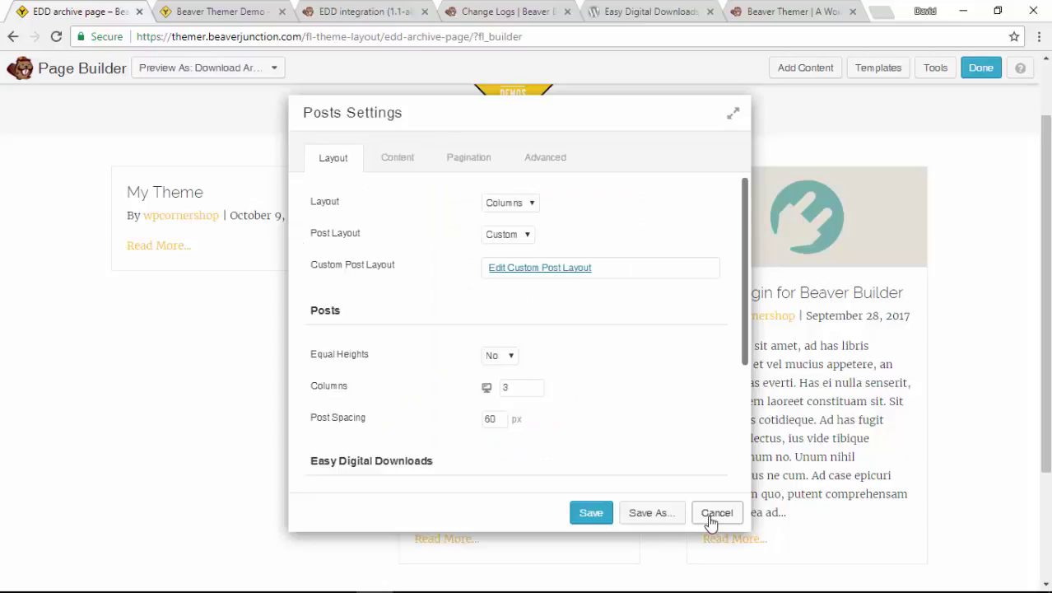
click(716, 512)
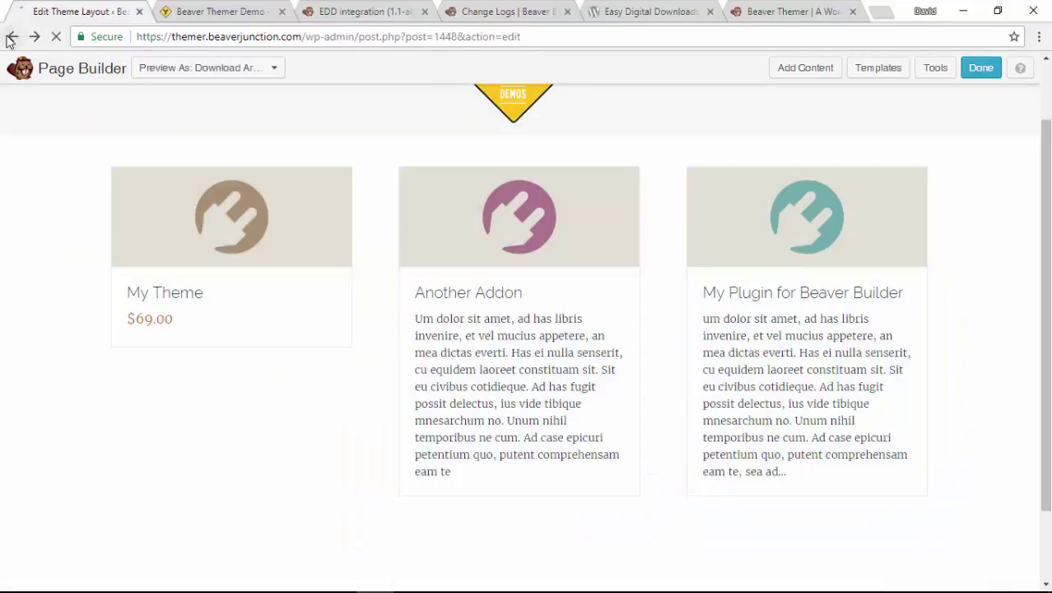
click(13, 36)
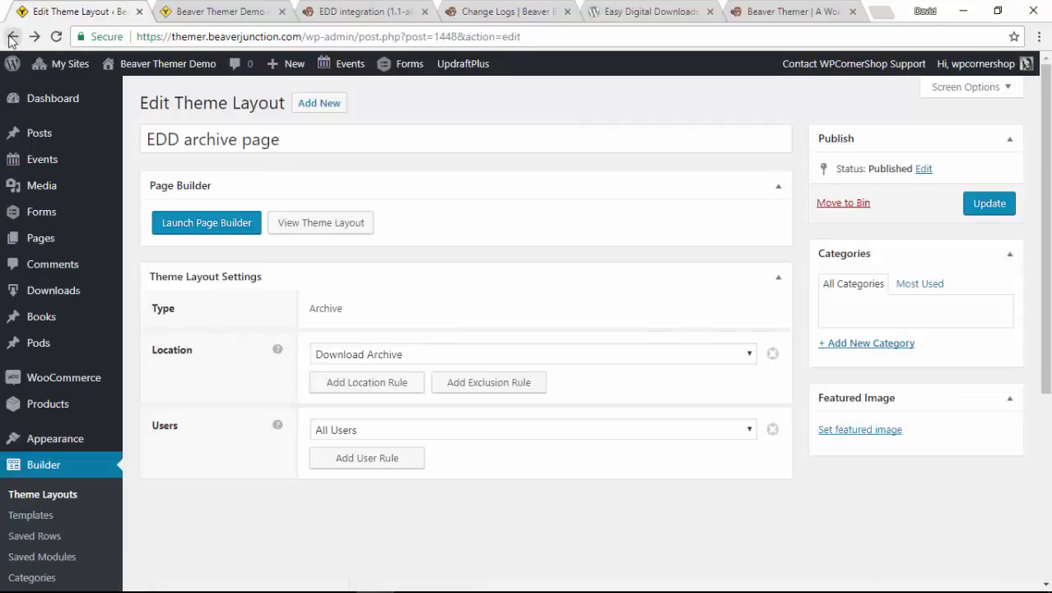
- From Theme Layouts, open EDD Product Page and review its Location options for Downloads
click(13, 36)
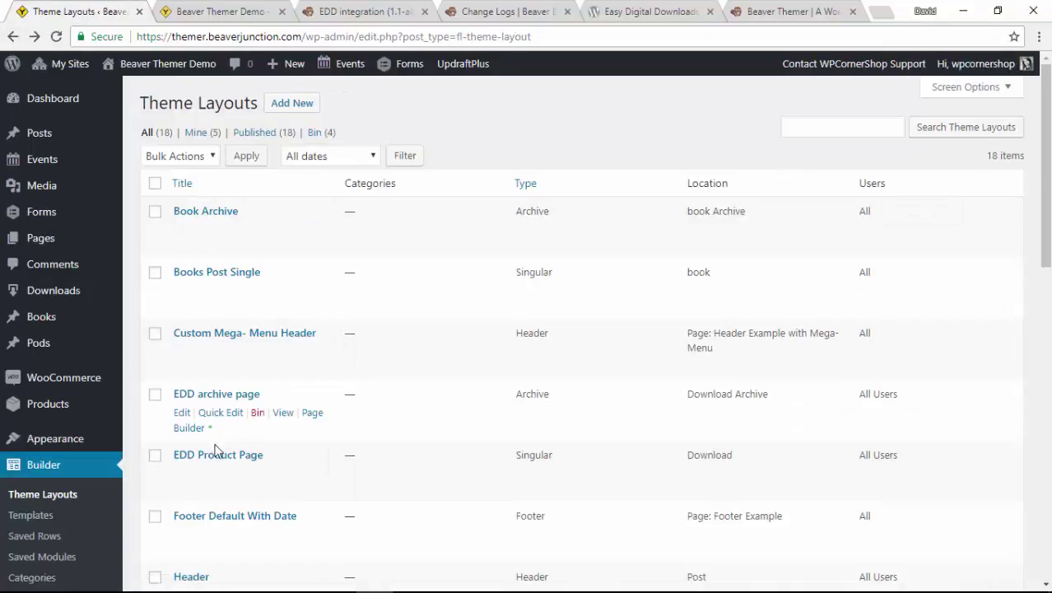
mouse_move(234, 458)
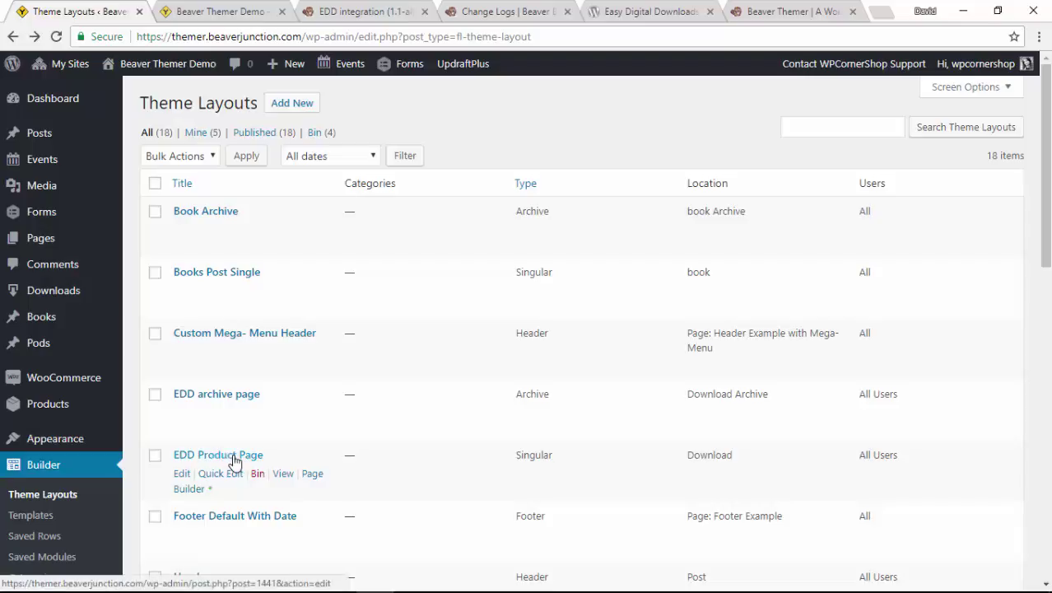
click(218, 455)
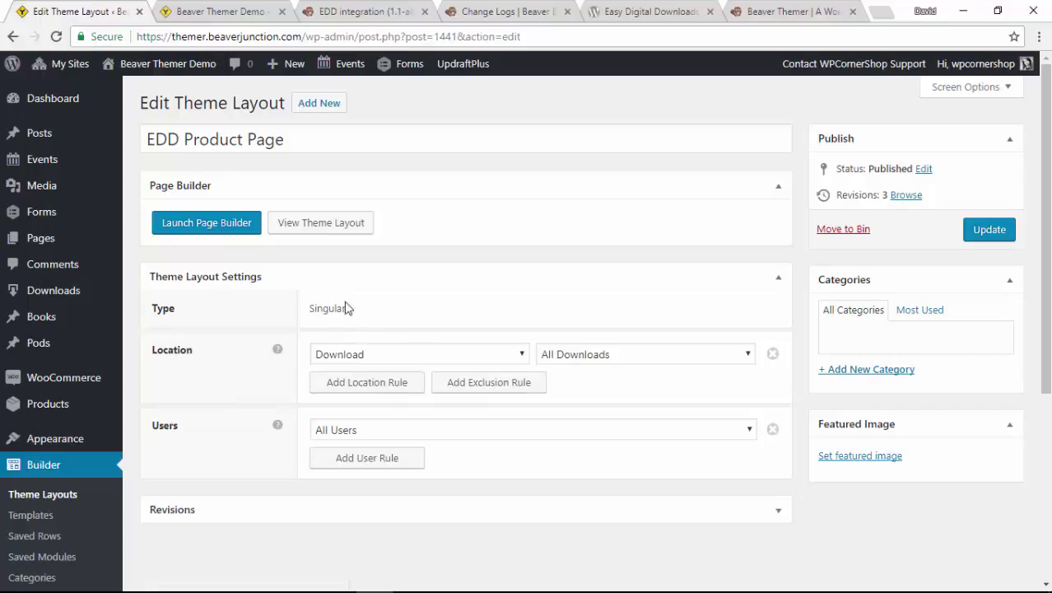
click(418, 354)
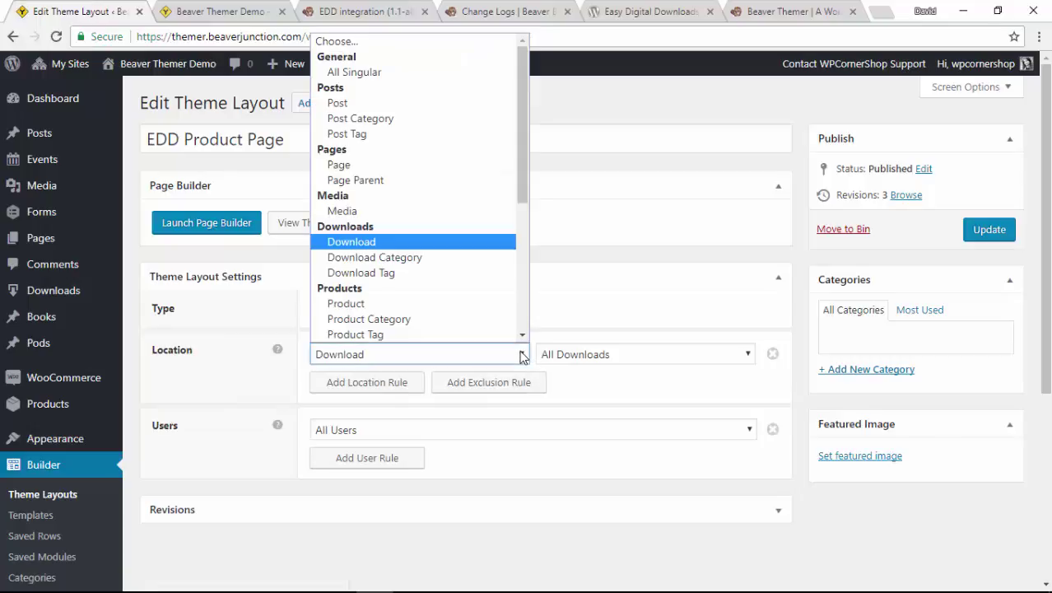
mouse_move(399, 253)
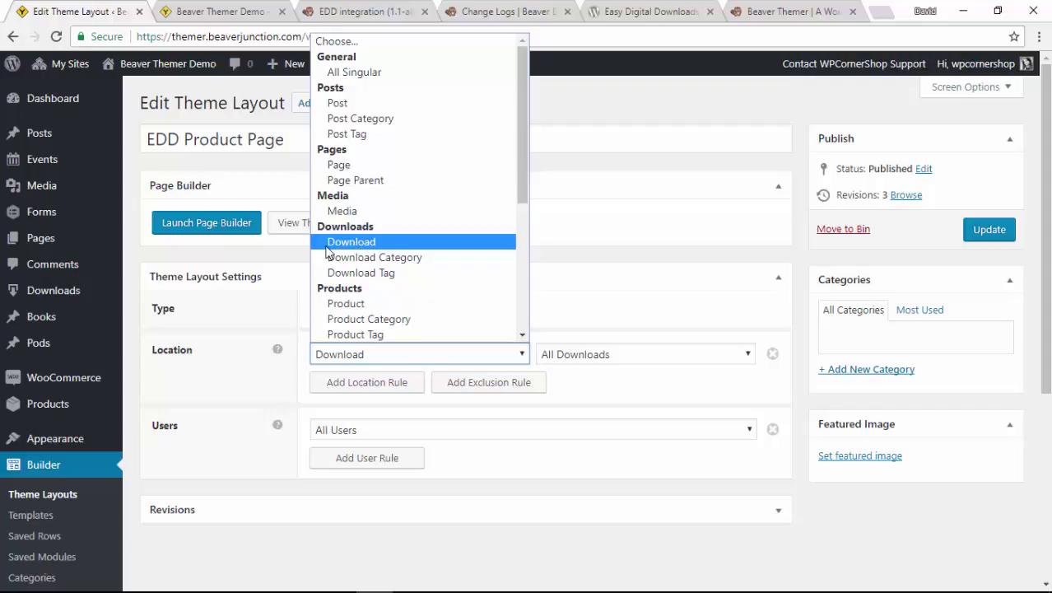
mouse_move(376, 257)
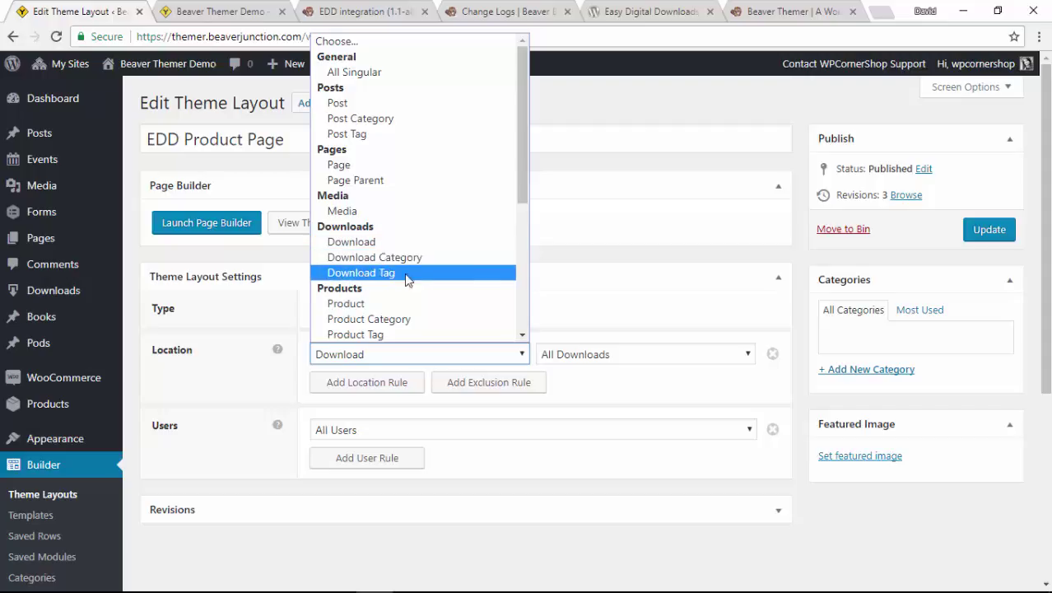
mouse_move(350, 240)
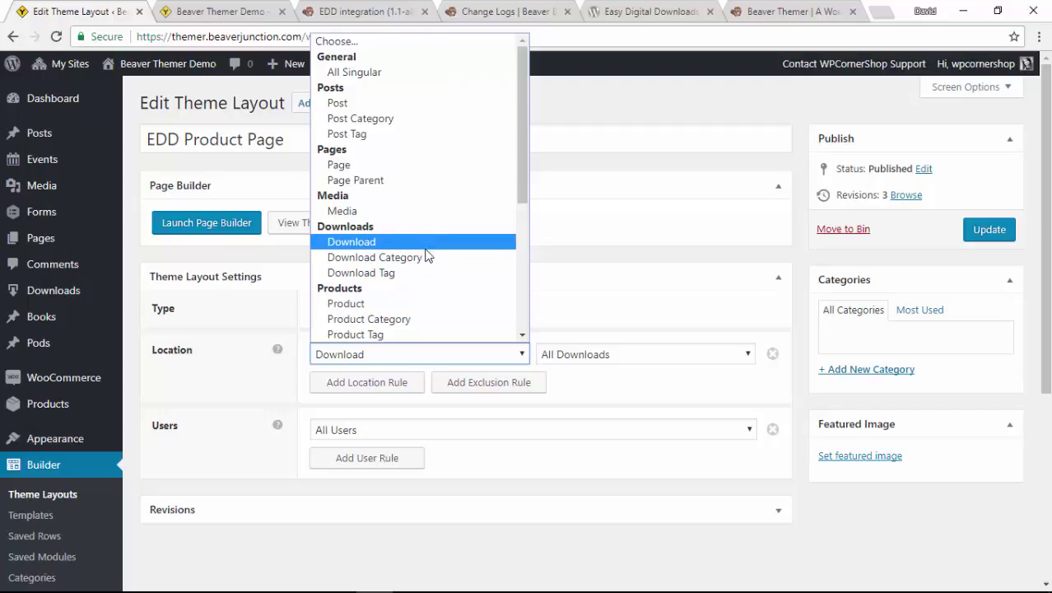
- Keep Download as the location and launch the Page Builder, previewing 'My Plugin for Beaver Builder' at $99.00
click(353, 240)
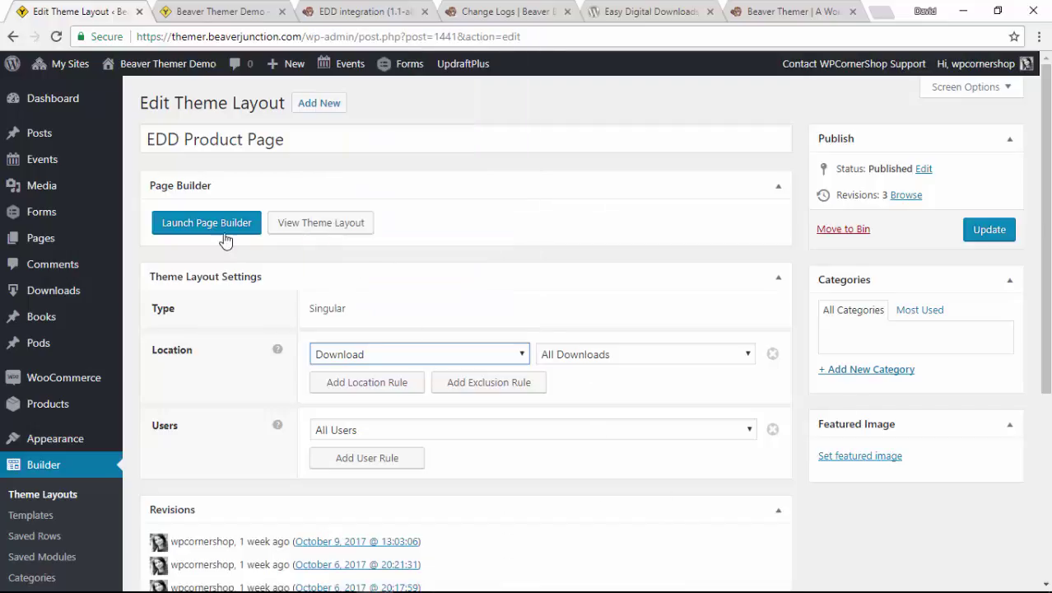
click(988, 229)
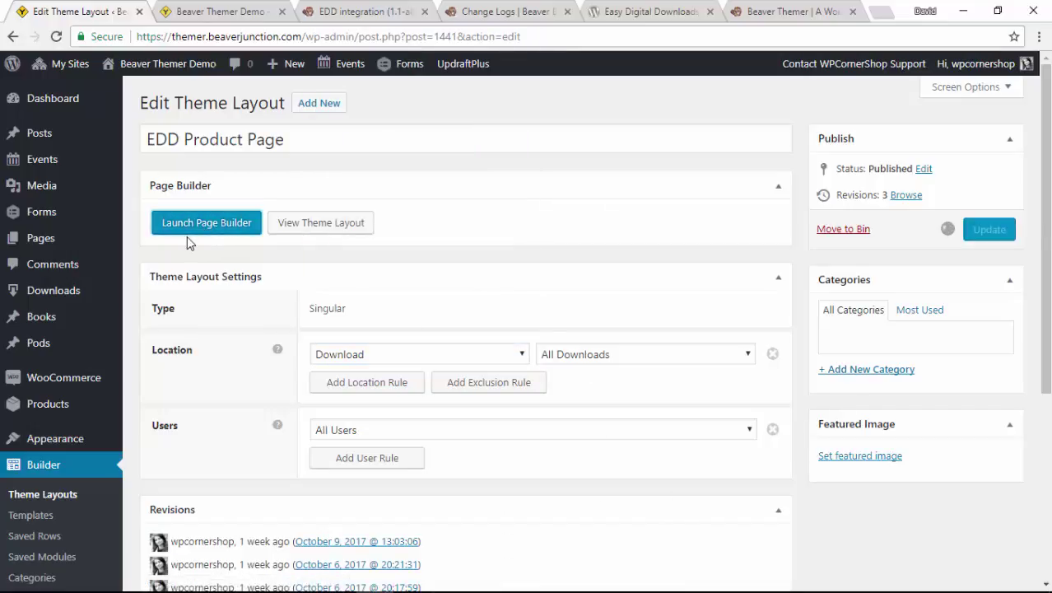
click(206, 222)
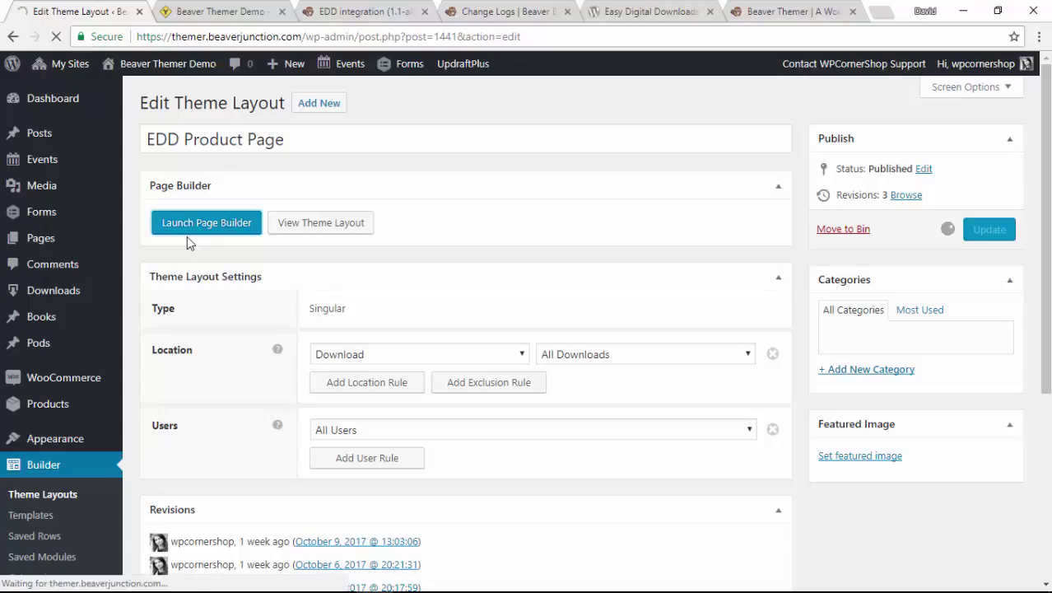
click(206, 222)
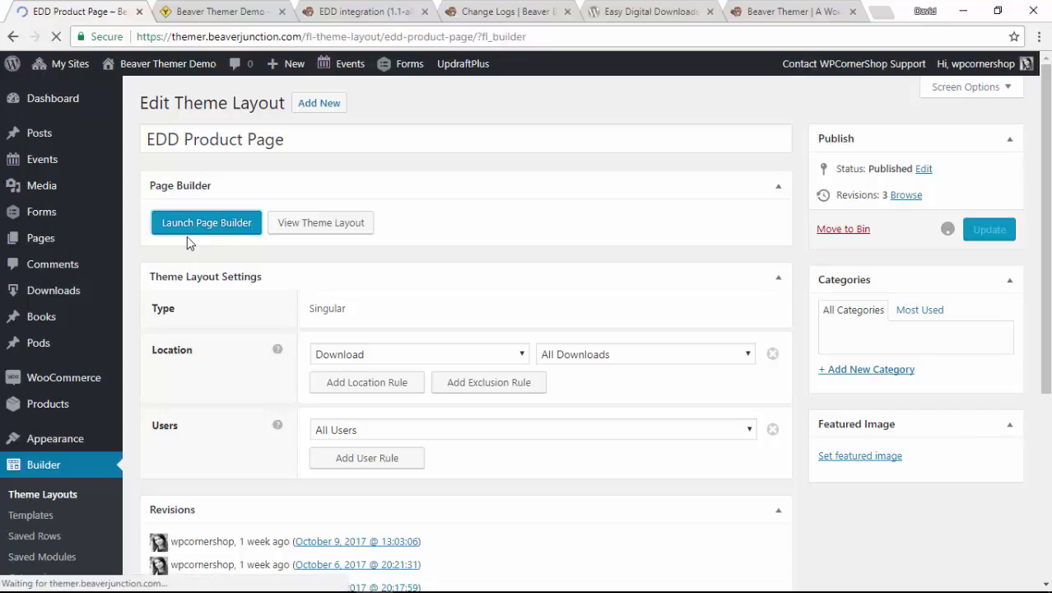
click(208, 223)
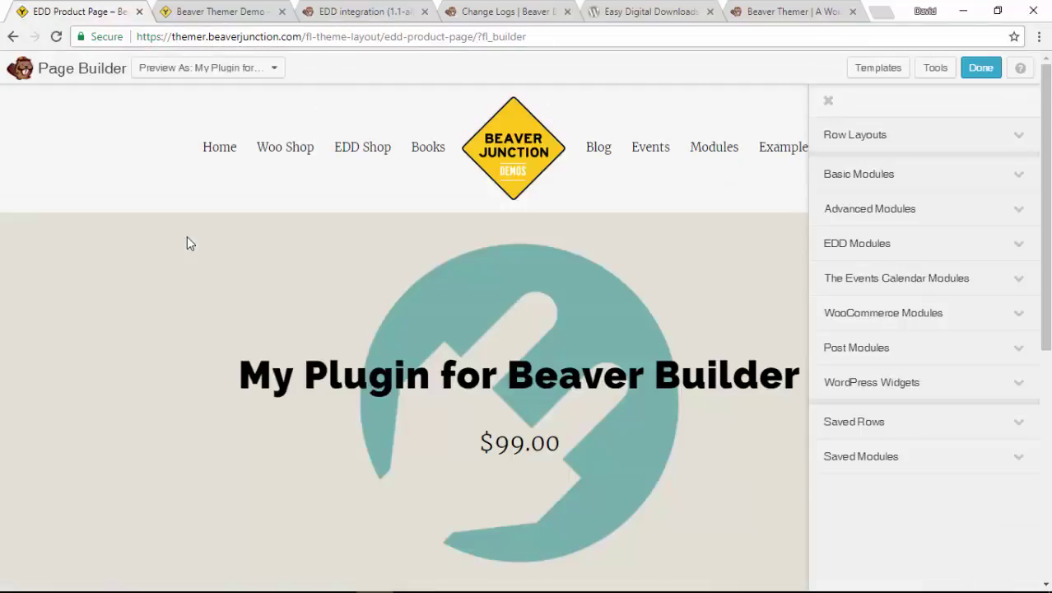
scroll(down, 3)
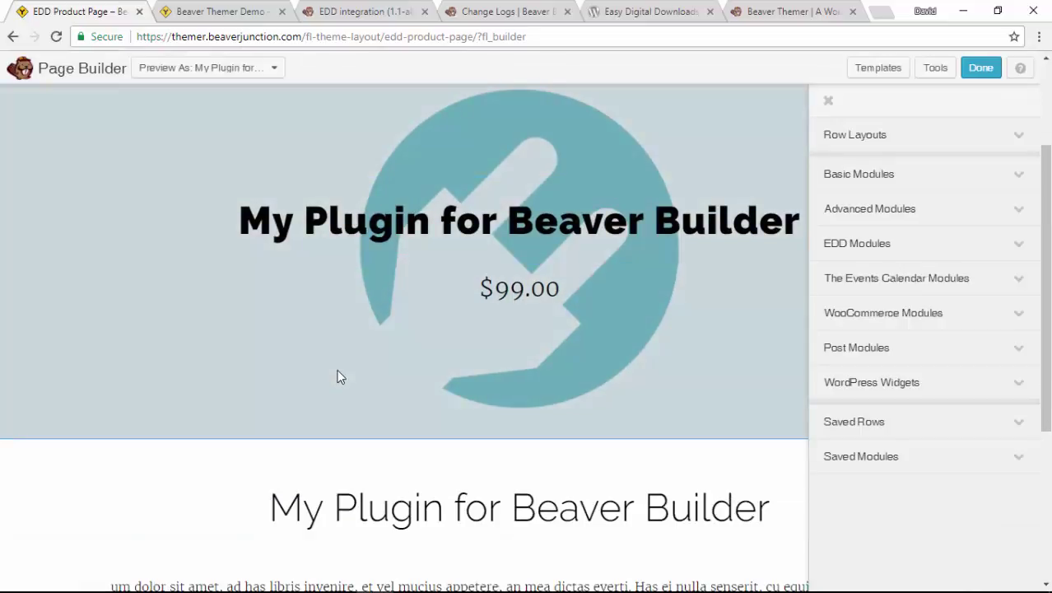
scroll(up, 3)
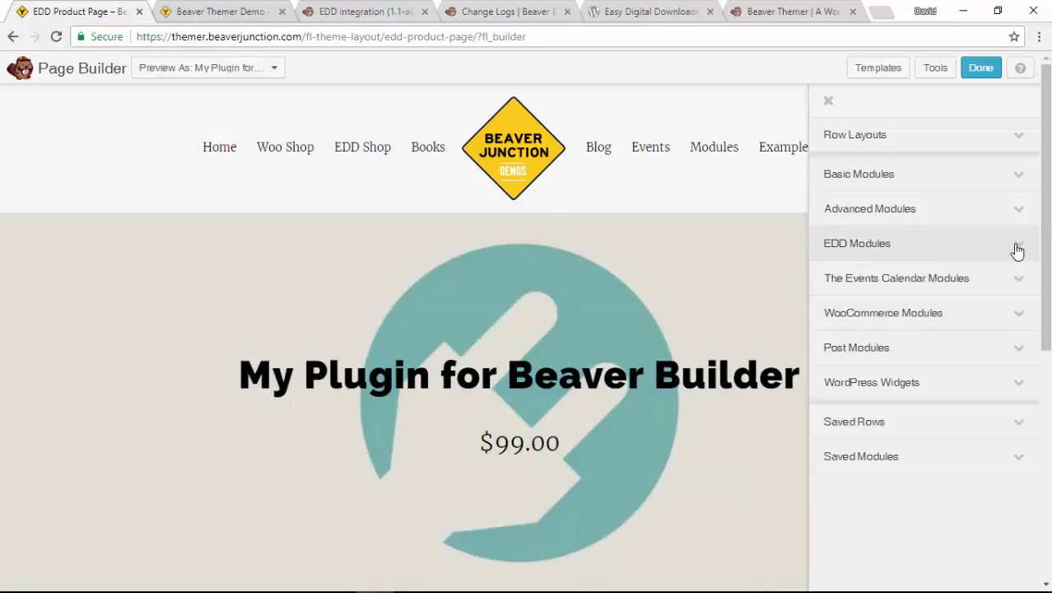
- Expand the EDD Modules group listing Add to Basket Button, Download Description, Price and Title
click(857, 243)
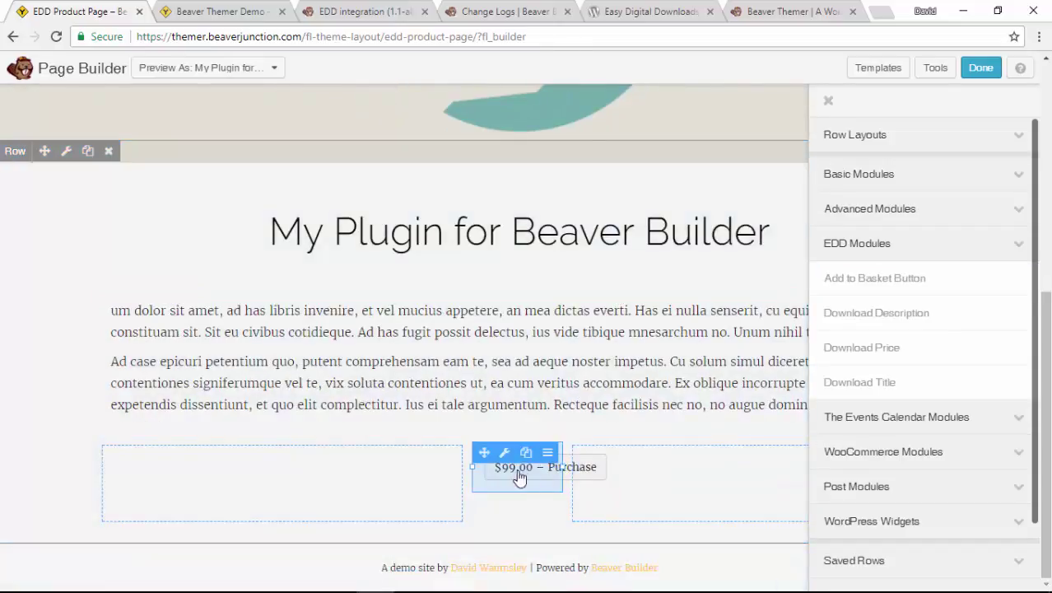
mouse_move(828, 303)
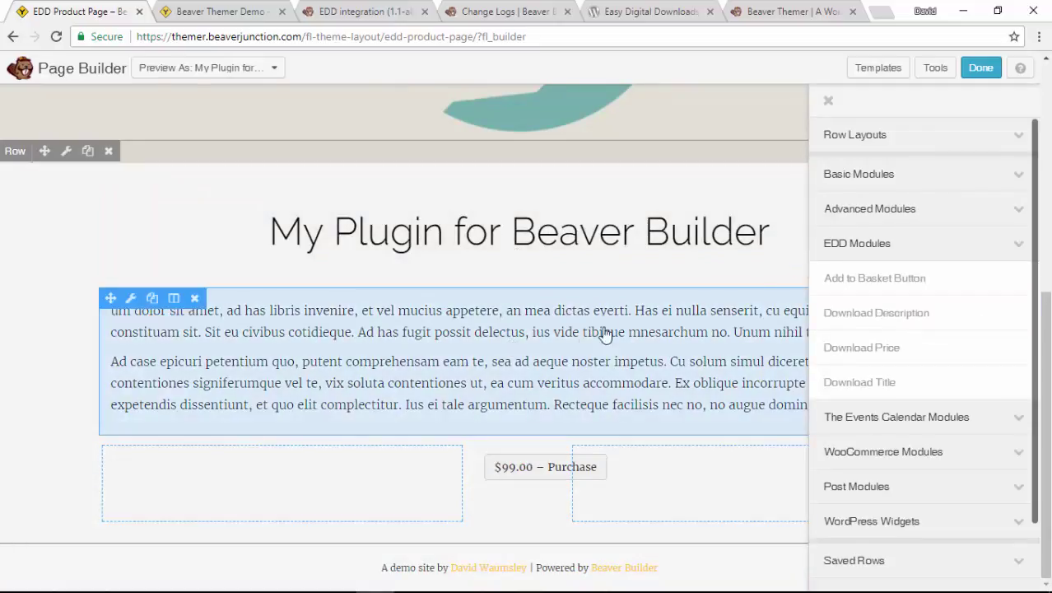
mouse_move(458, 313)
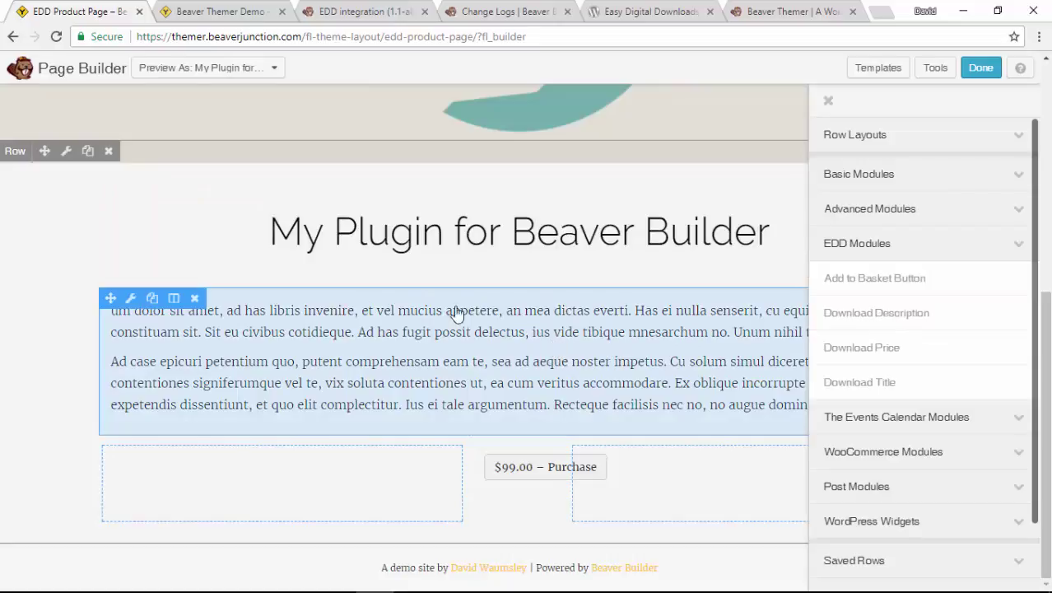
mouse_move(521, 363)
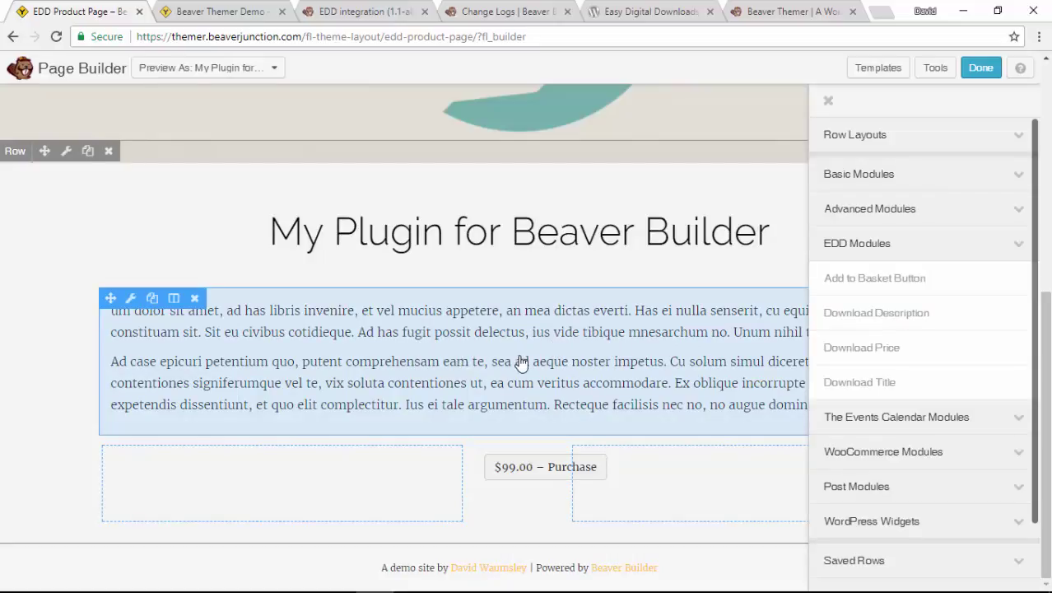
mouse_move(497, 366)
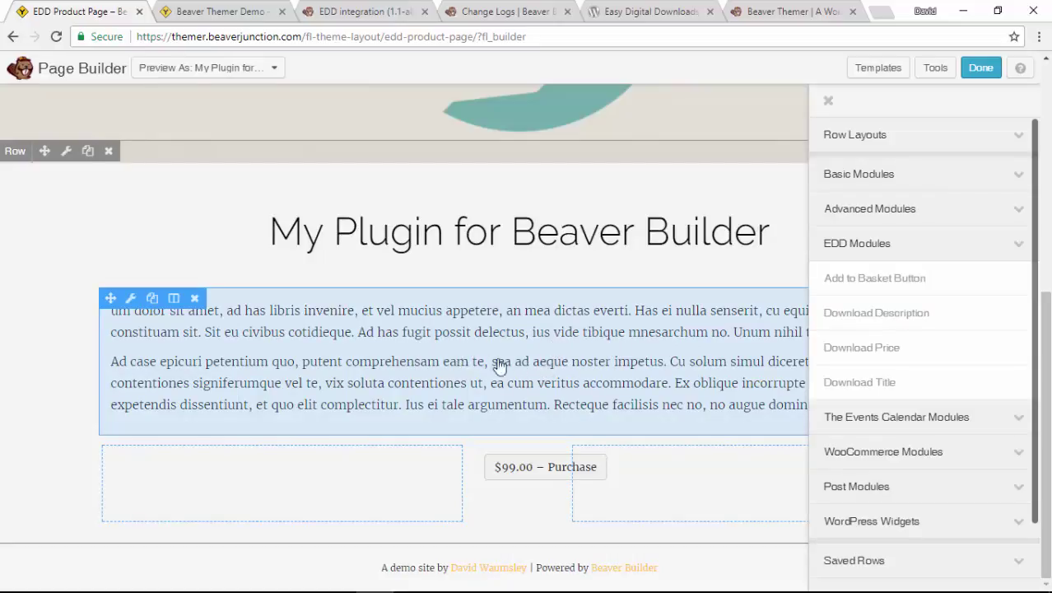
mouse_move(547, 341)
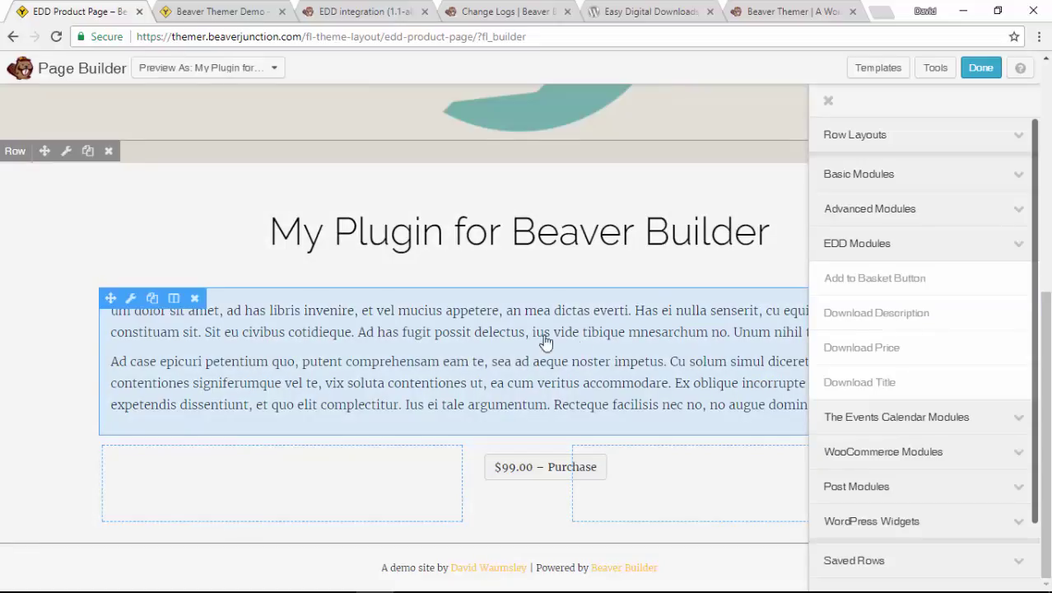
mouse_move(861, 346)
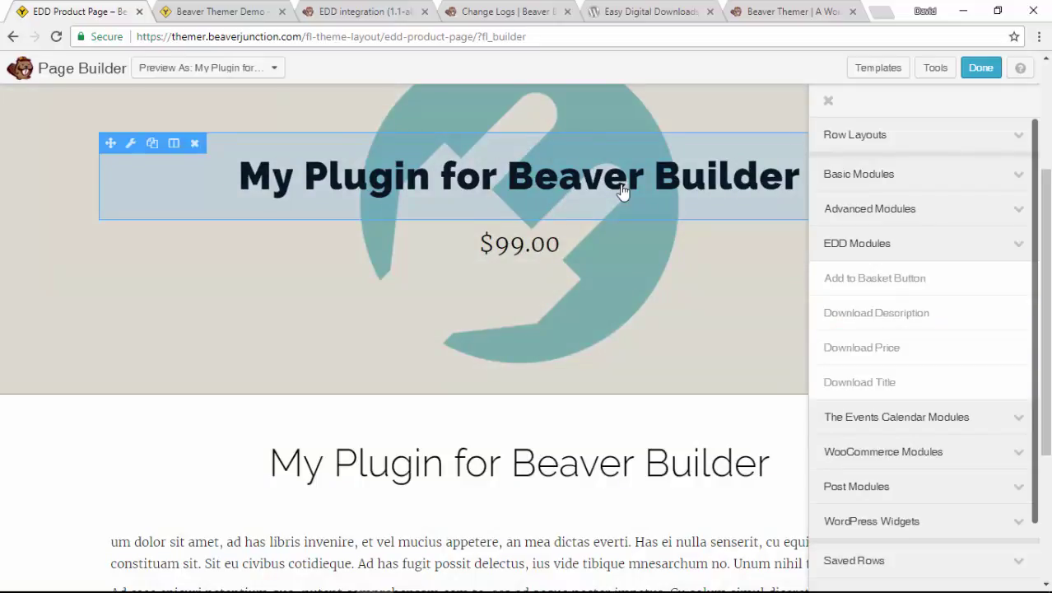
mouse_move(594, 196)
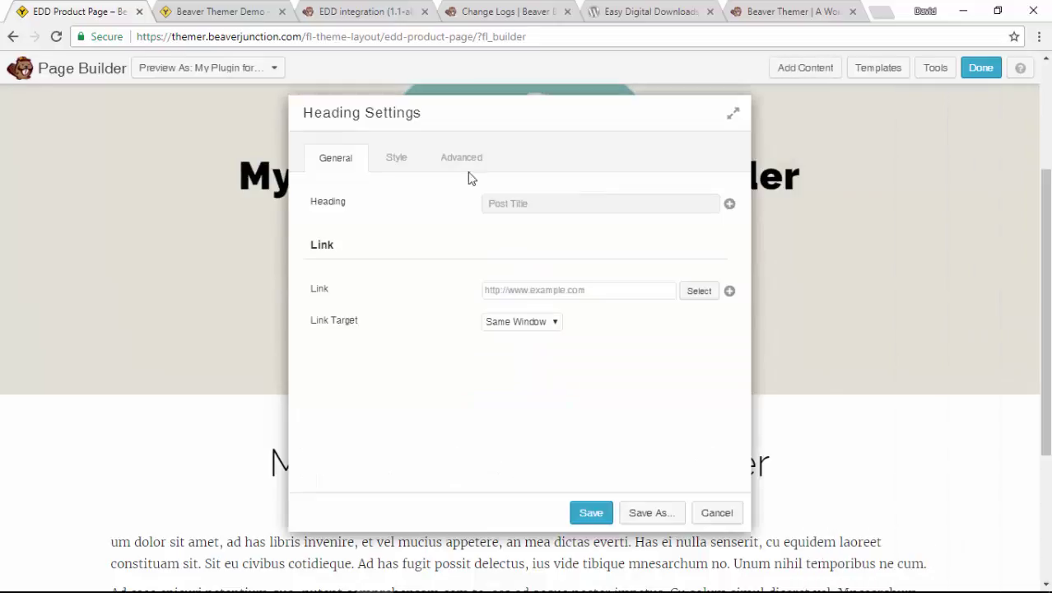
click(395, 158)
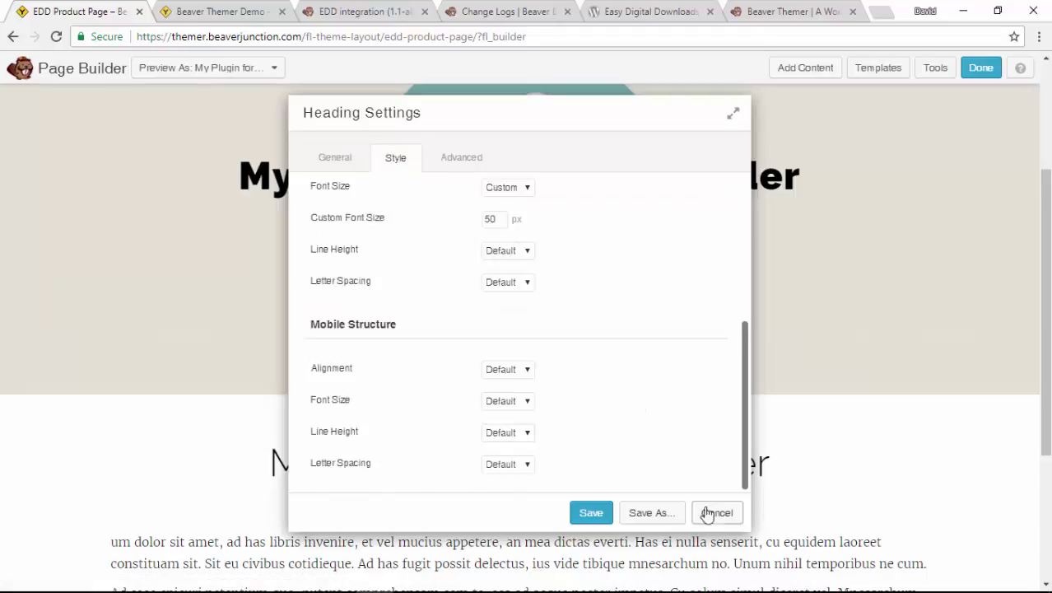
click(717, 512)
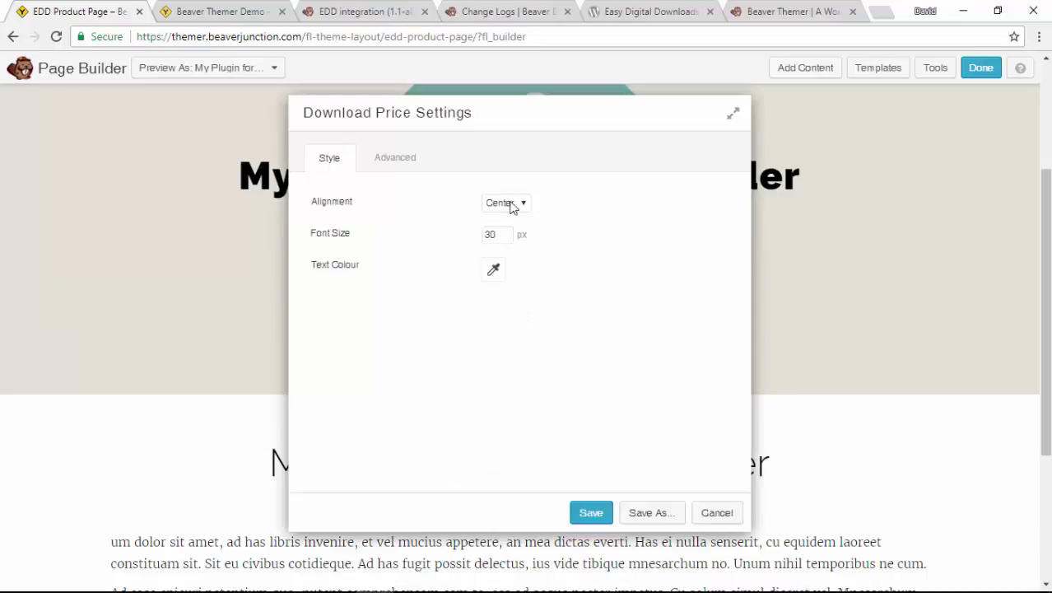
click(504, 203)
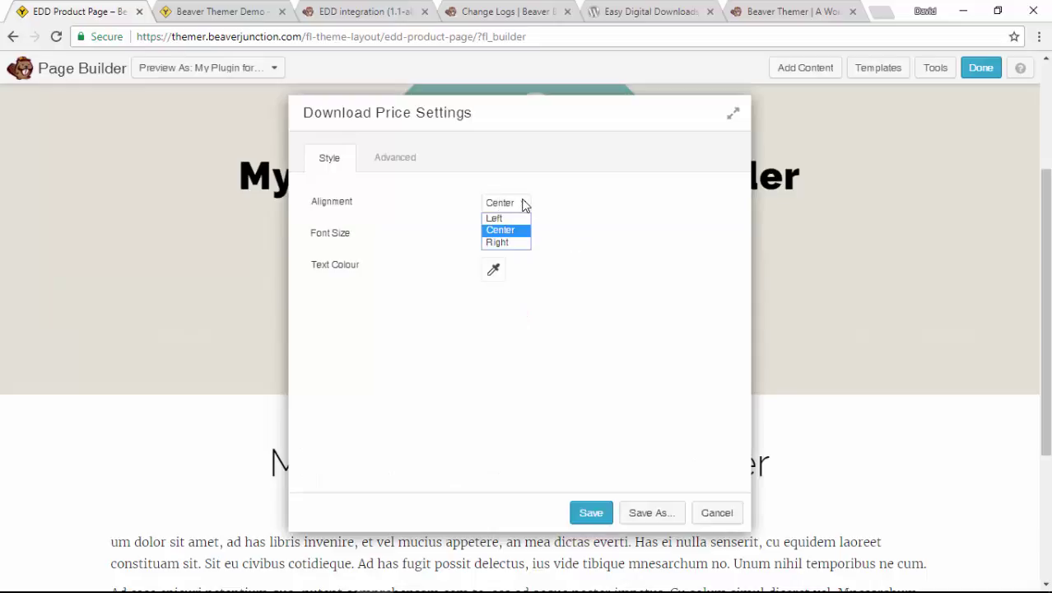
mouse_move(629, 250)
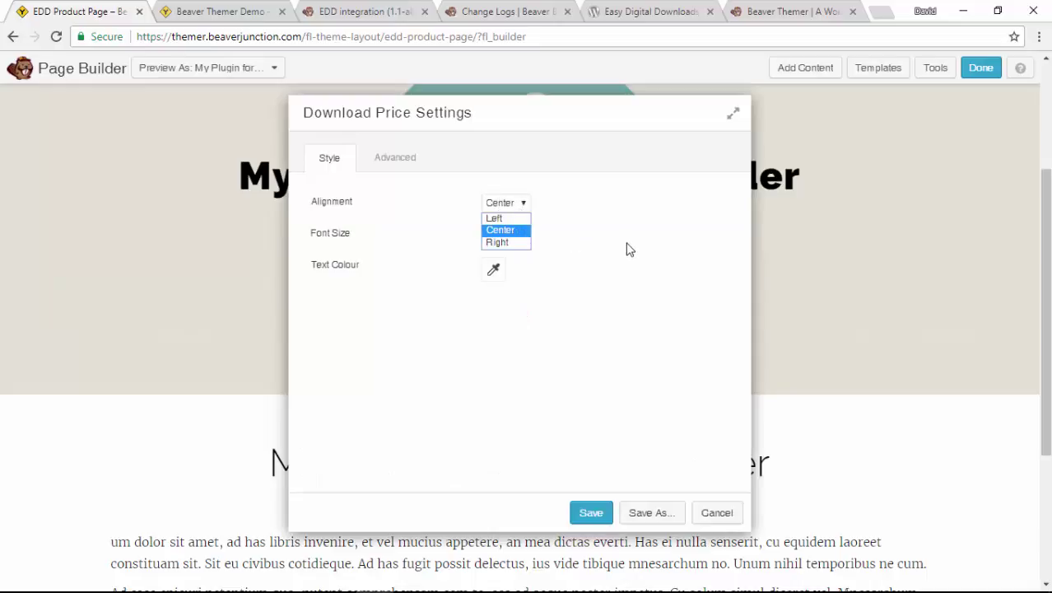
click(501, 231)
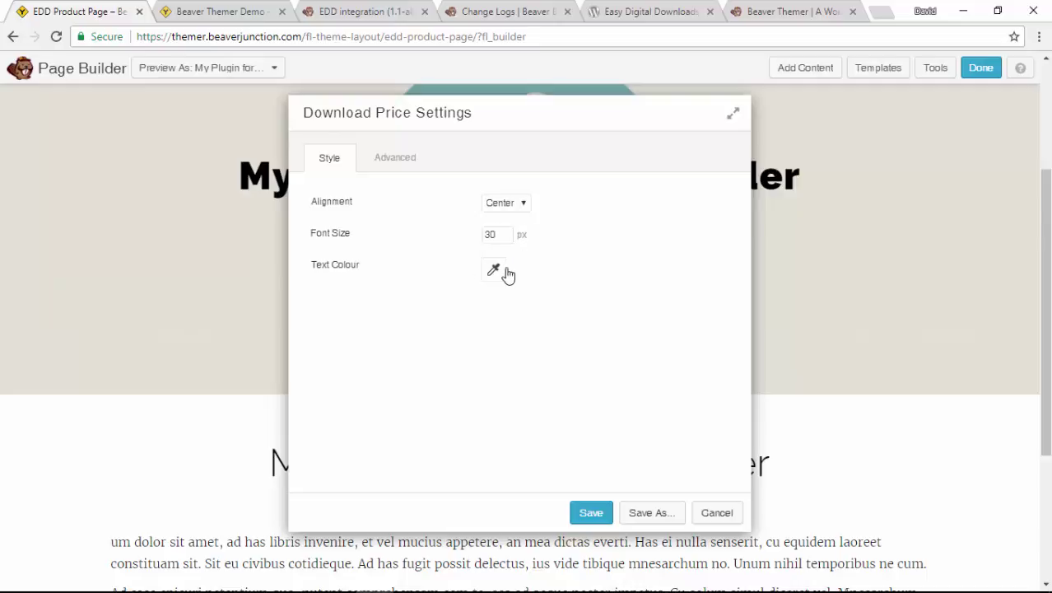
drag(518, 112, 387, 112)
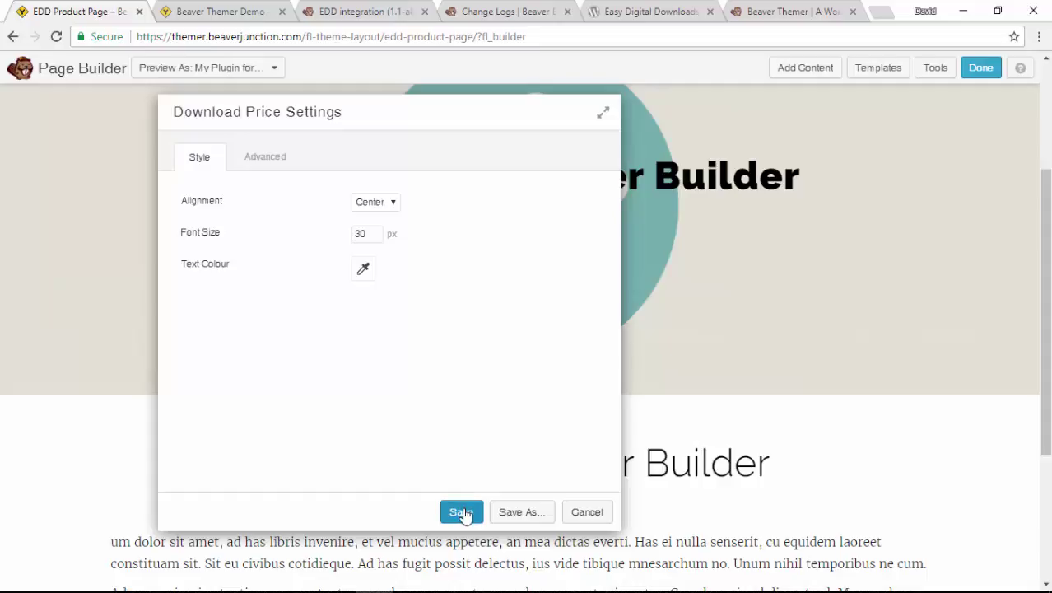
click(461, 511)
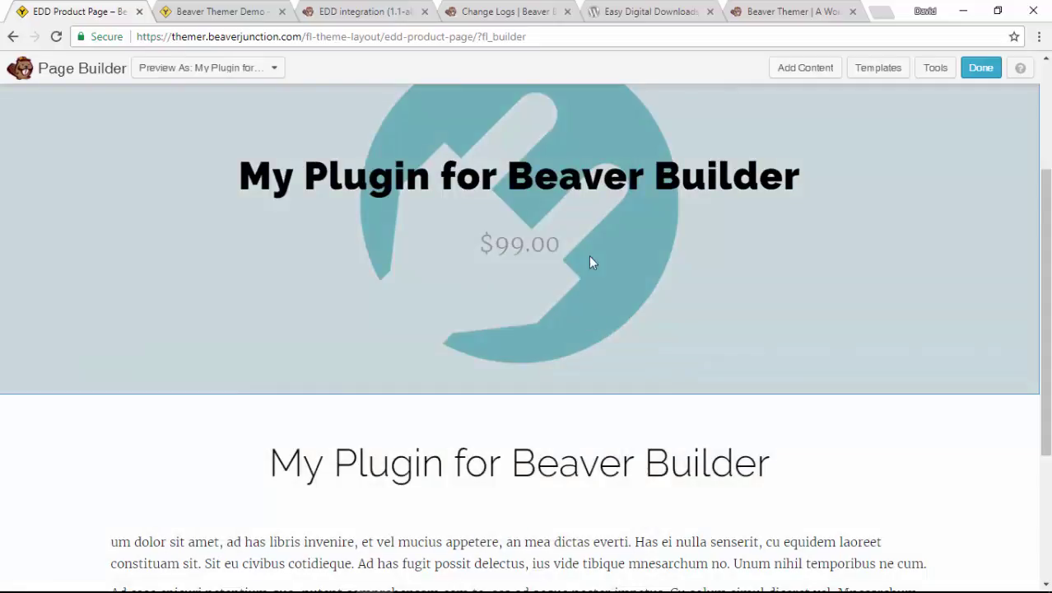
mouse_move(175, 289)
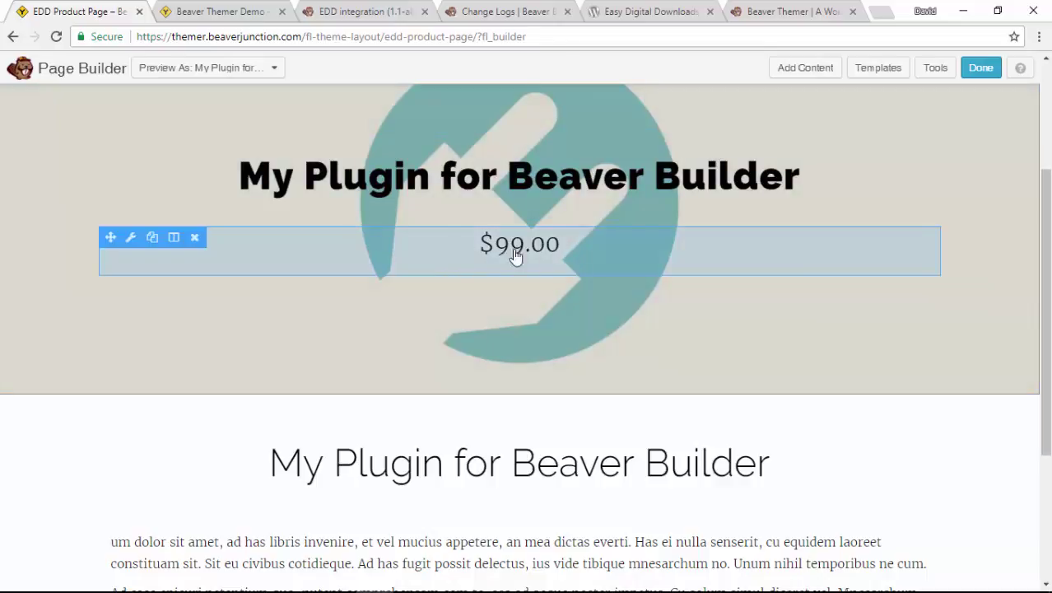
mouse_move(533, 260)
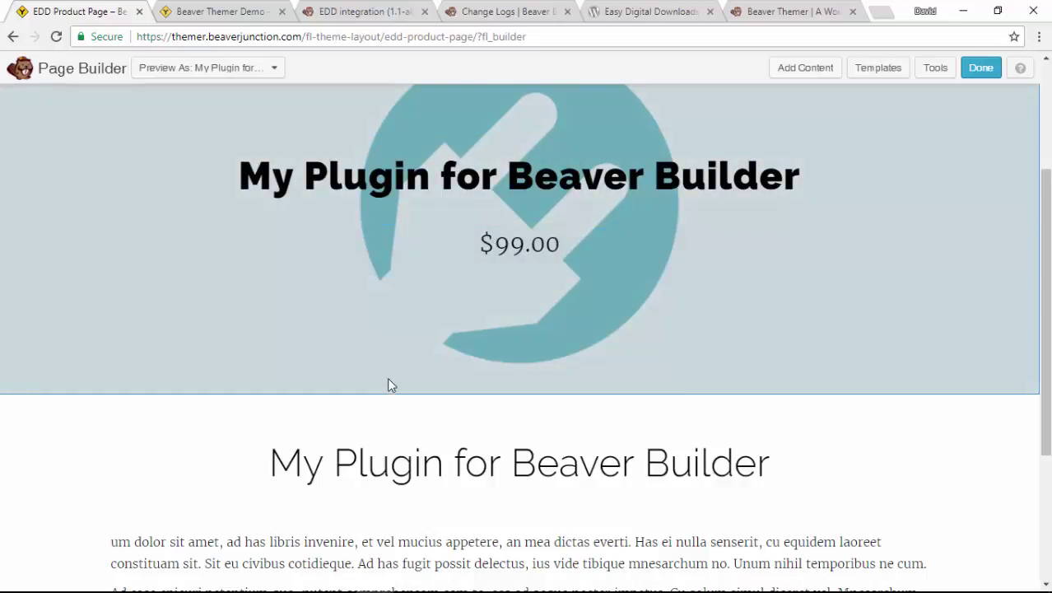
scroll(down, 3)
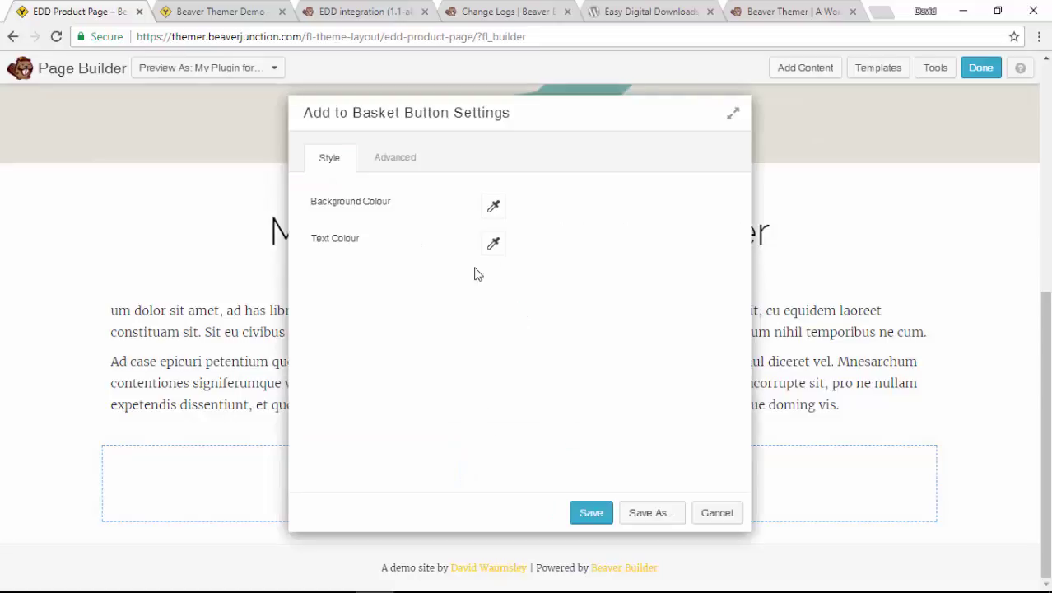
mouse_move(591, 245)
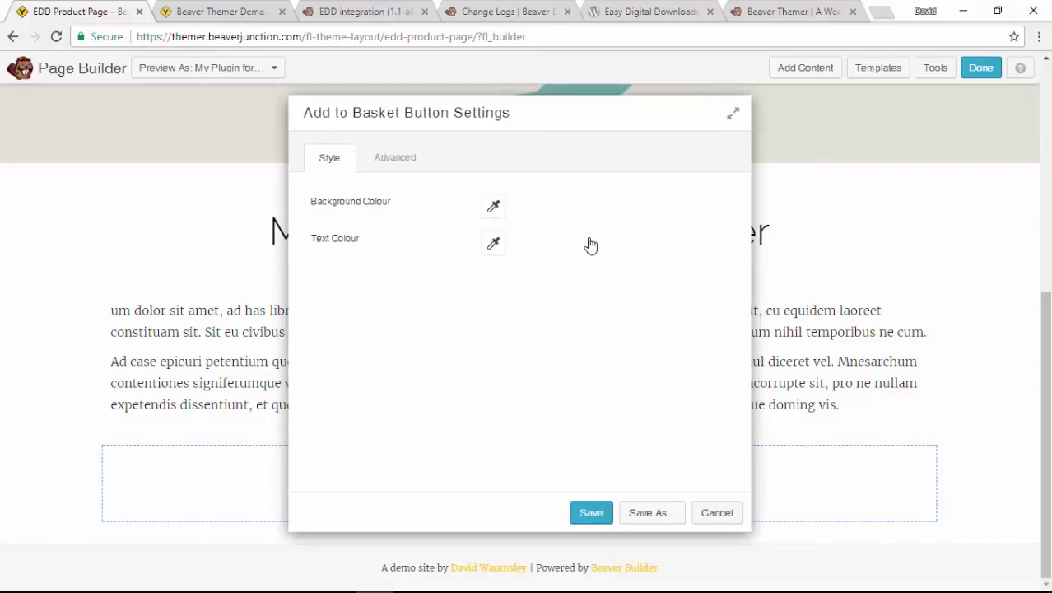
mouse_move(402, 224)
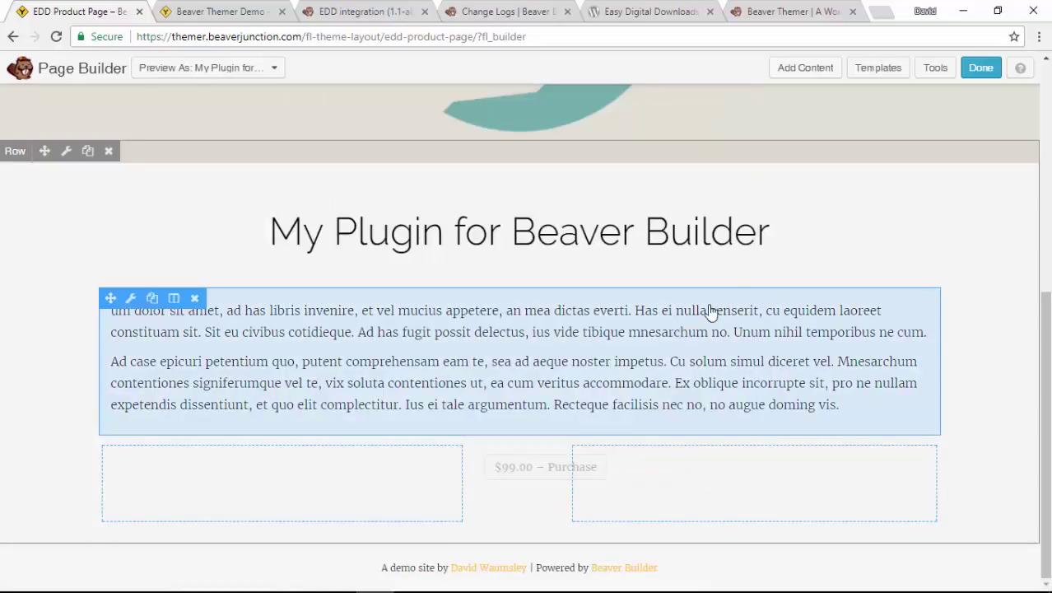
scroll(up, 3)
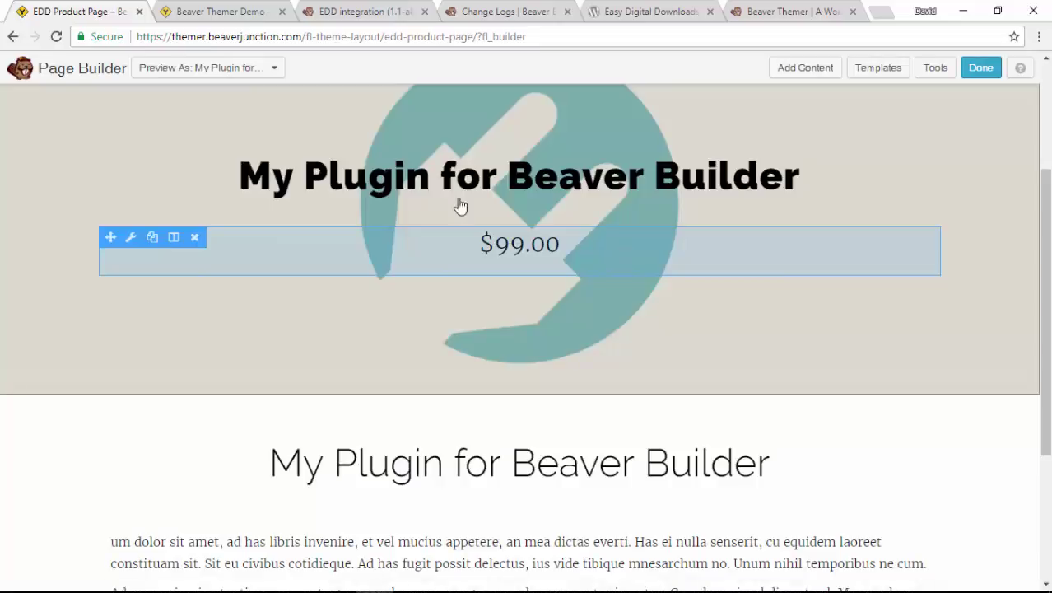
scroll(down, 3)
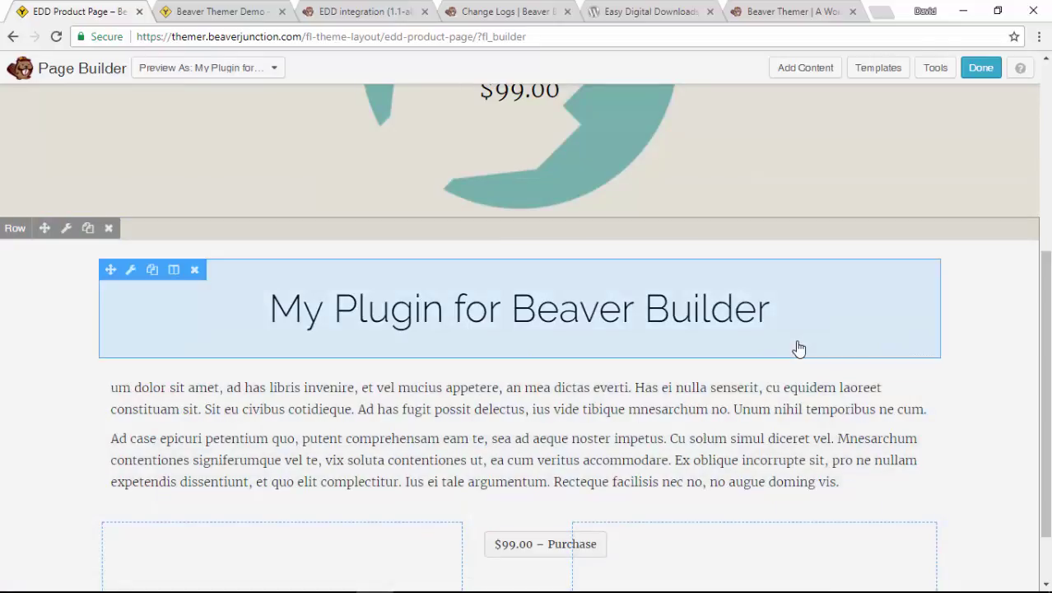
mouse_move(628, 352)
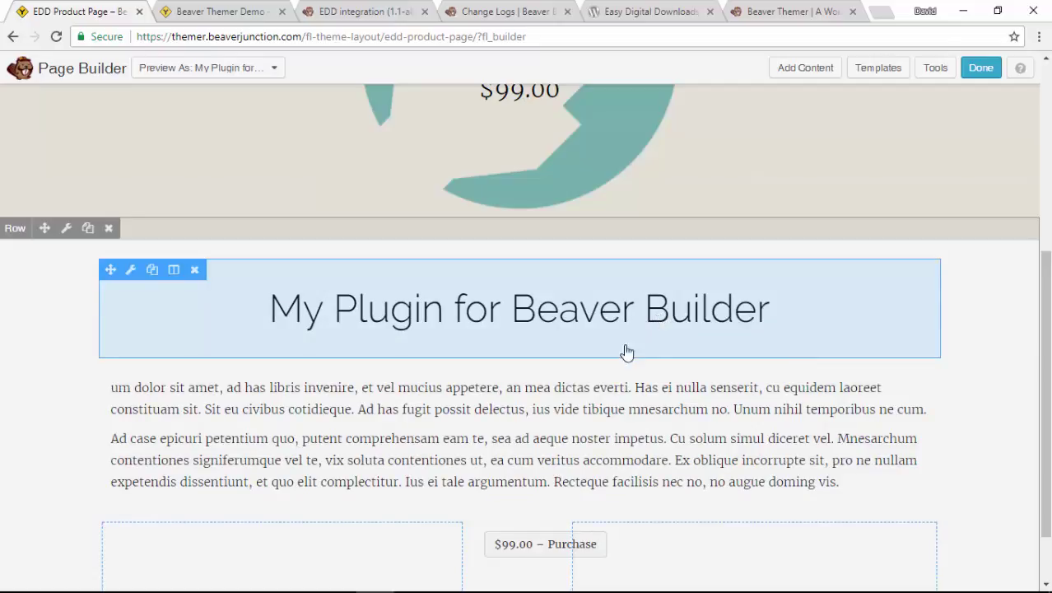